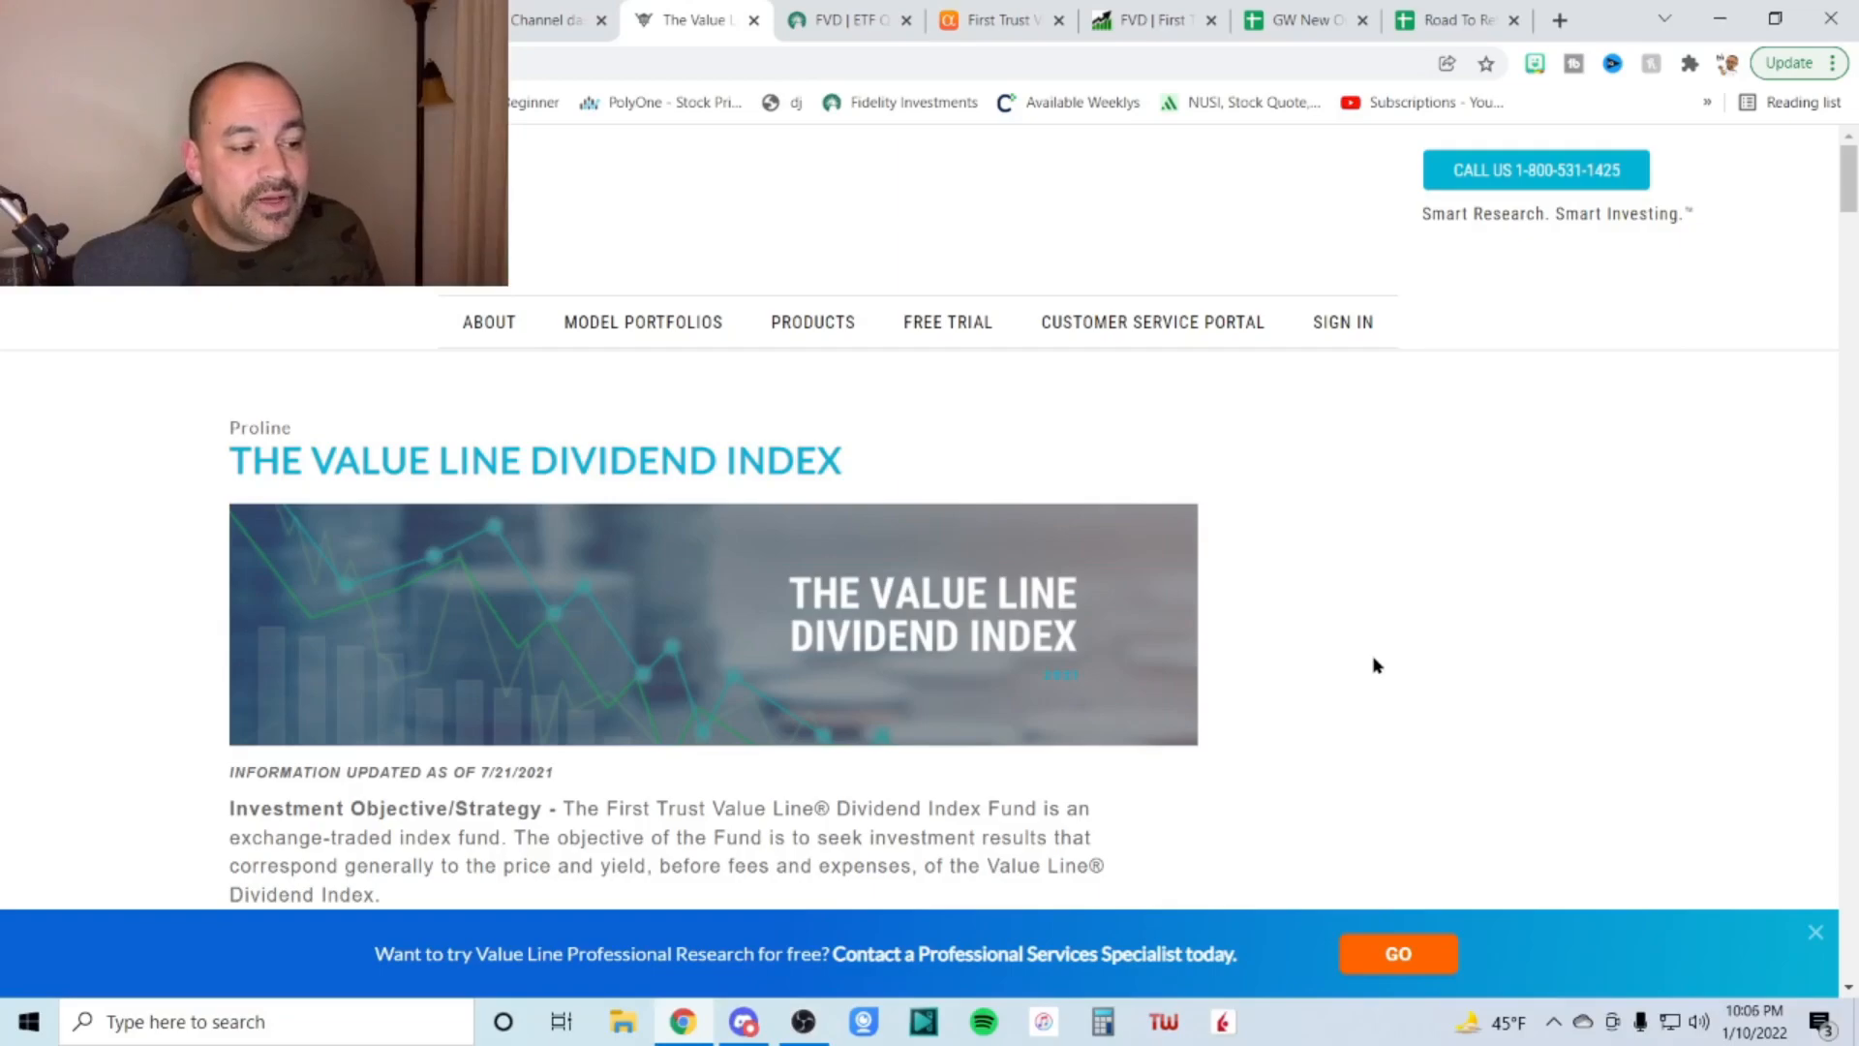
Highlight FVD's investment objective, above-average dividend yield rule and Safety Rank definition and scale
scroll(down, 3)
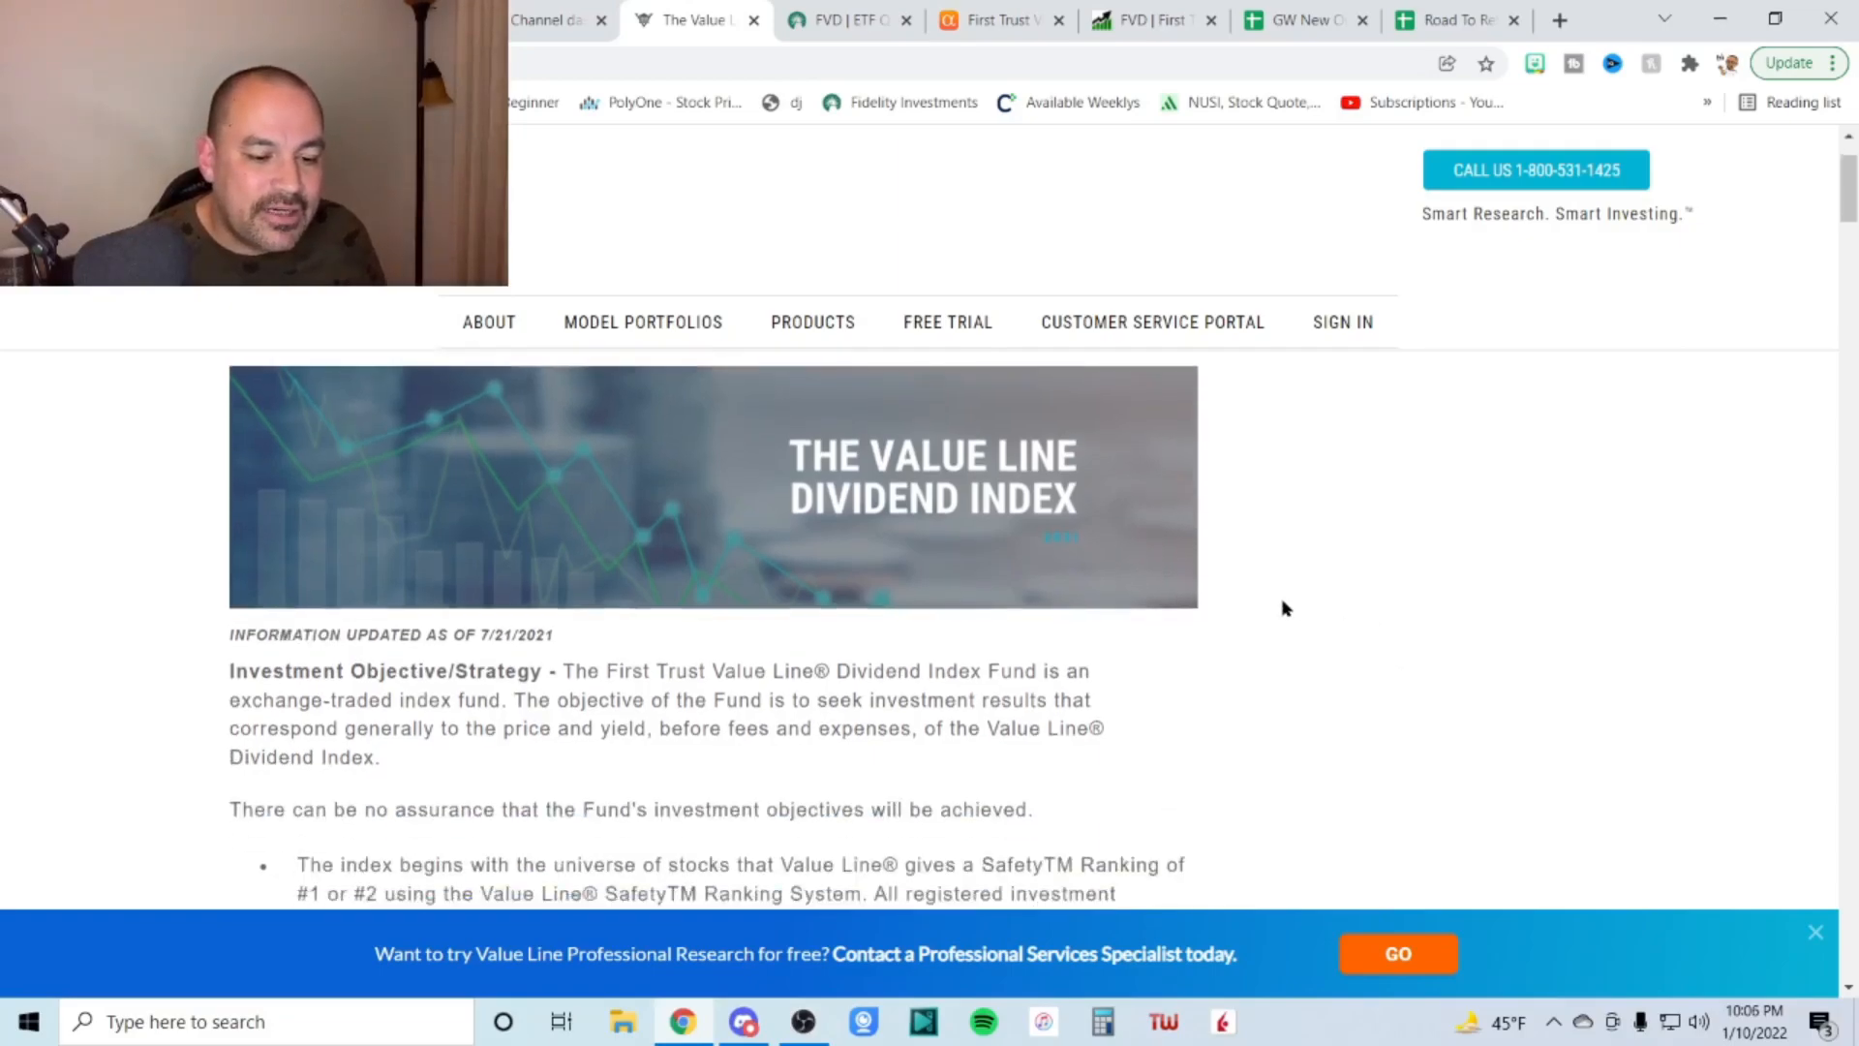
scroll(down, 3)
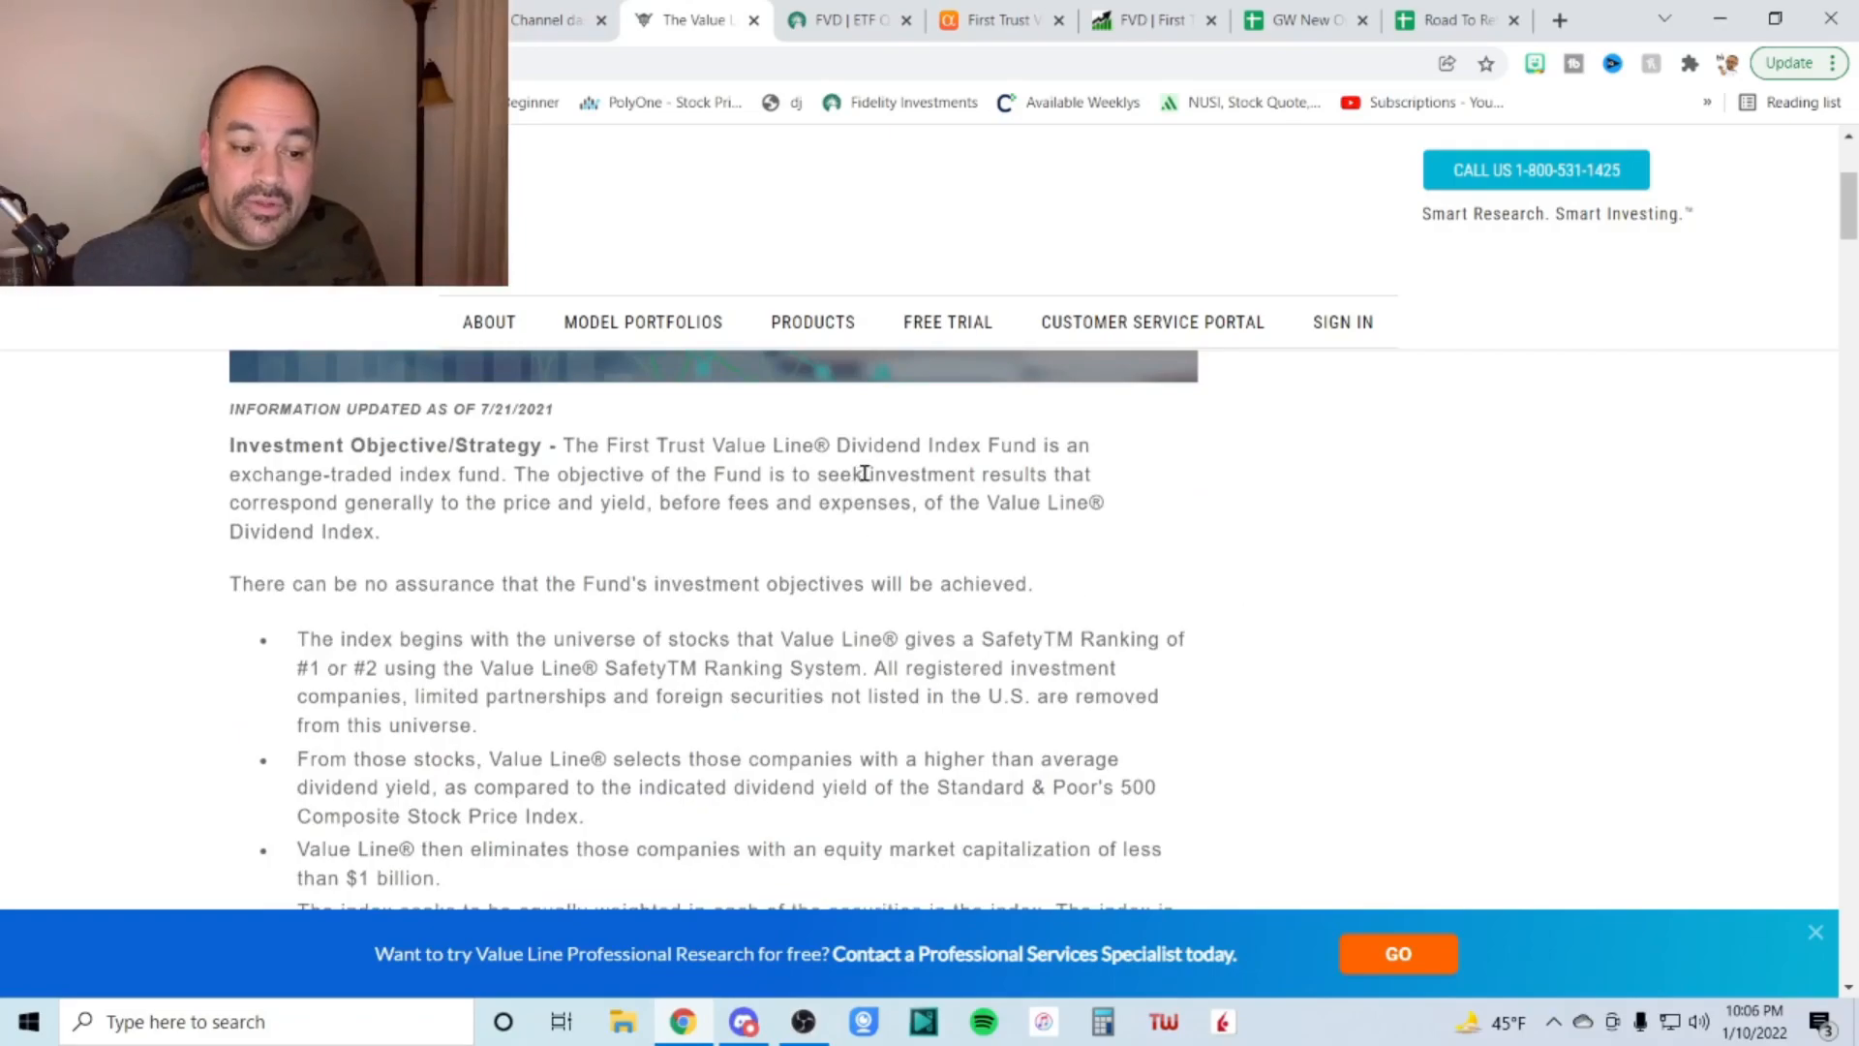
drag(865, 474, 382, 531)
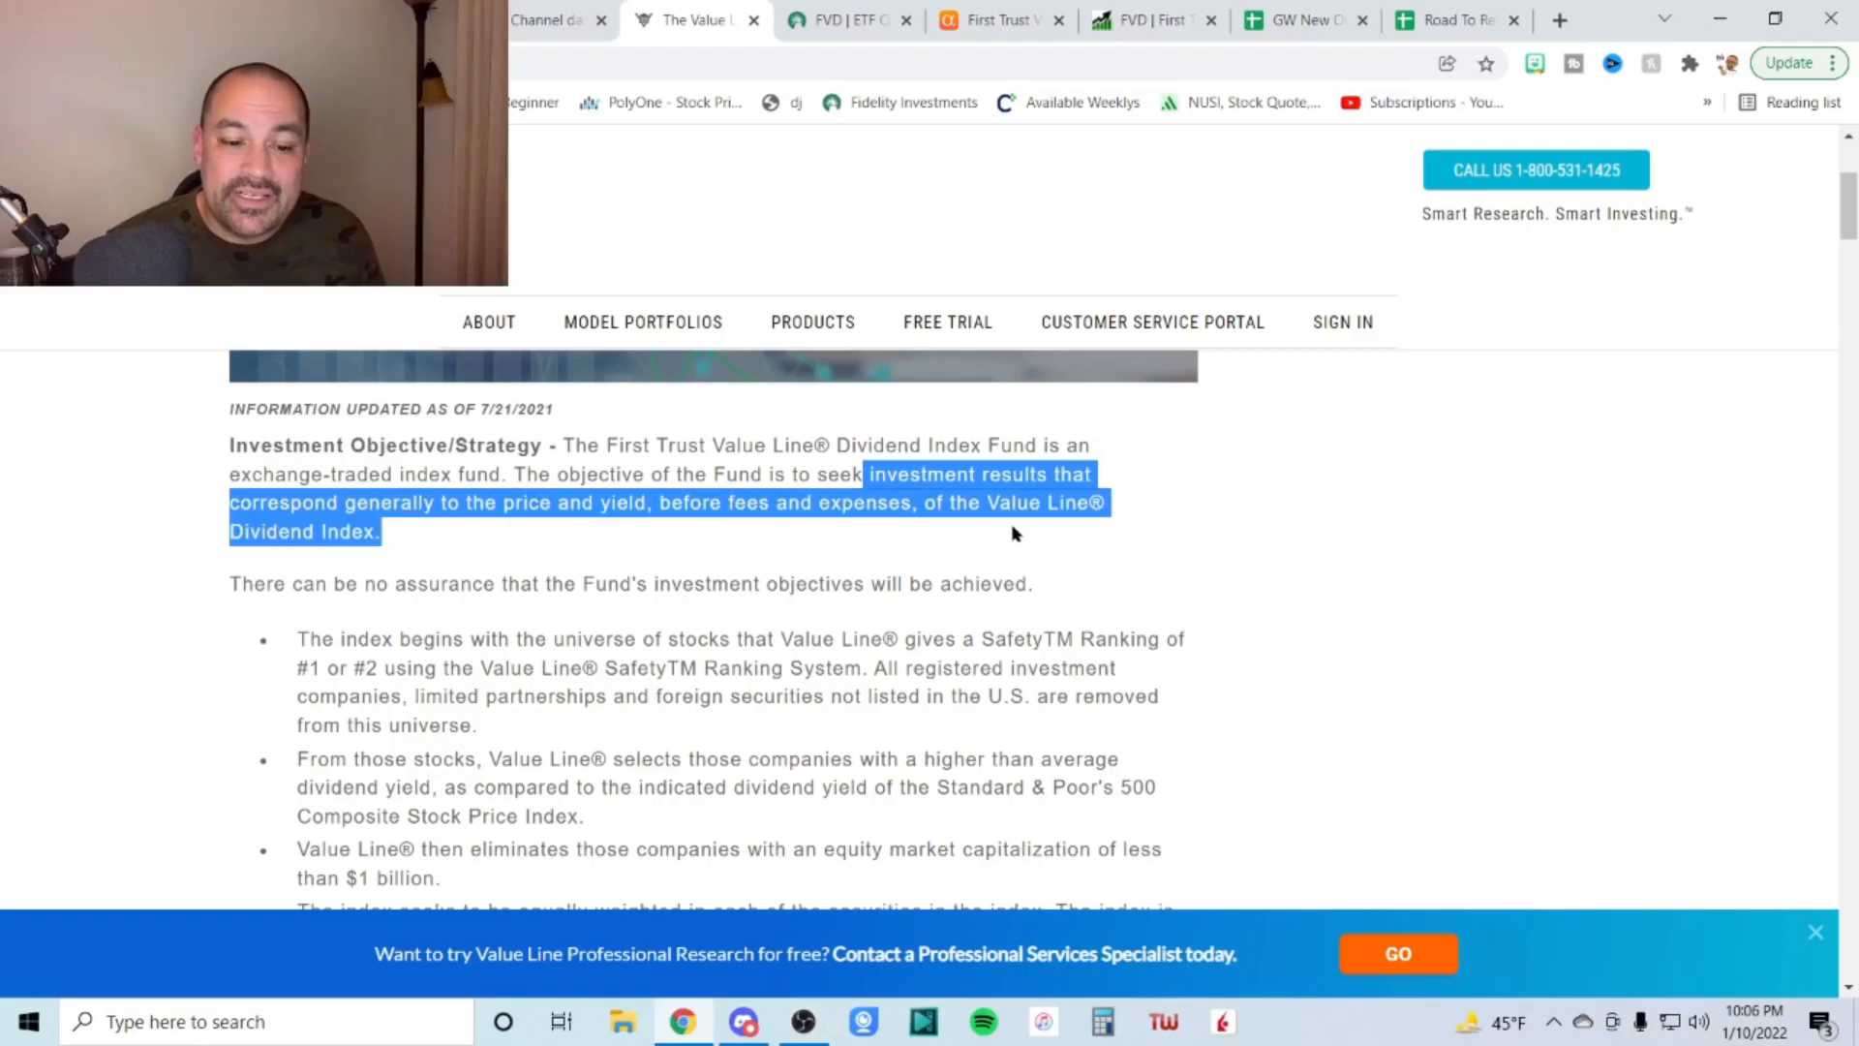
mouse_move(1009, 533)
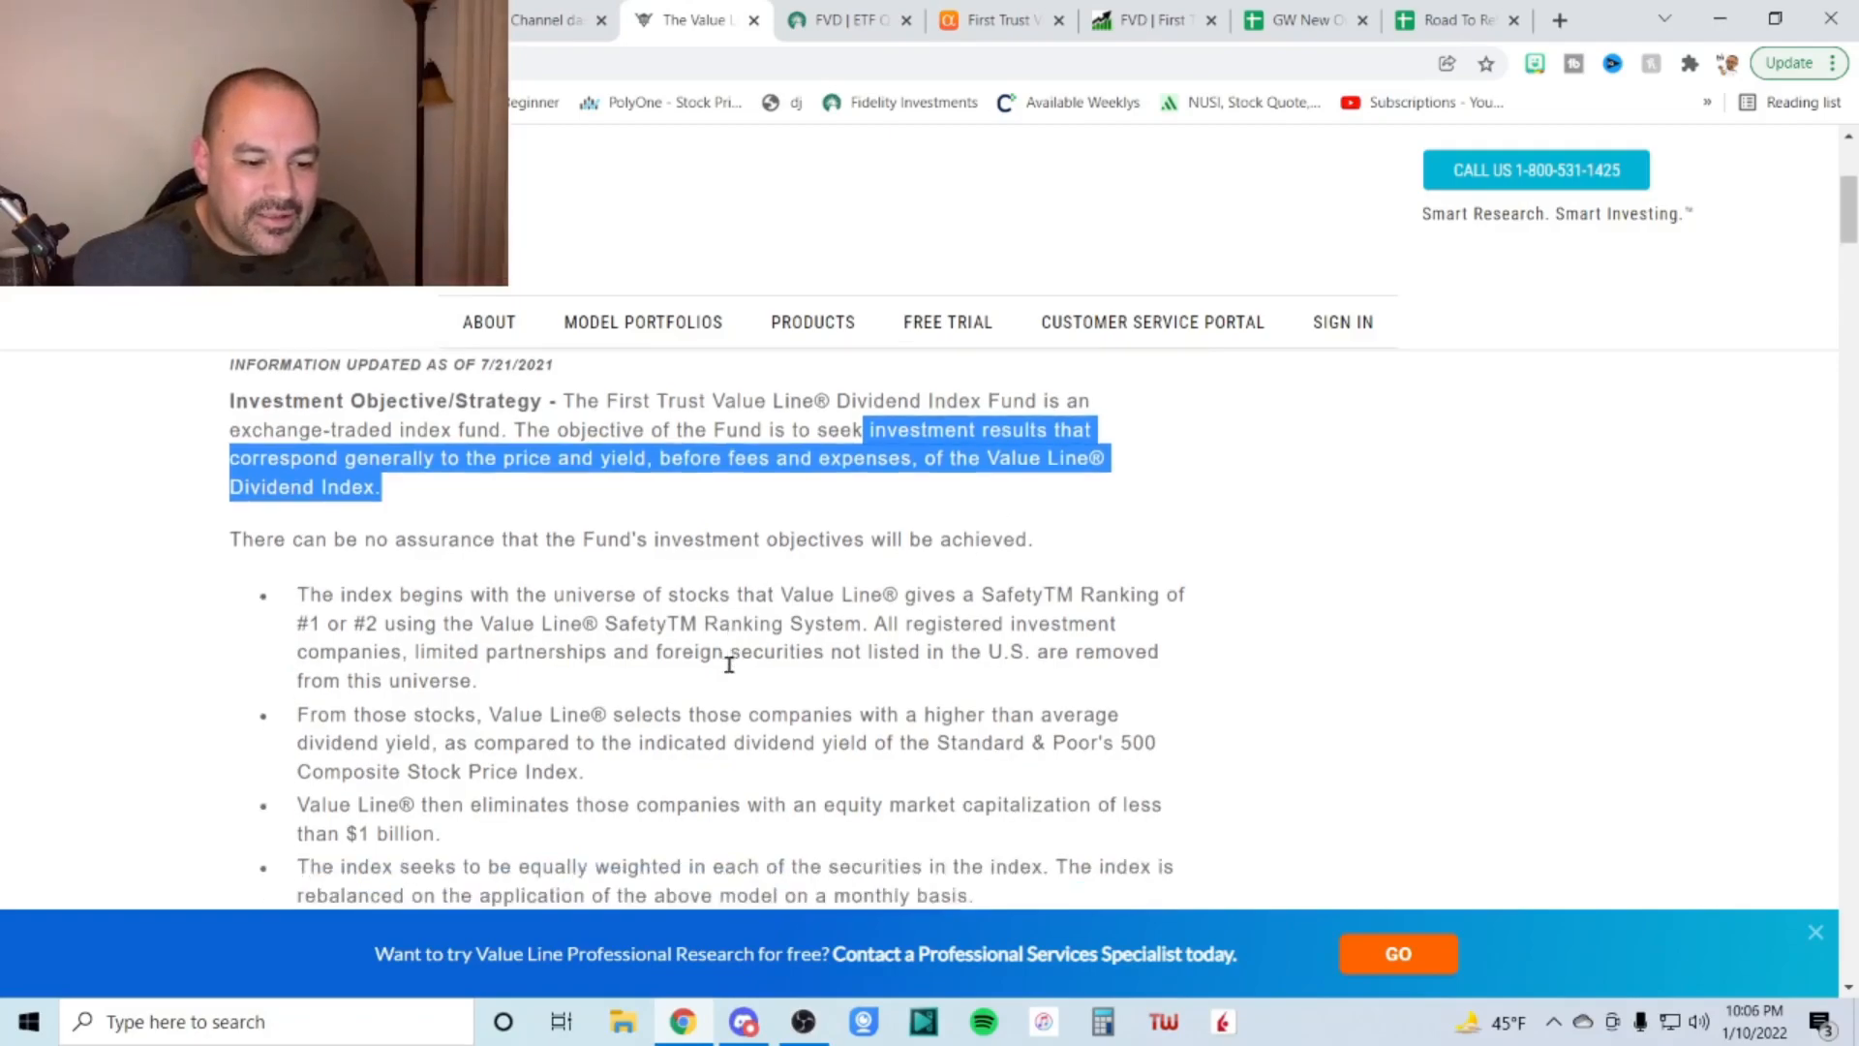
scroll(down, 3)
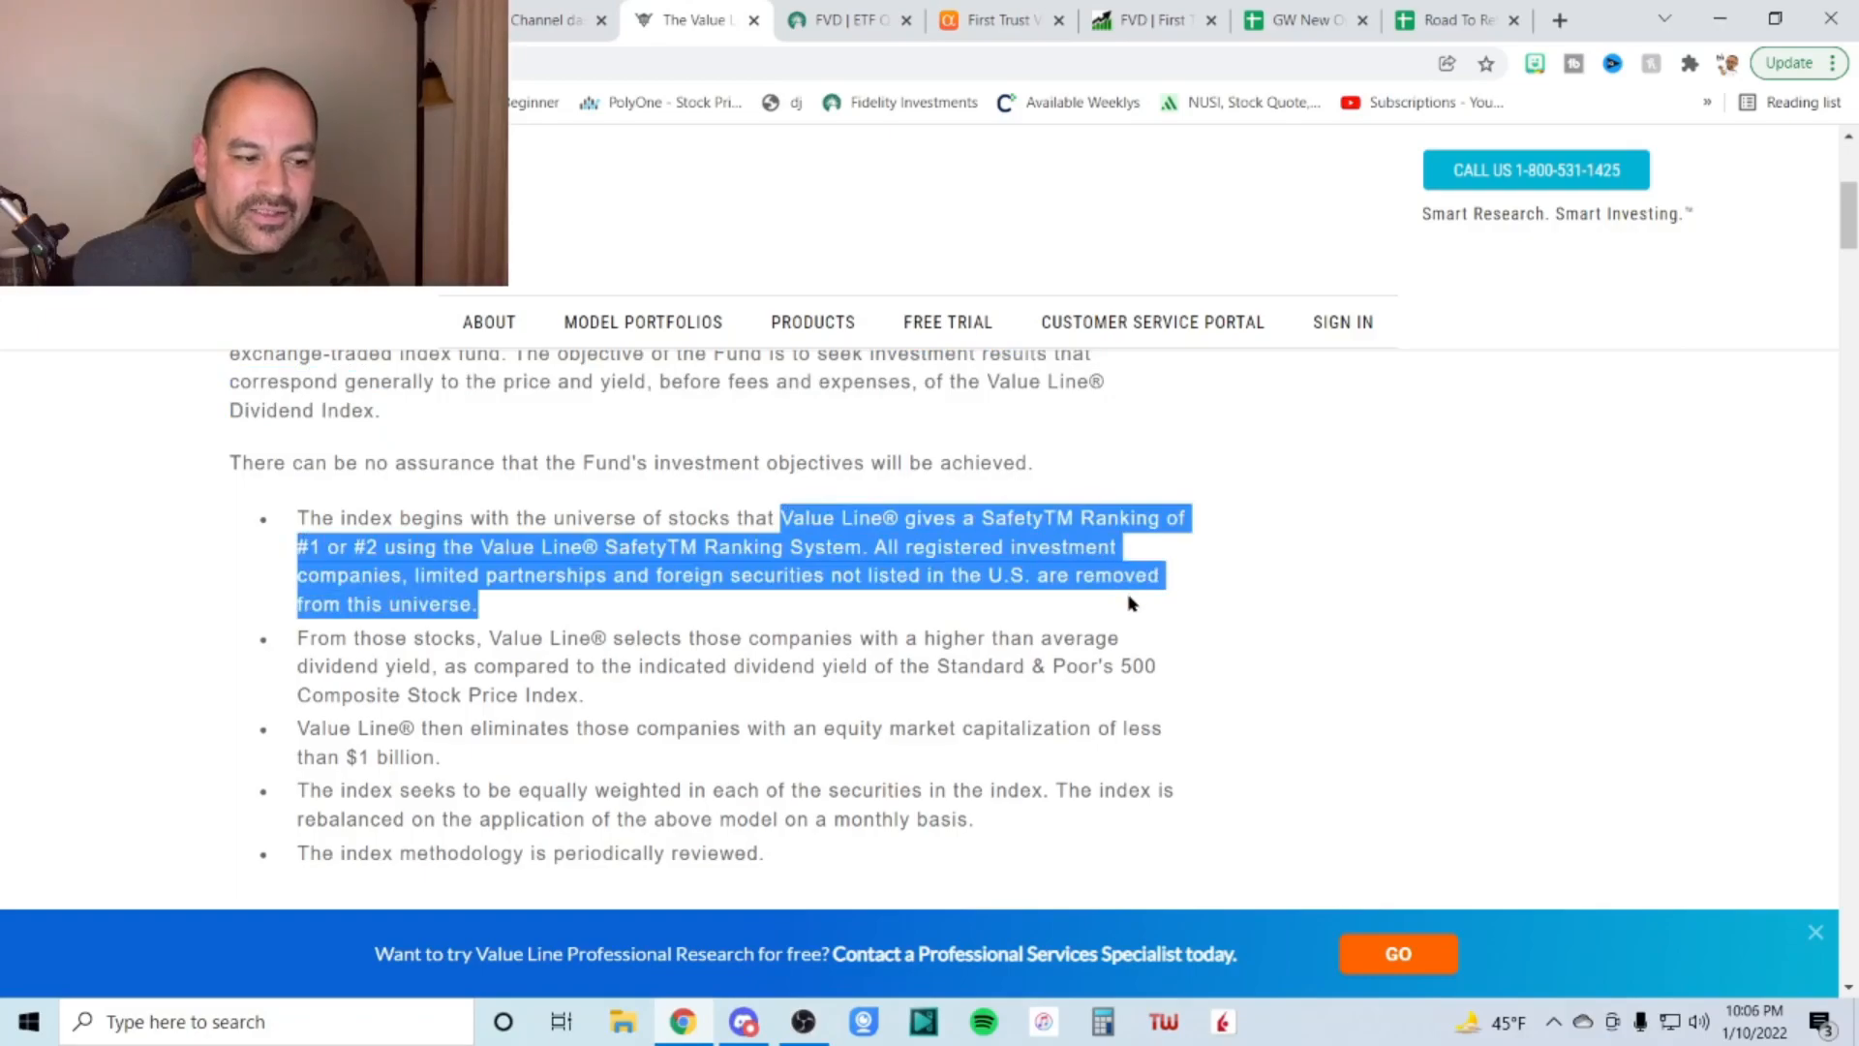
mouse_move(1147, 599)
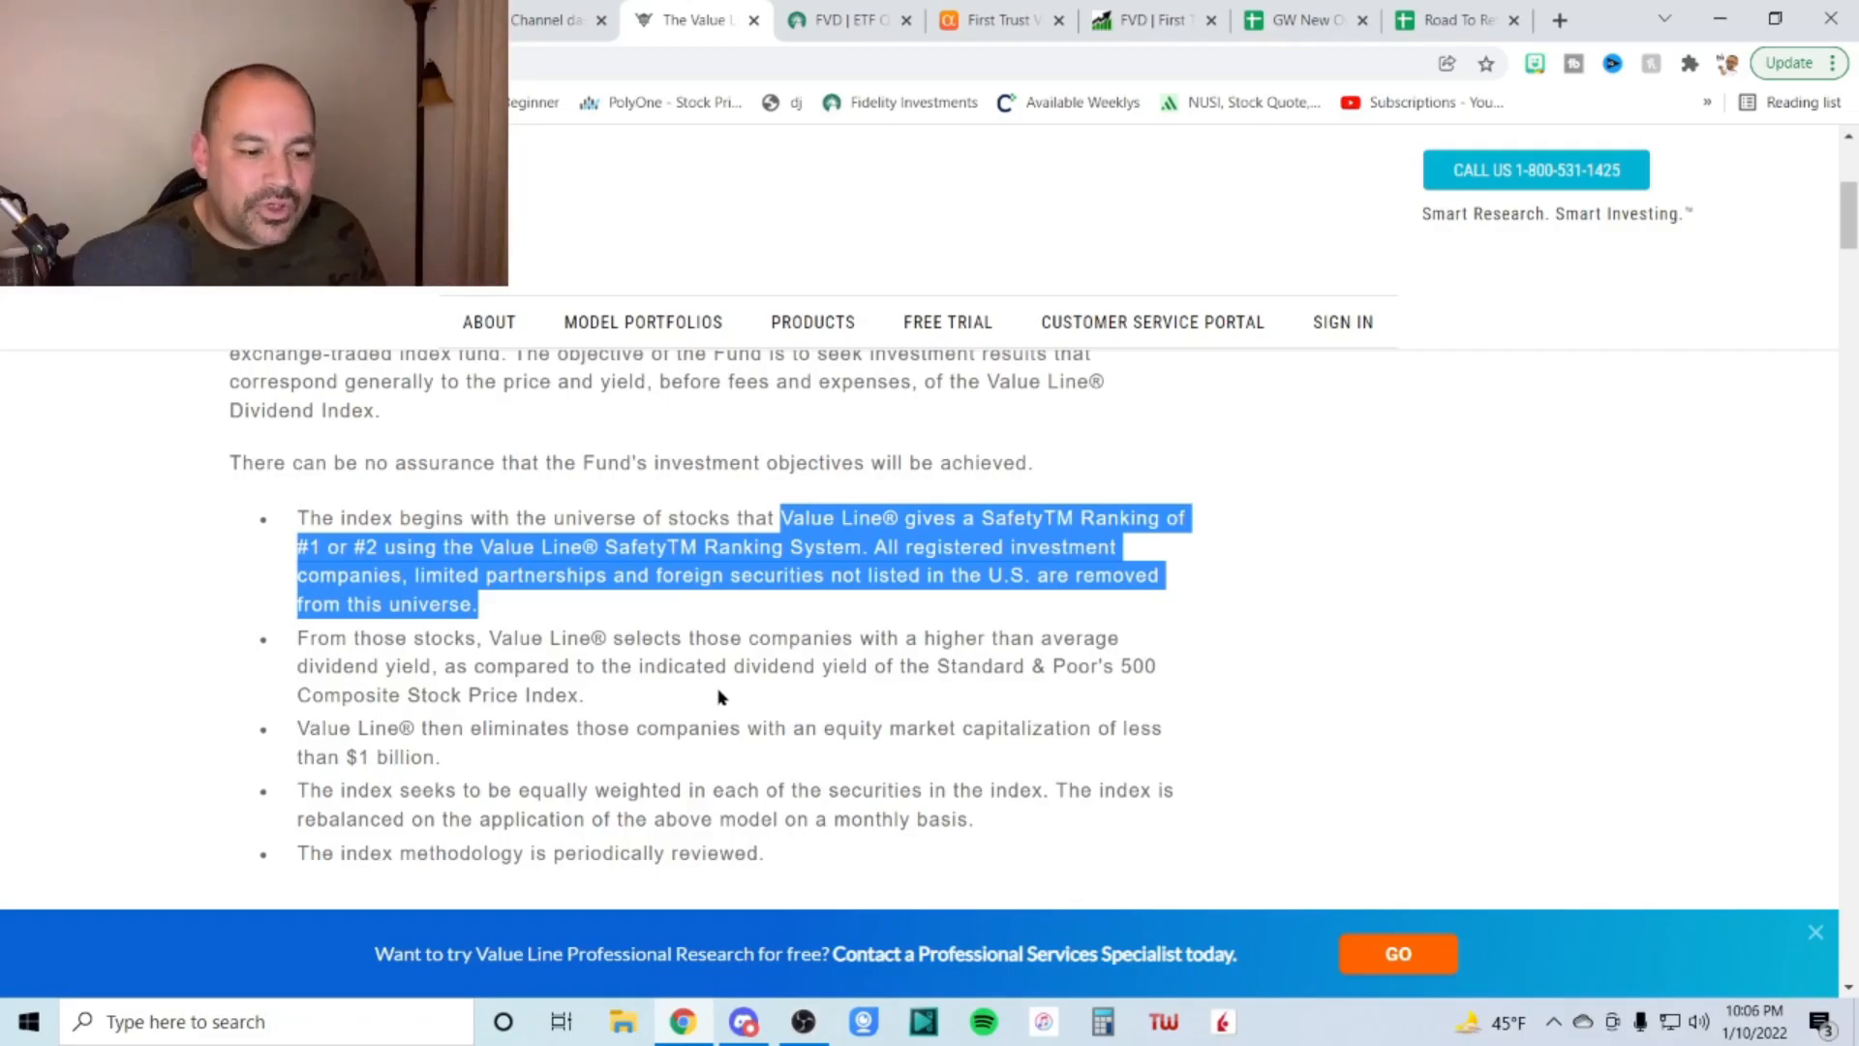
mouse_move(693, 638)
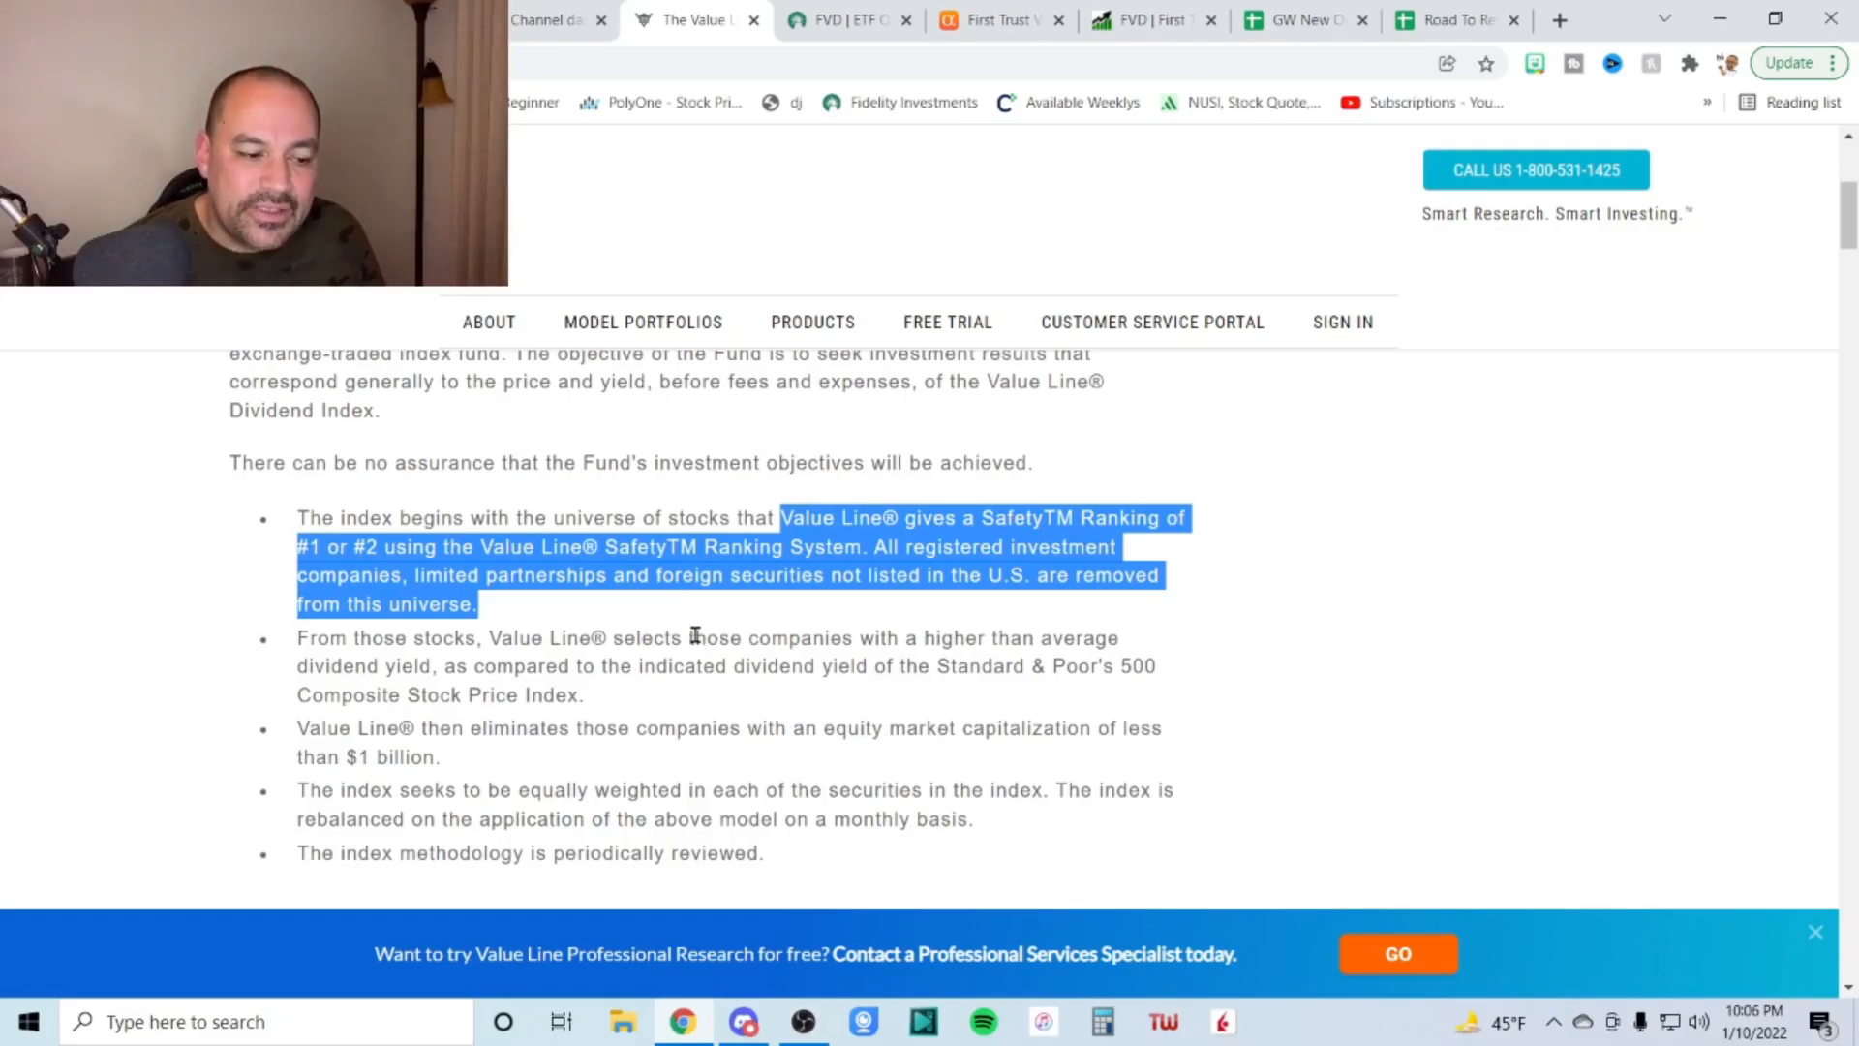
drag(689, 638, 1100, 665)
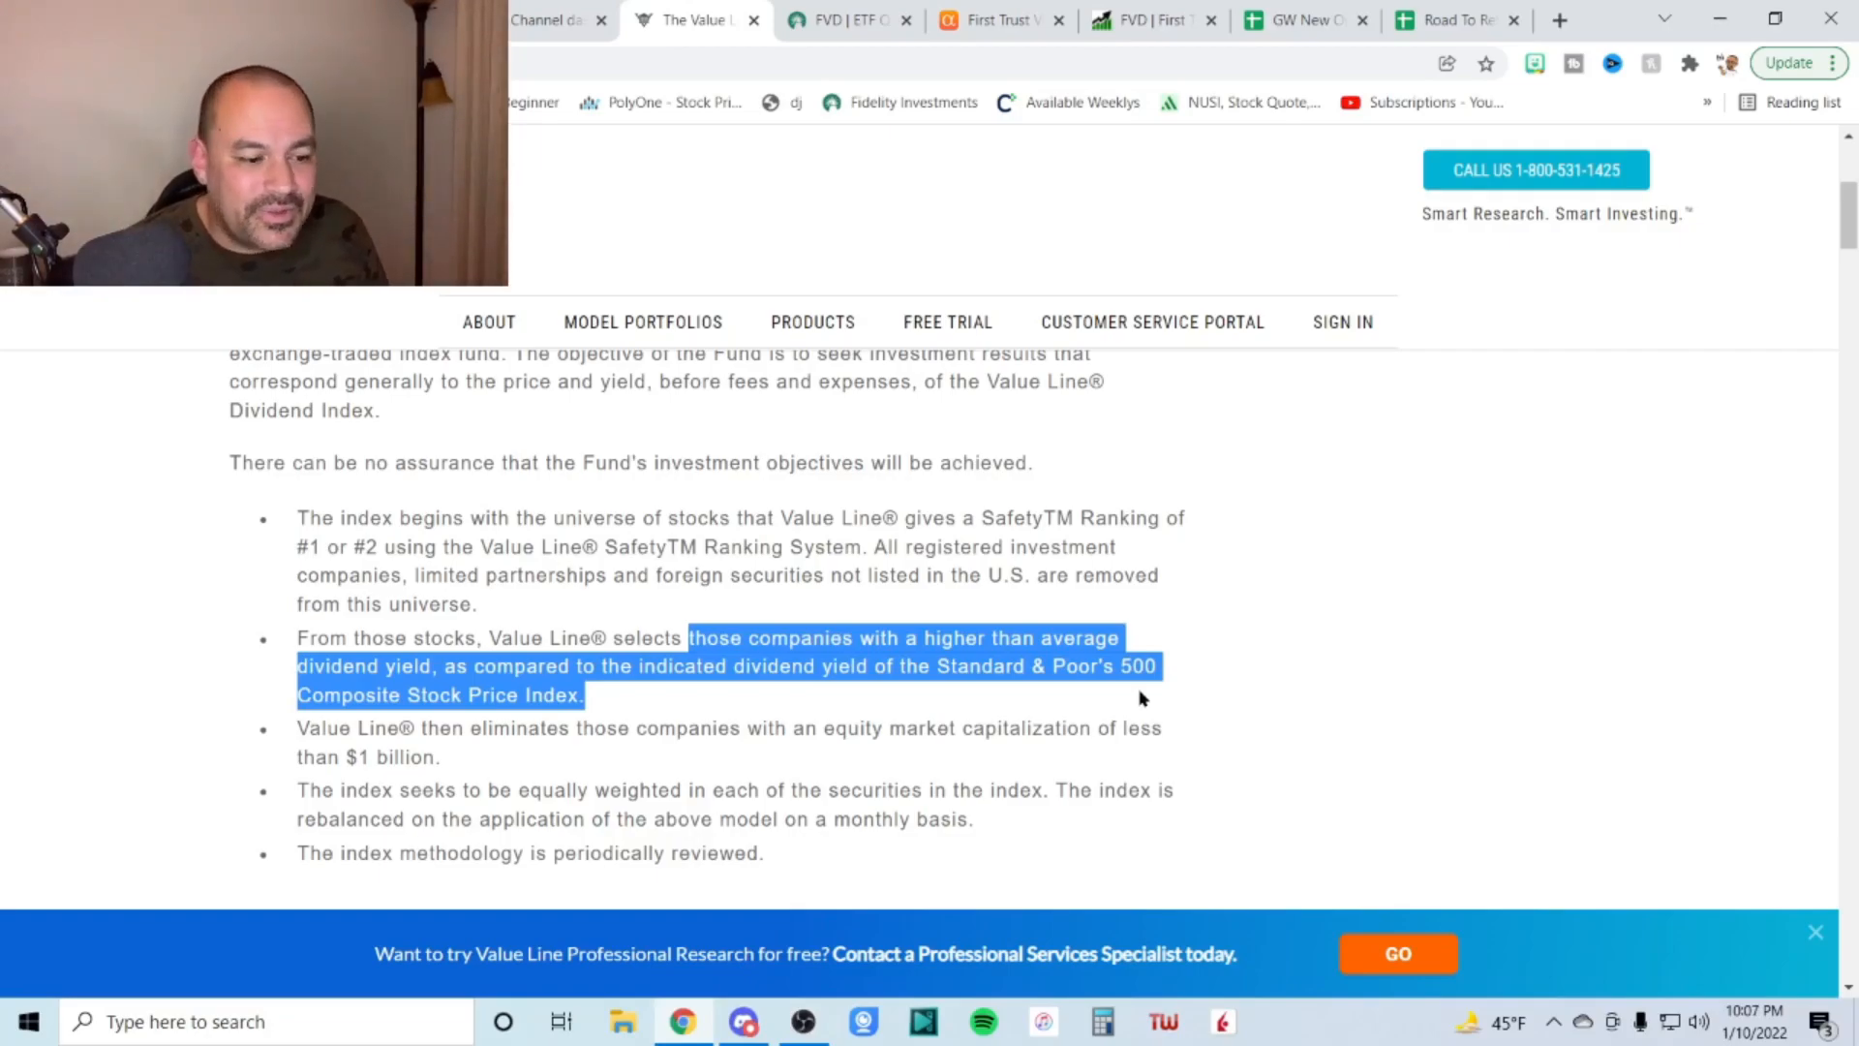
scroll(down, 3)
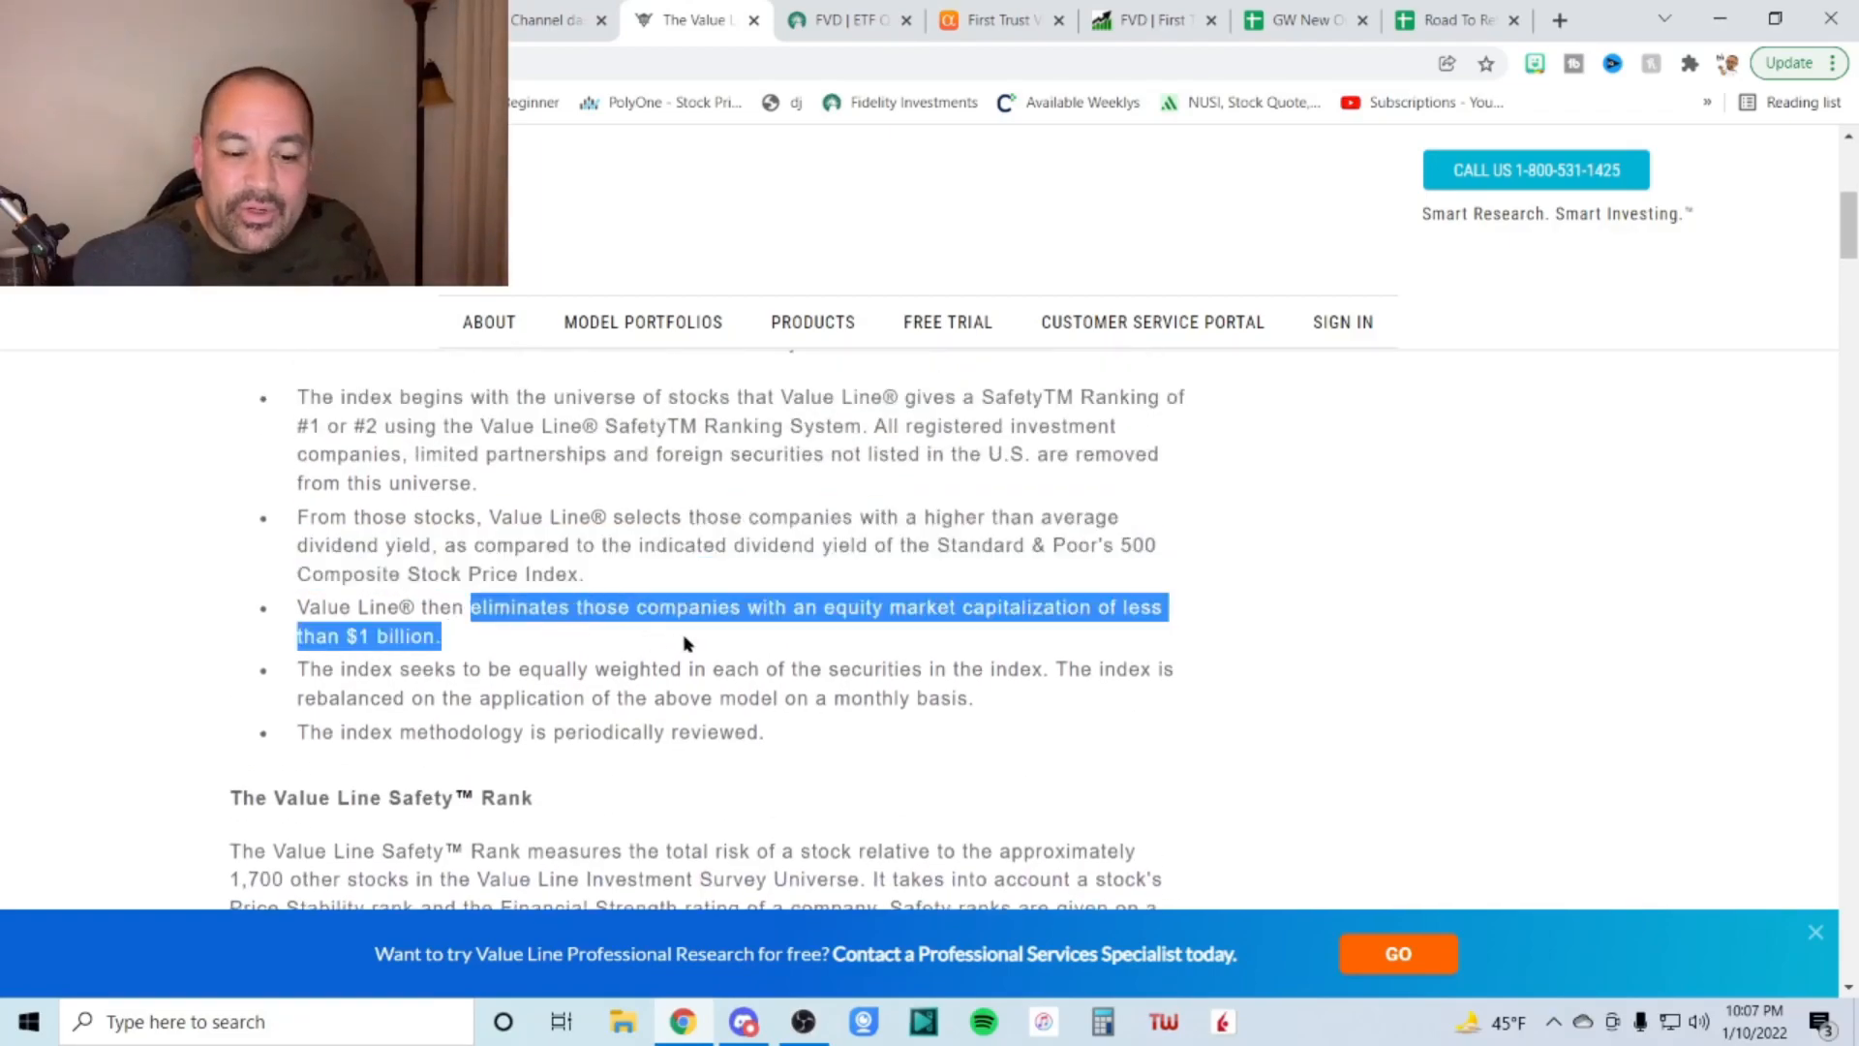
mouse_move(558, 692)
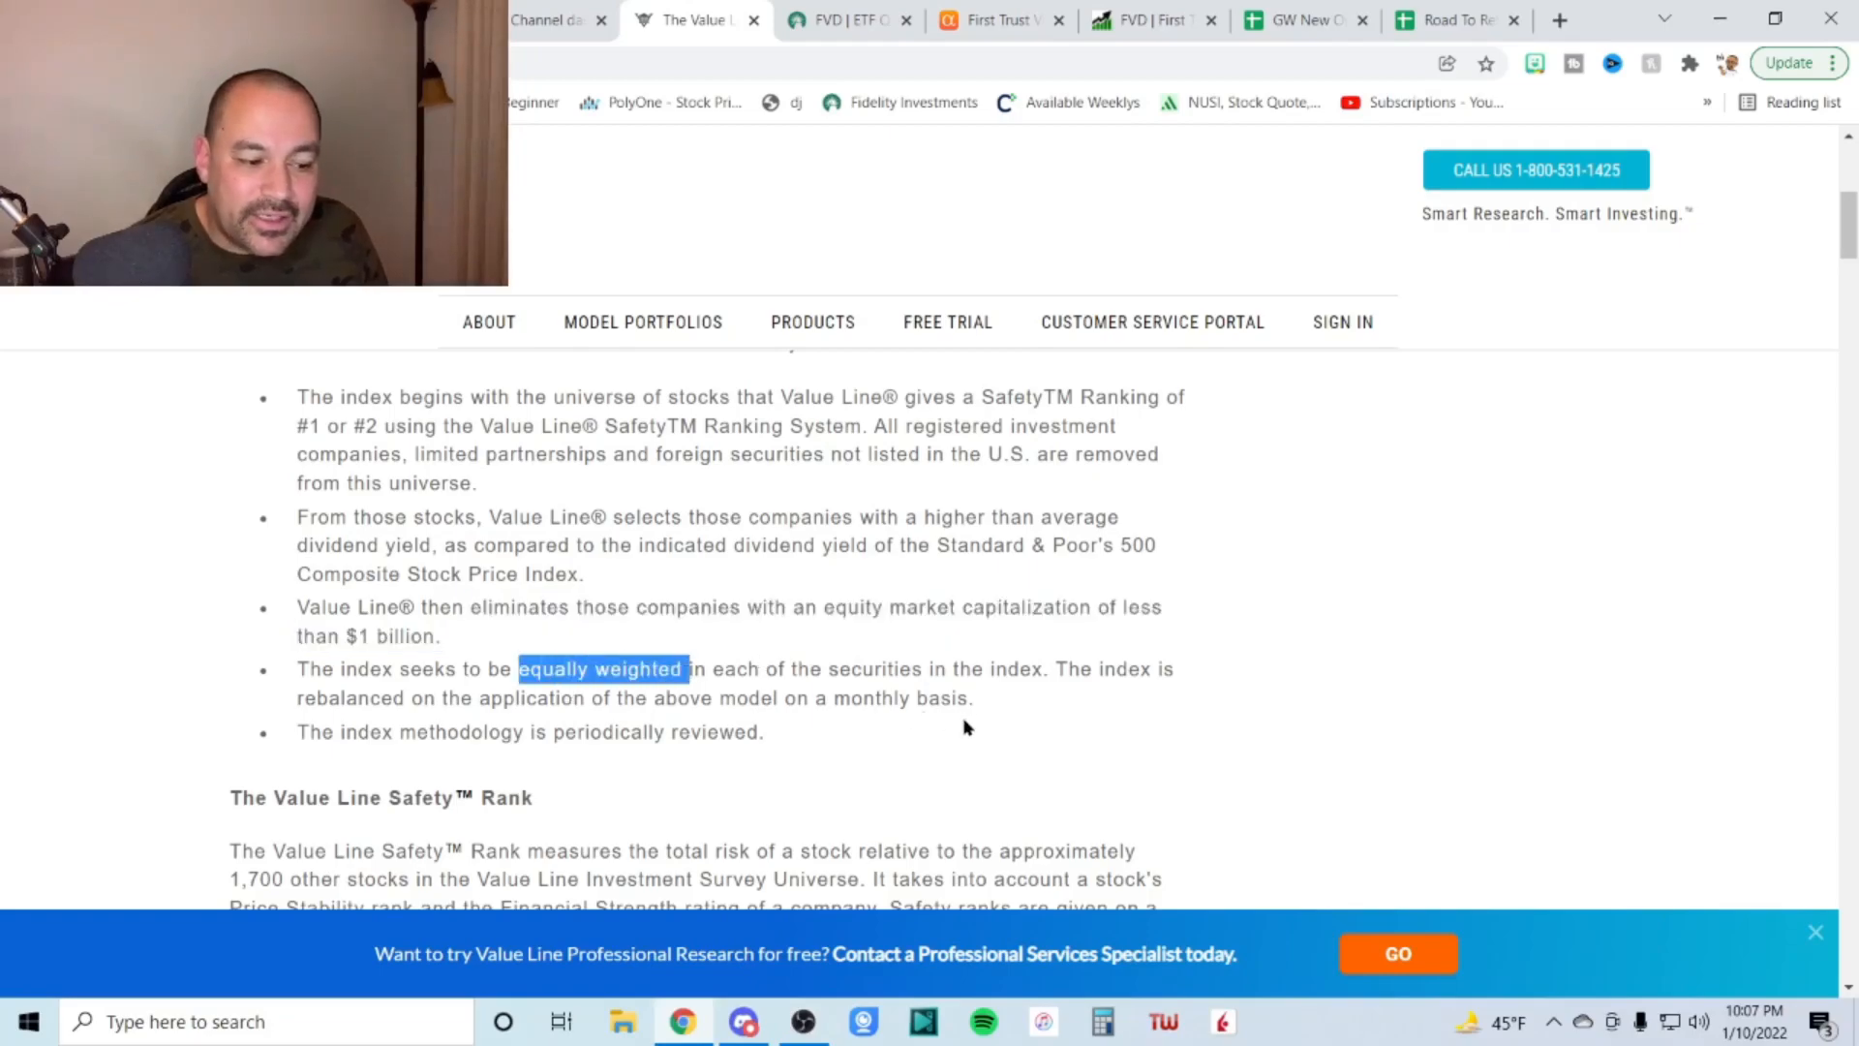
scroll(down, 3)
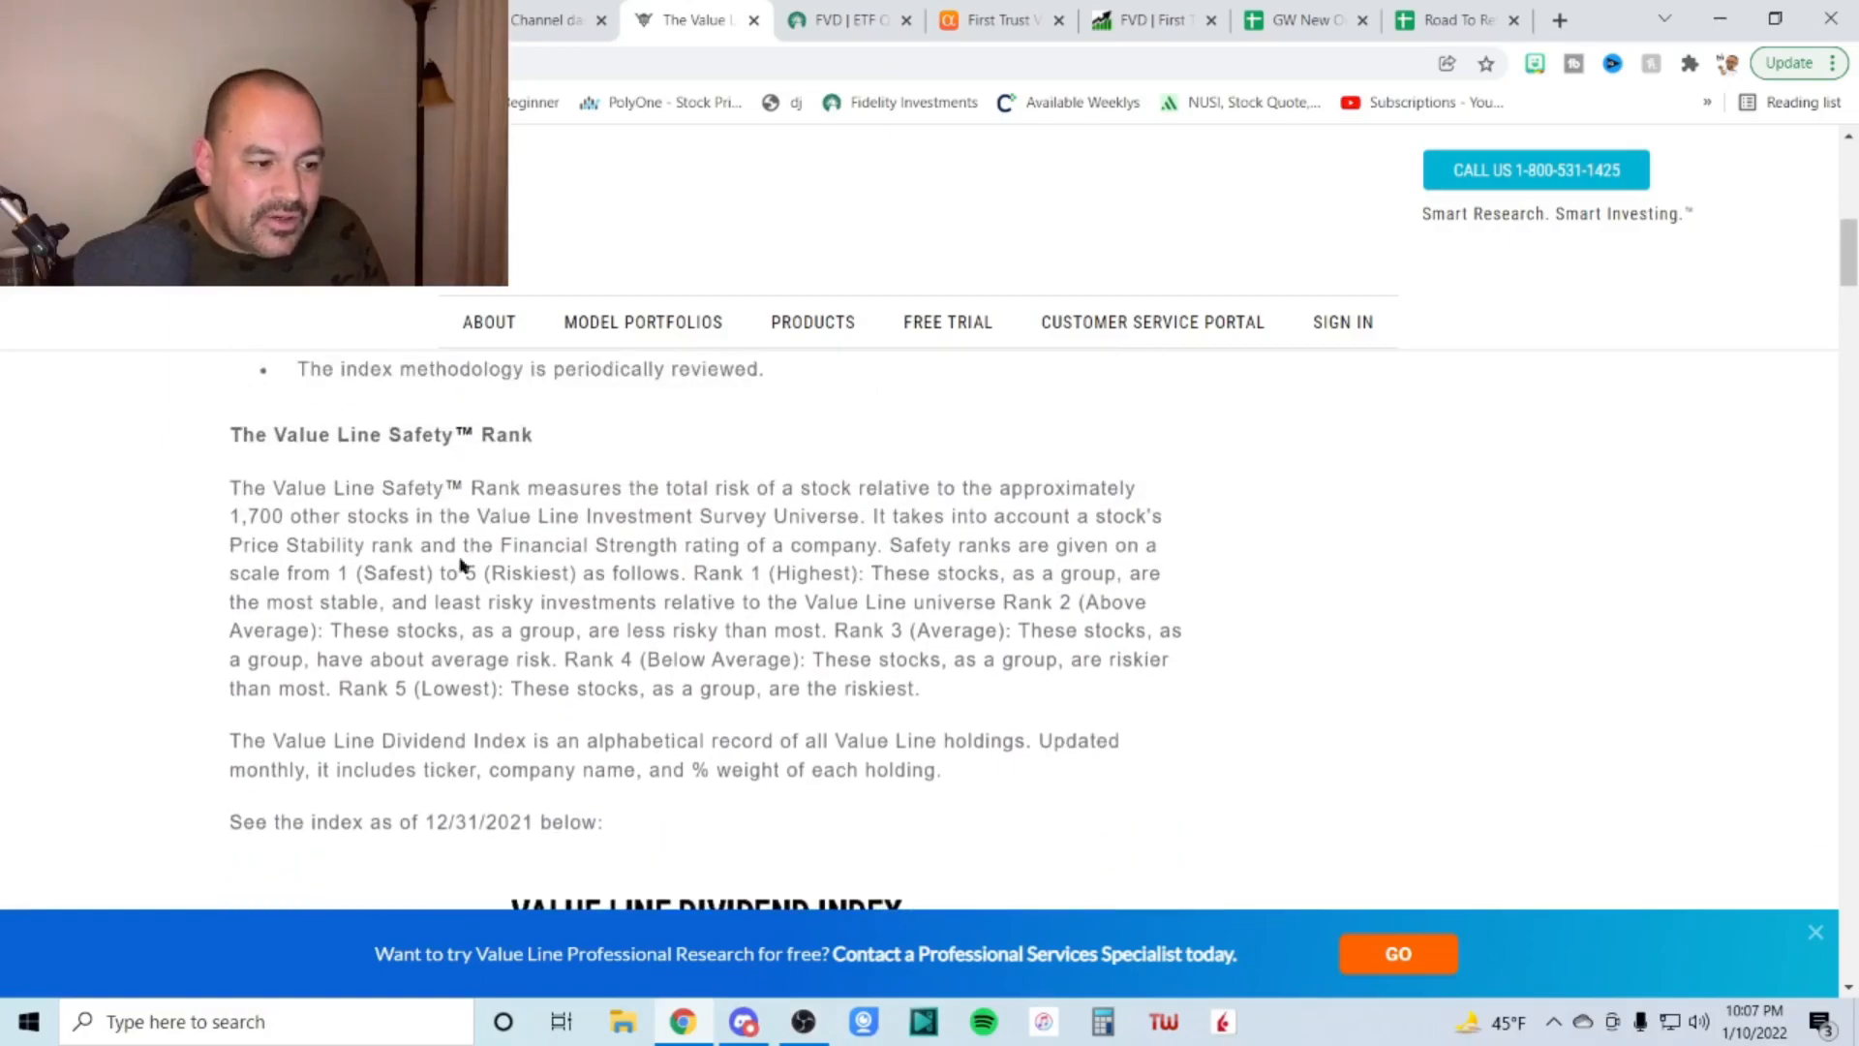
drag(229, 486, 883, 516)
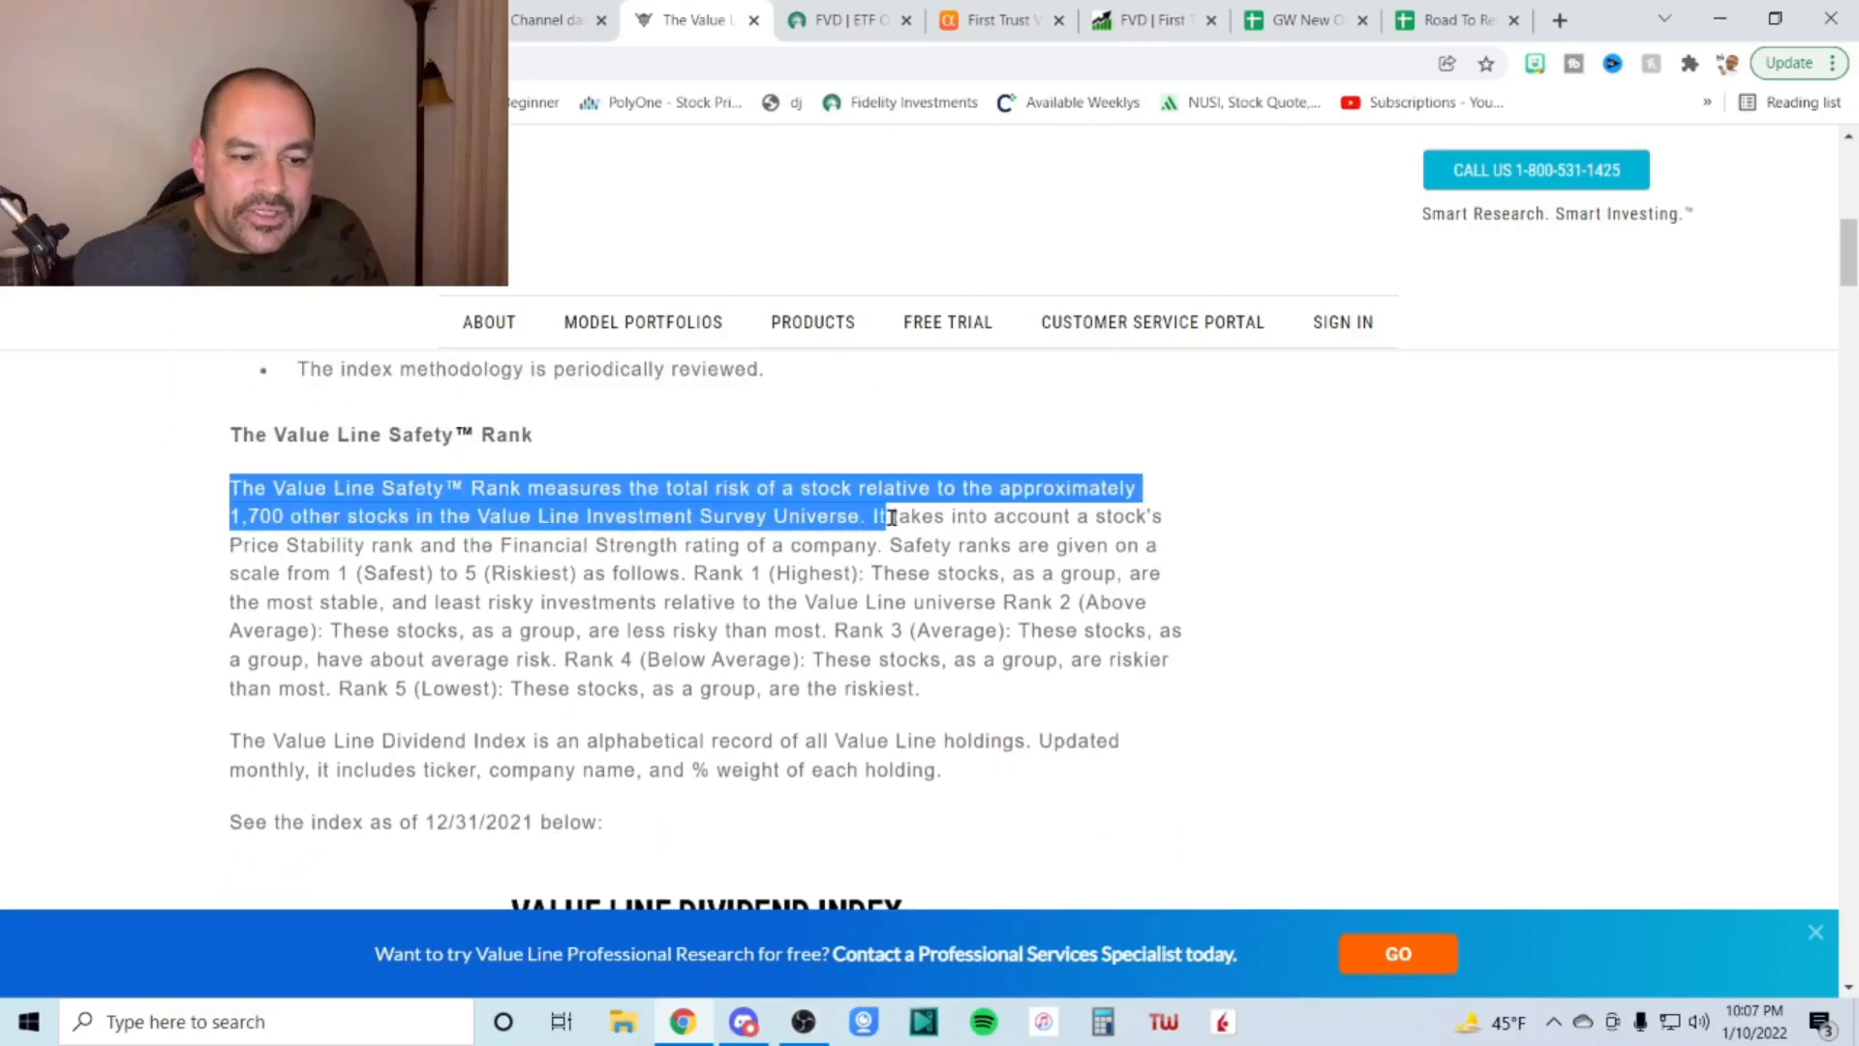
drag(883, 516, 1049, 544)
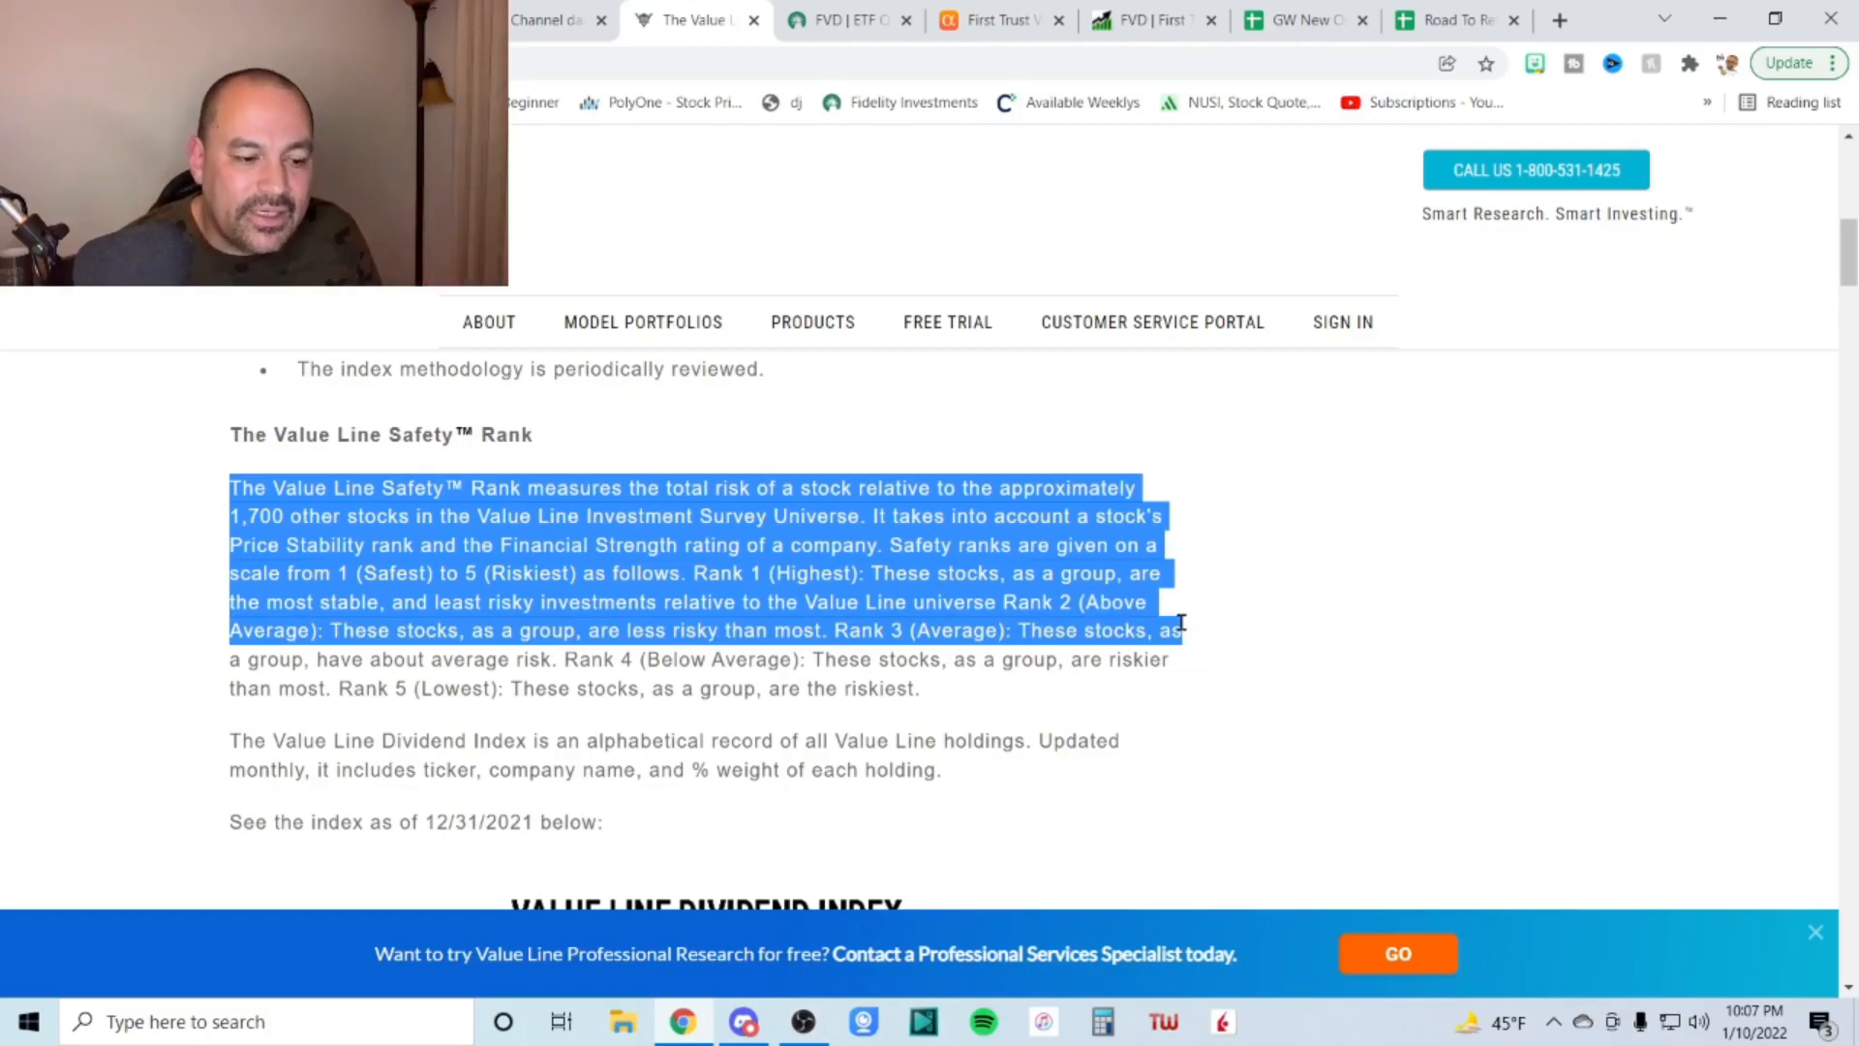
mouse_move(1168, 616)
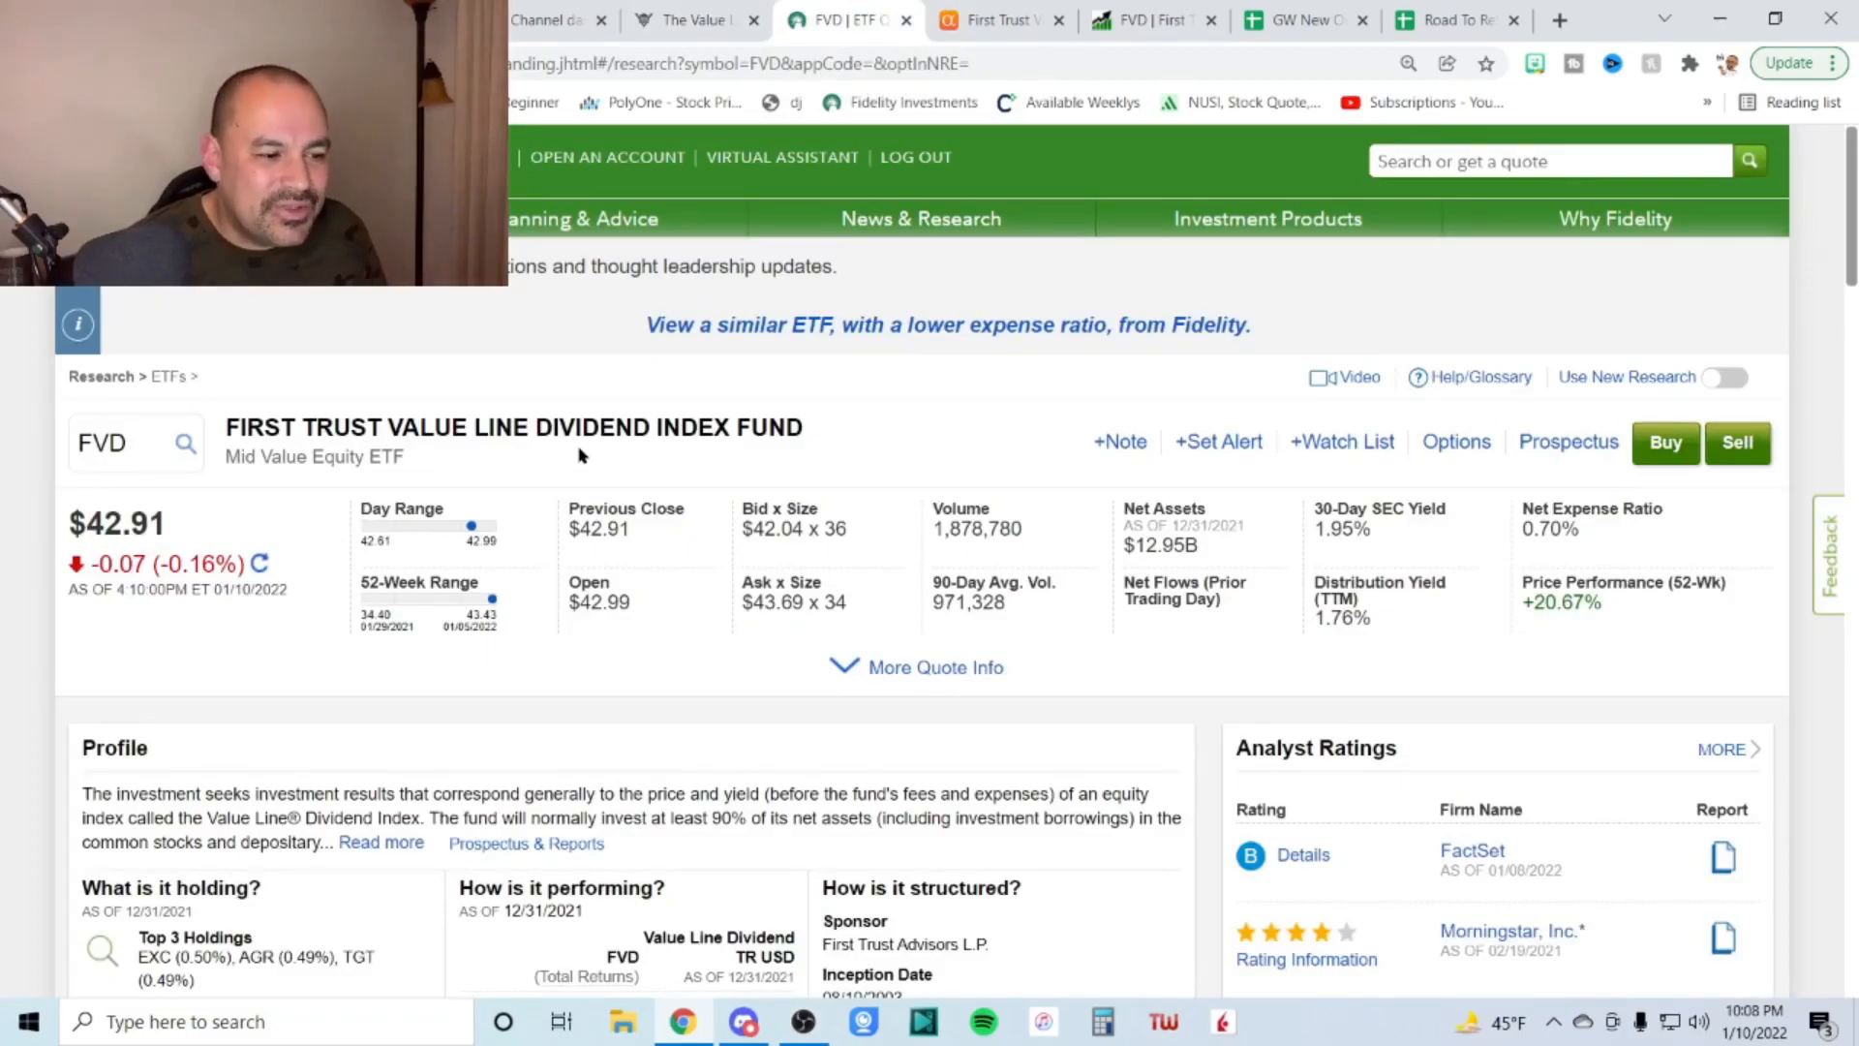
mouse_move(599, 463)
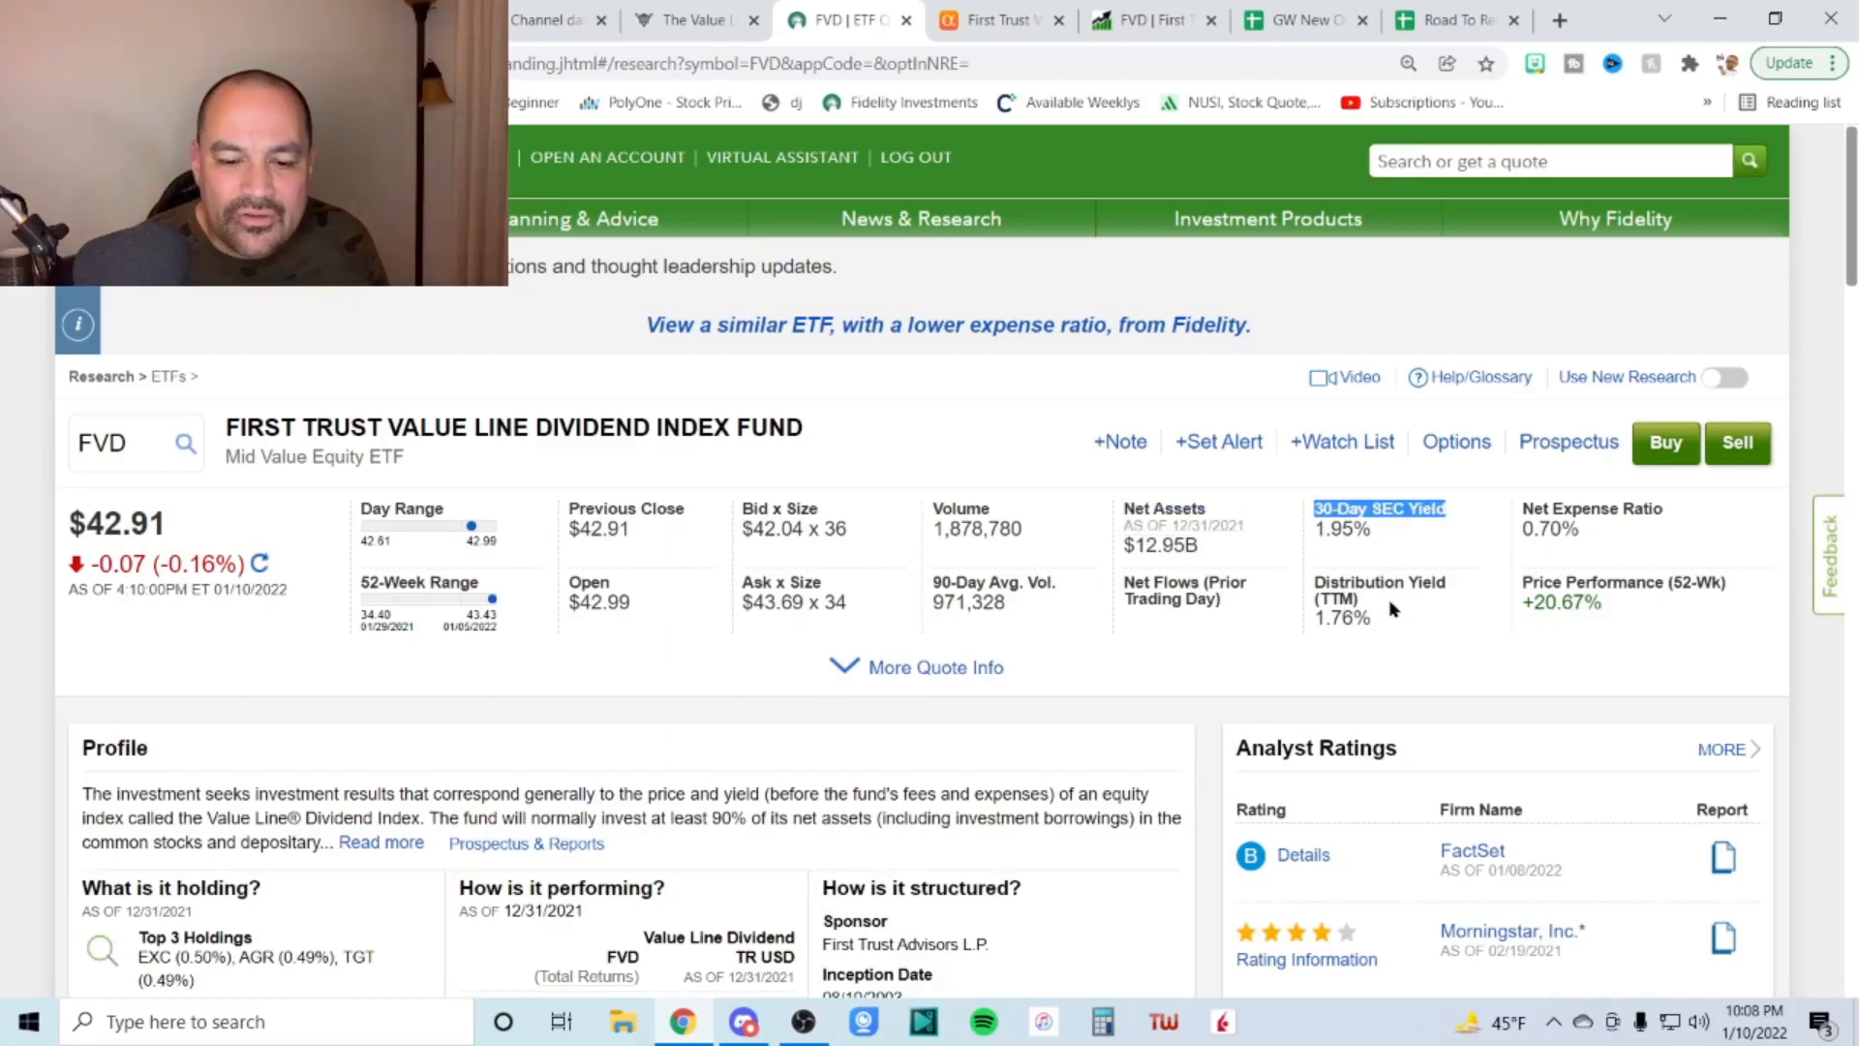
mouse_move(1385, 616)
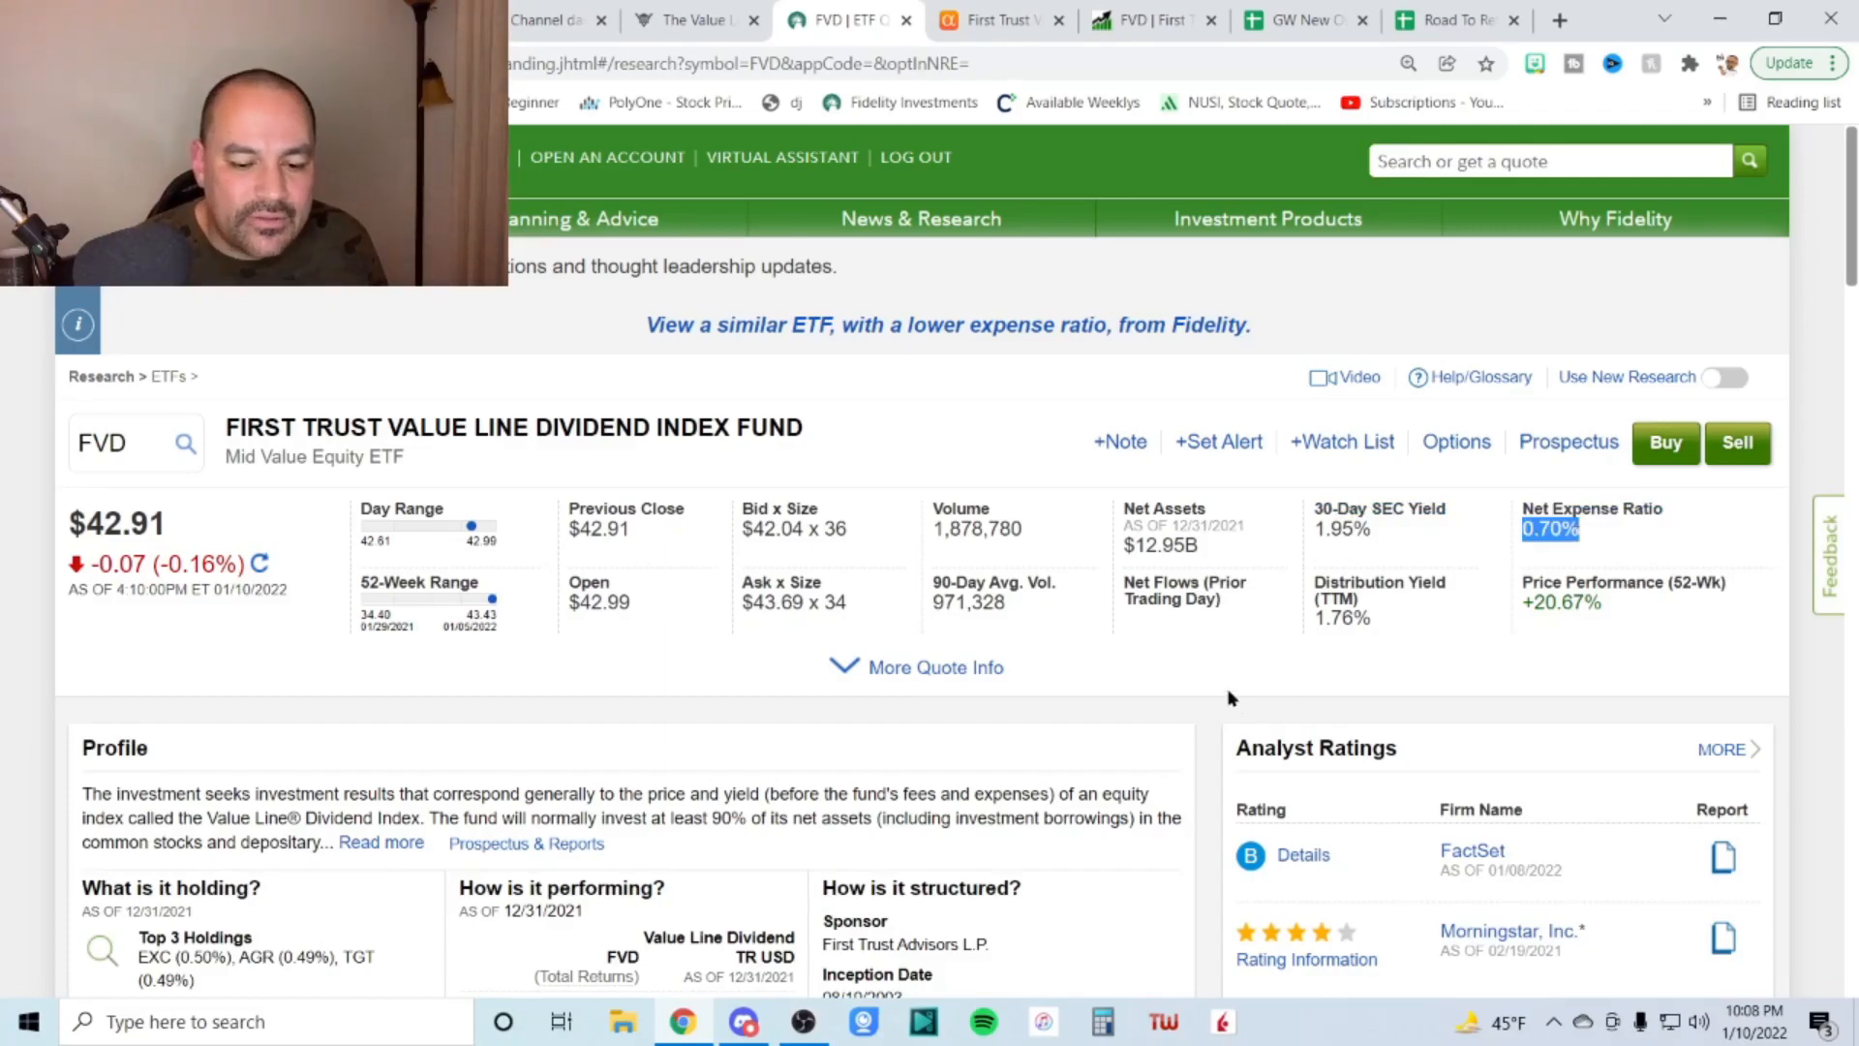
Scroll to Fund Characteristics, highlight FVD's 19.39 price-to-earnings value, and scroll back up
scroll(down, 3)
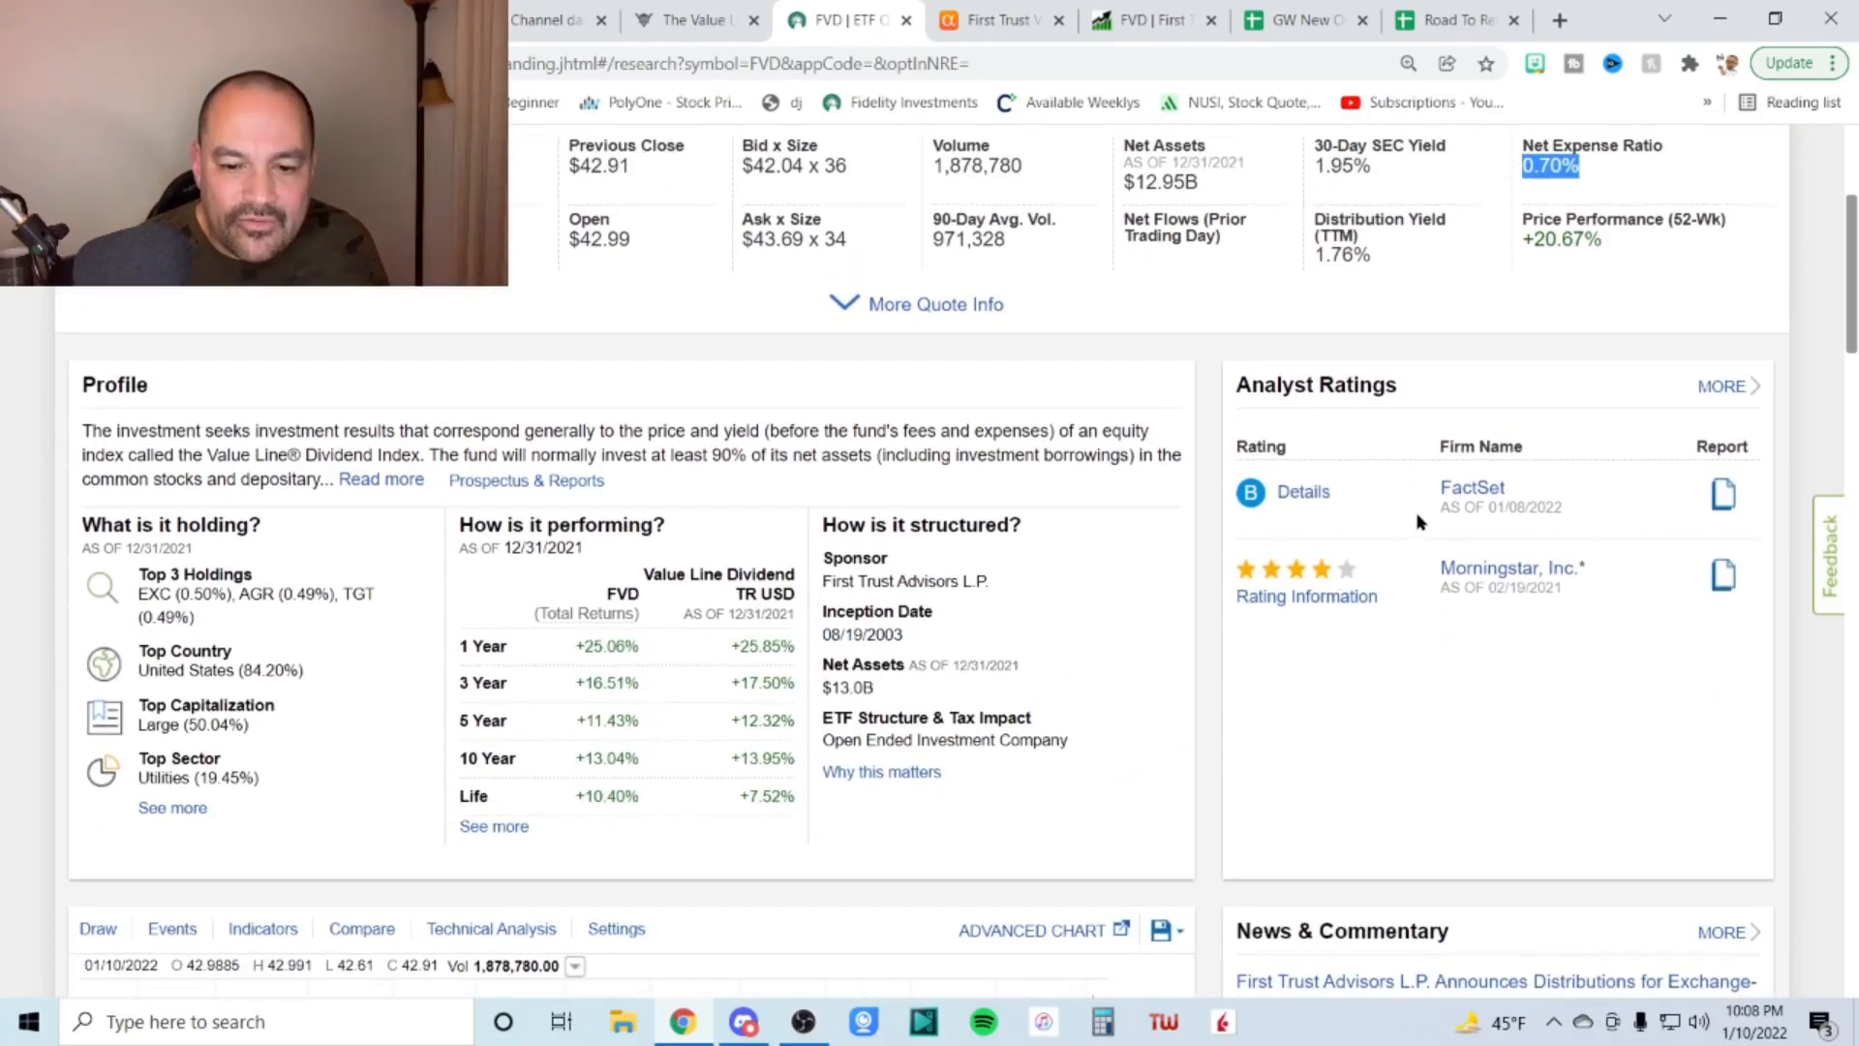
scroll(down, 3)
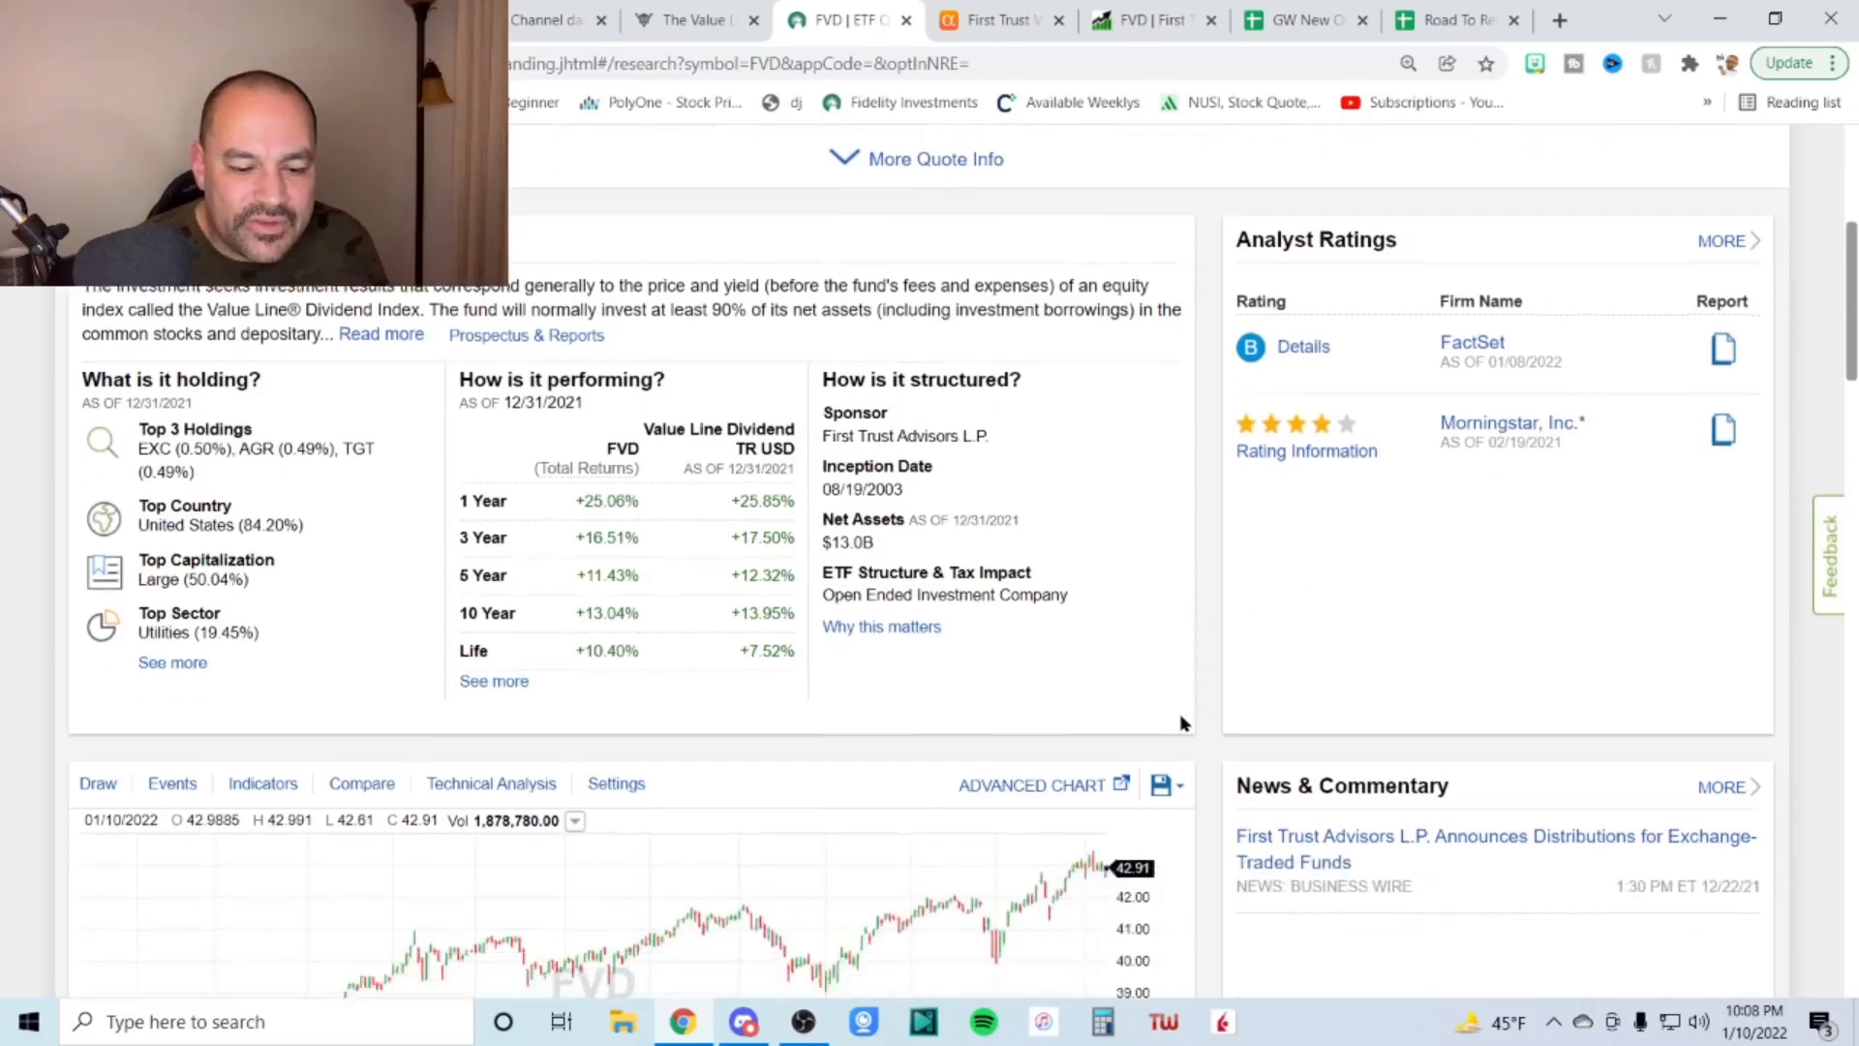
scroll(down, 3)
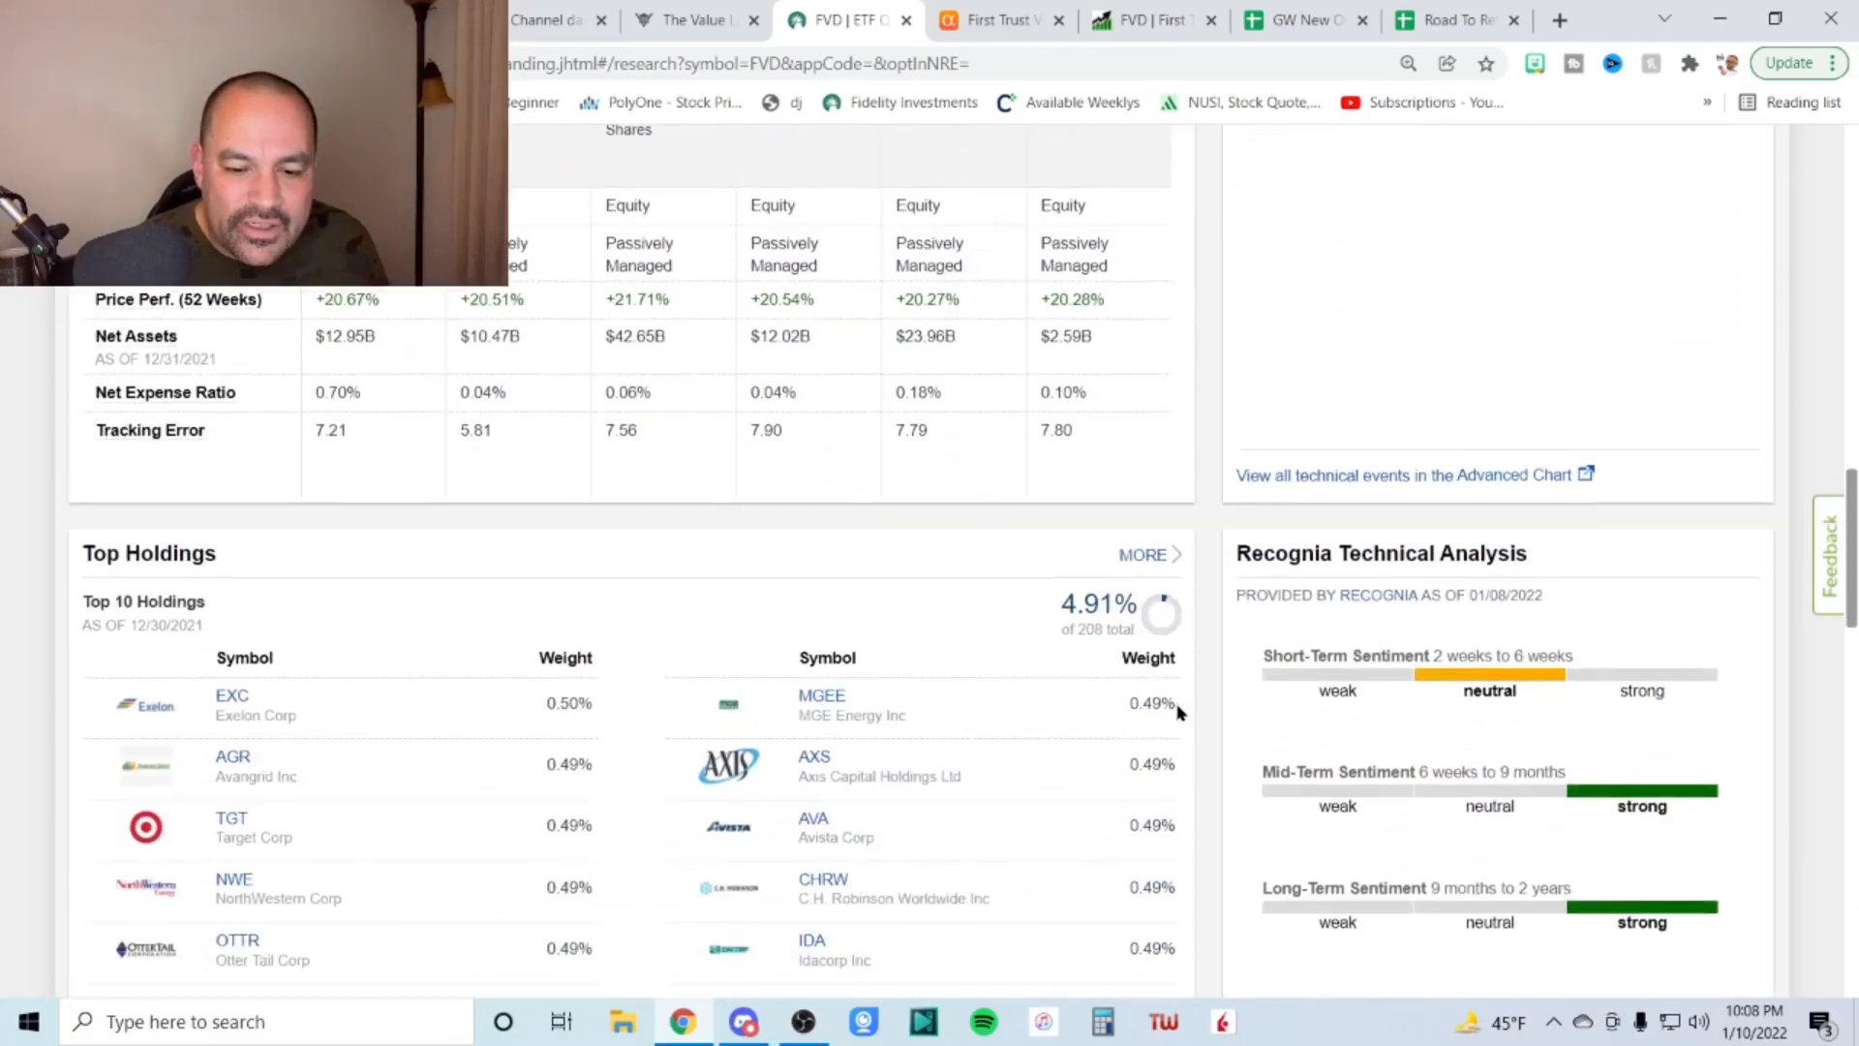
scroll(down, 3)
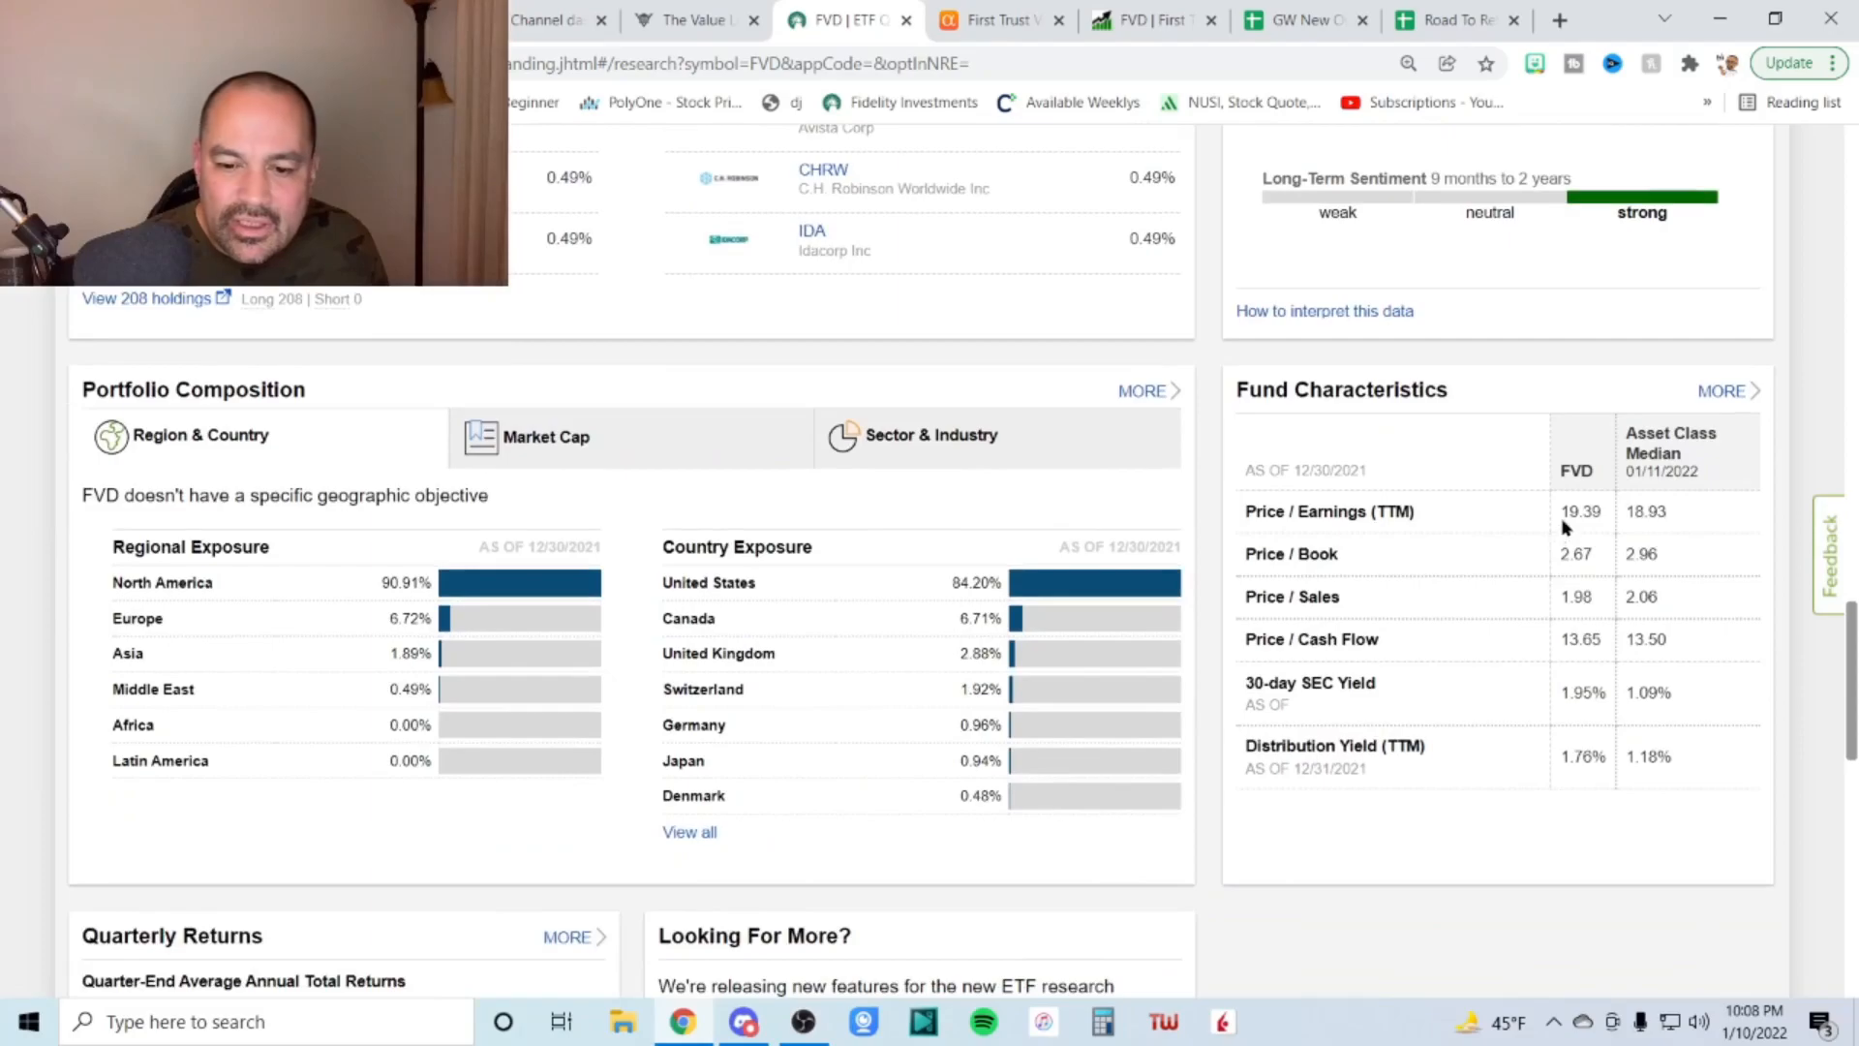
double_click(1579, 511)
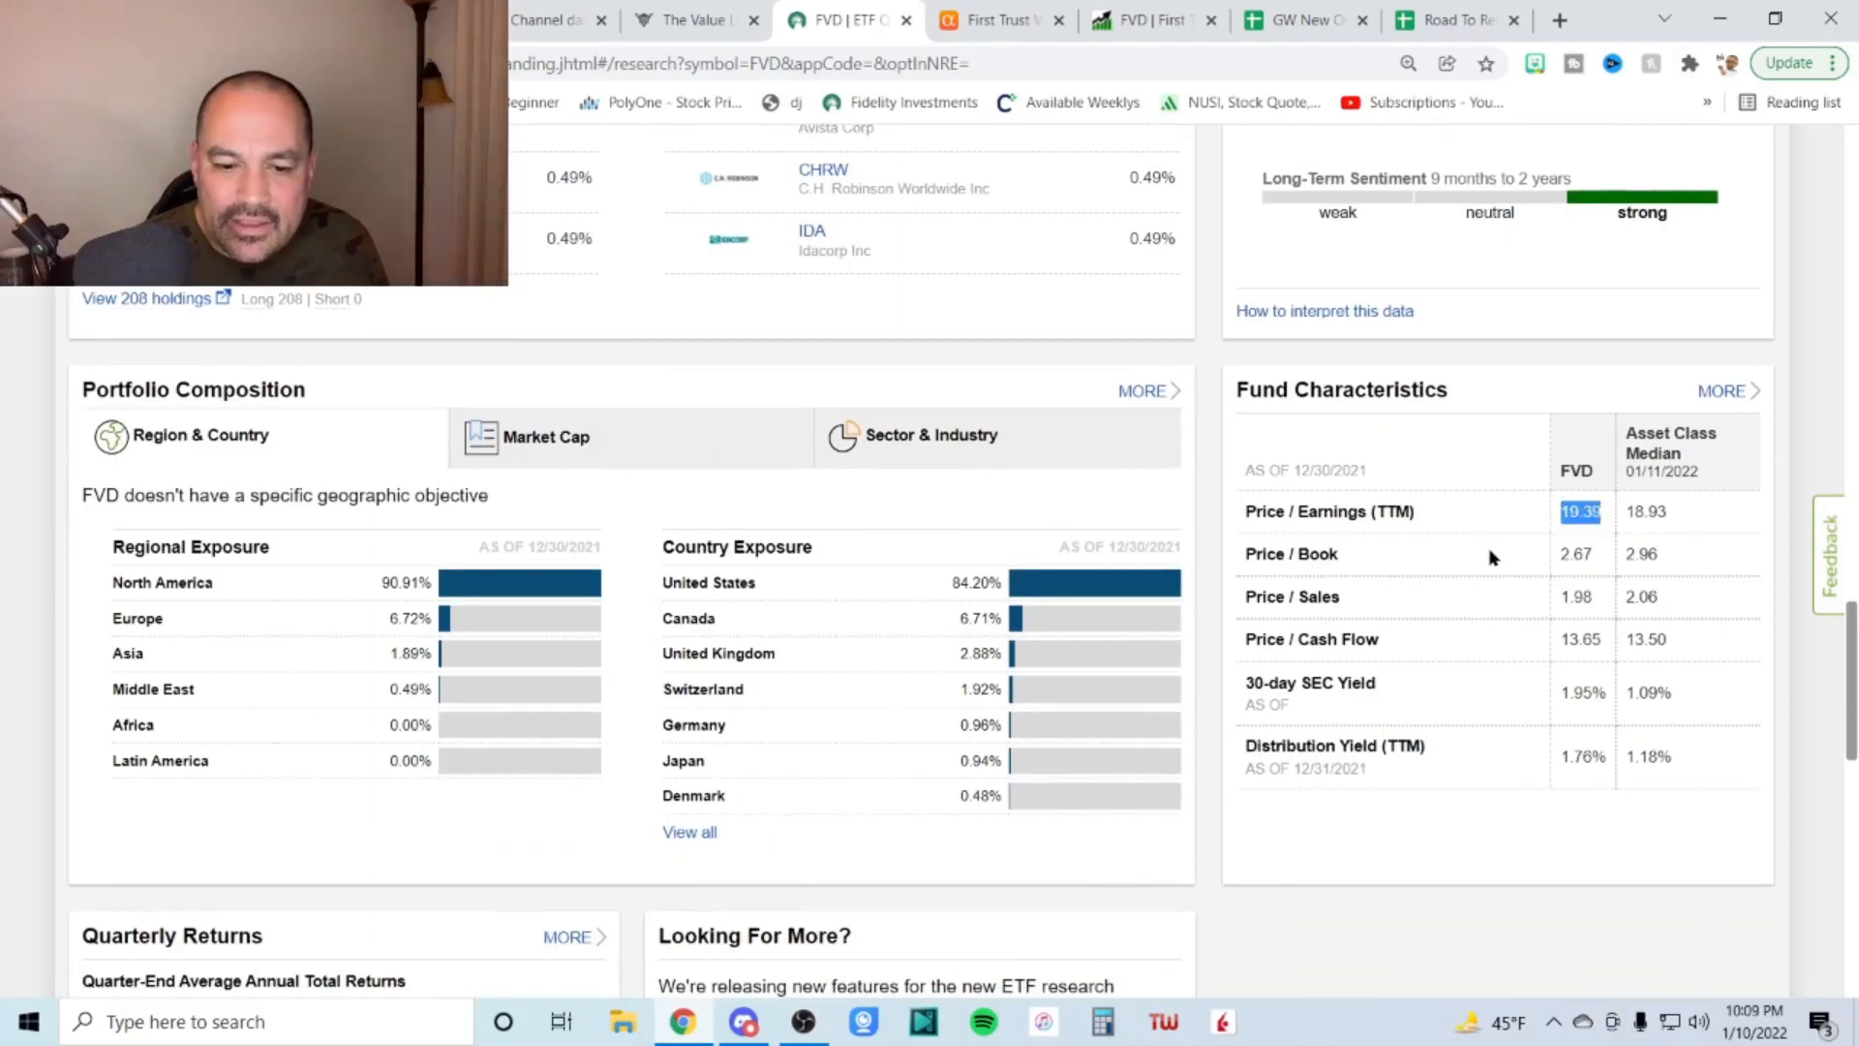
scroll(up, 3)
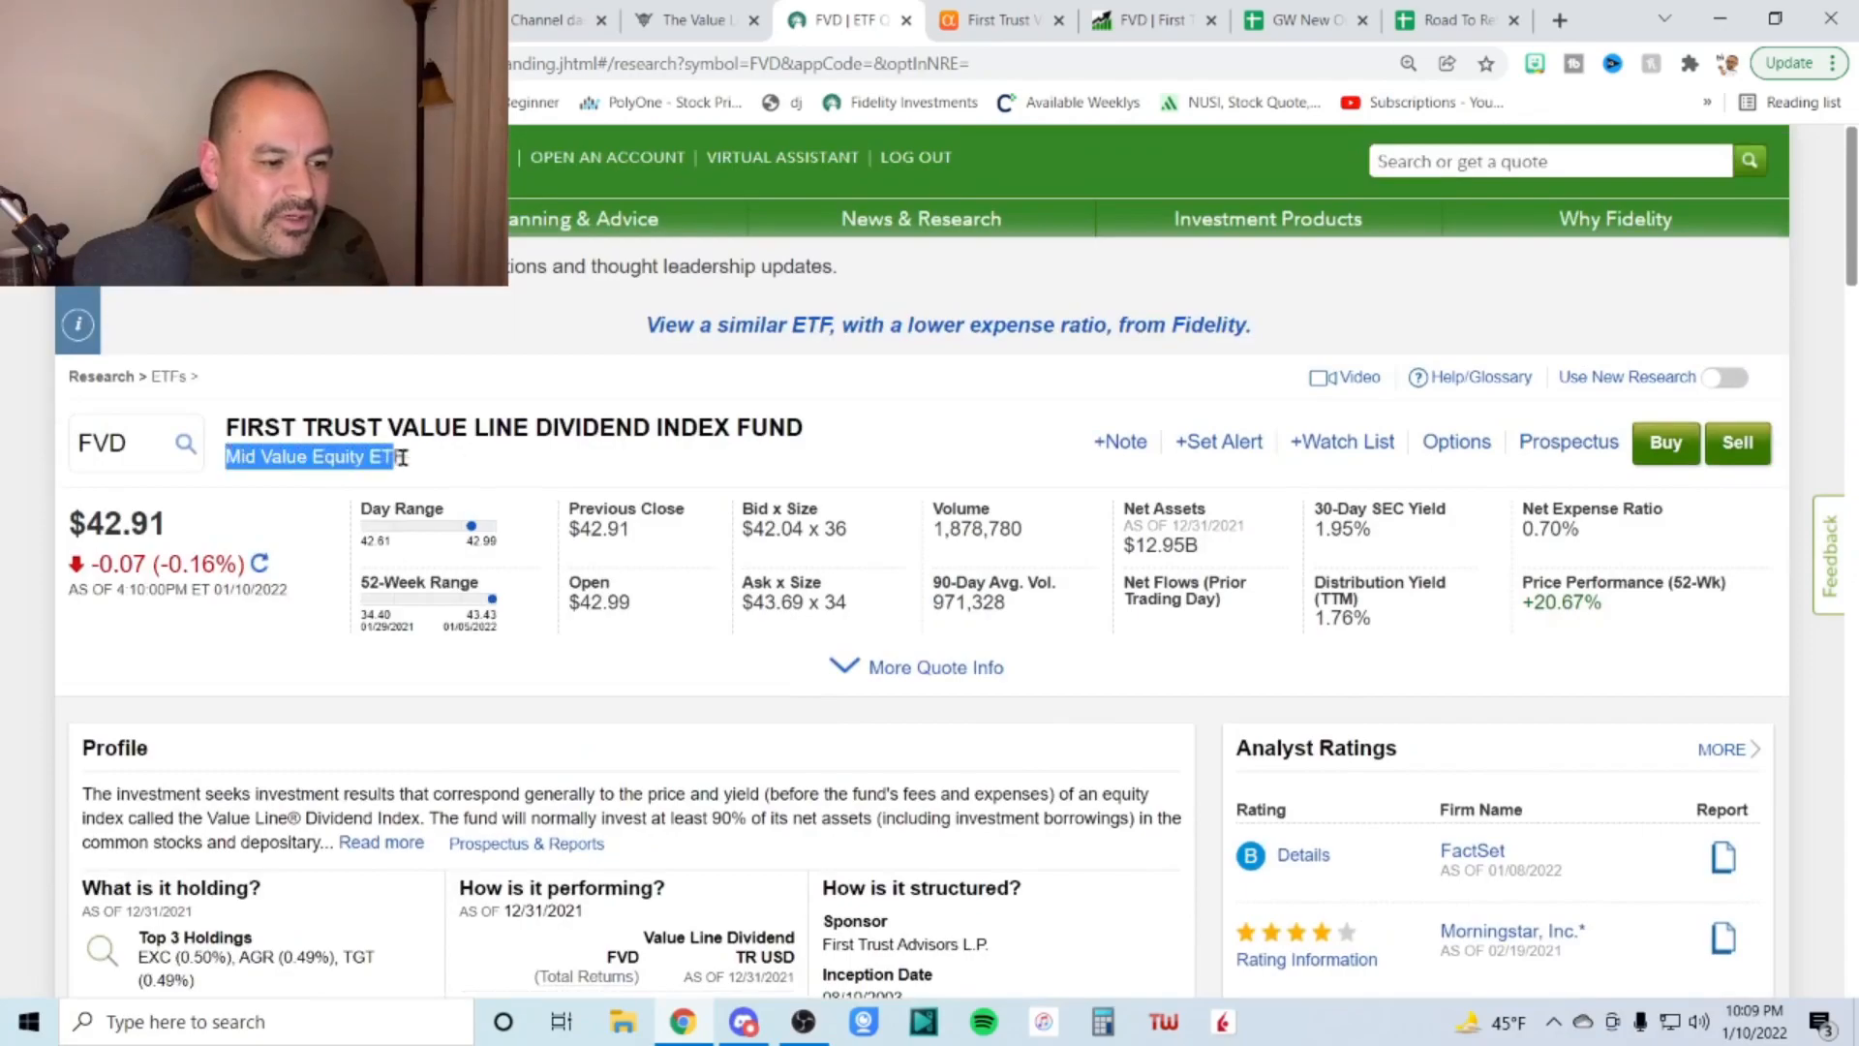
scroll(down, 3)
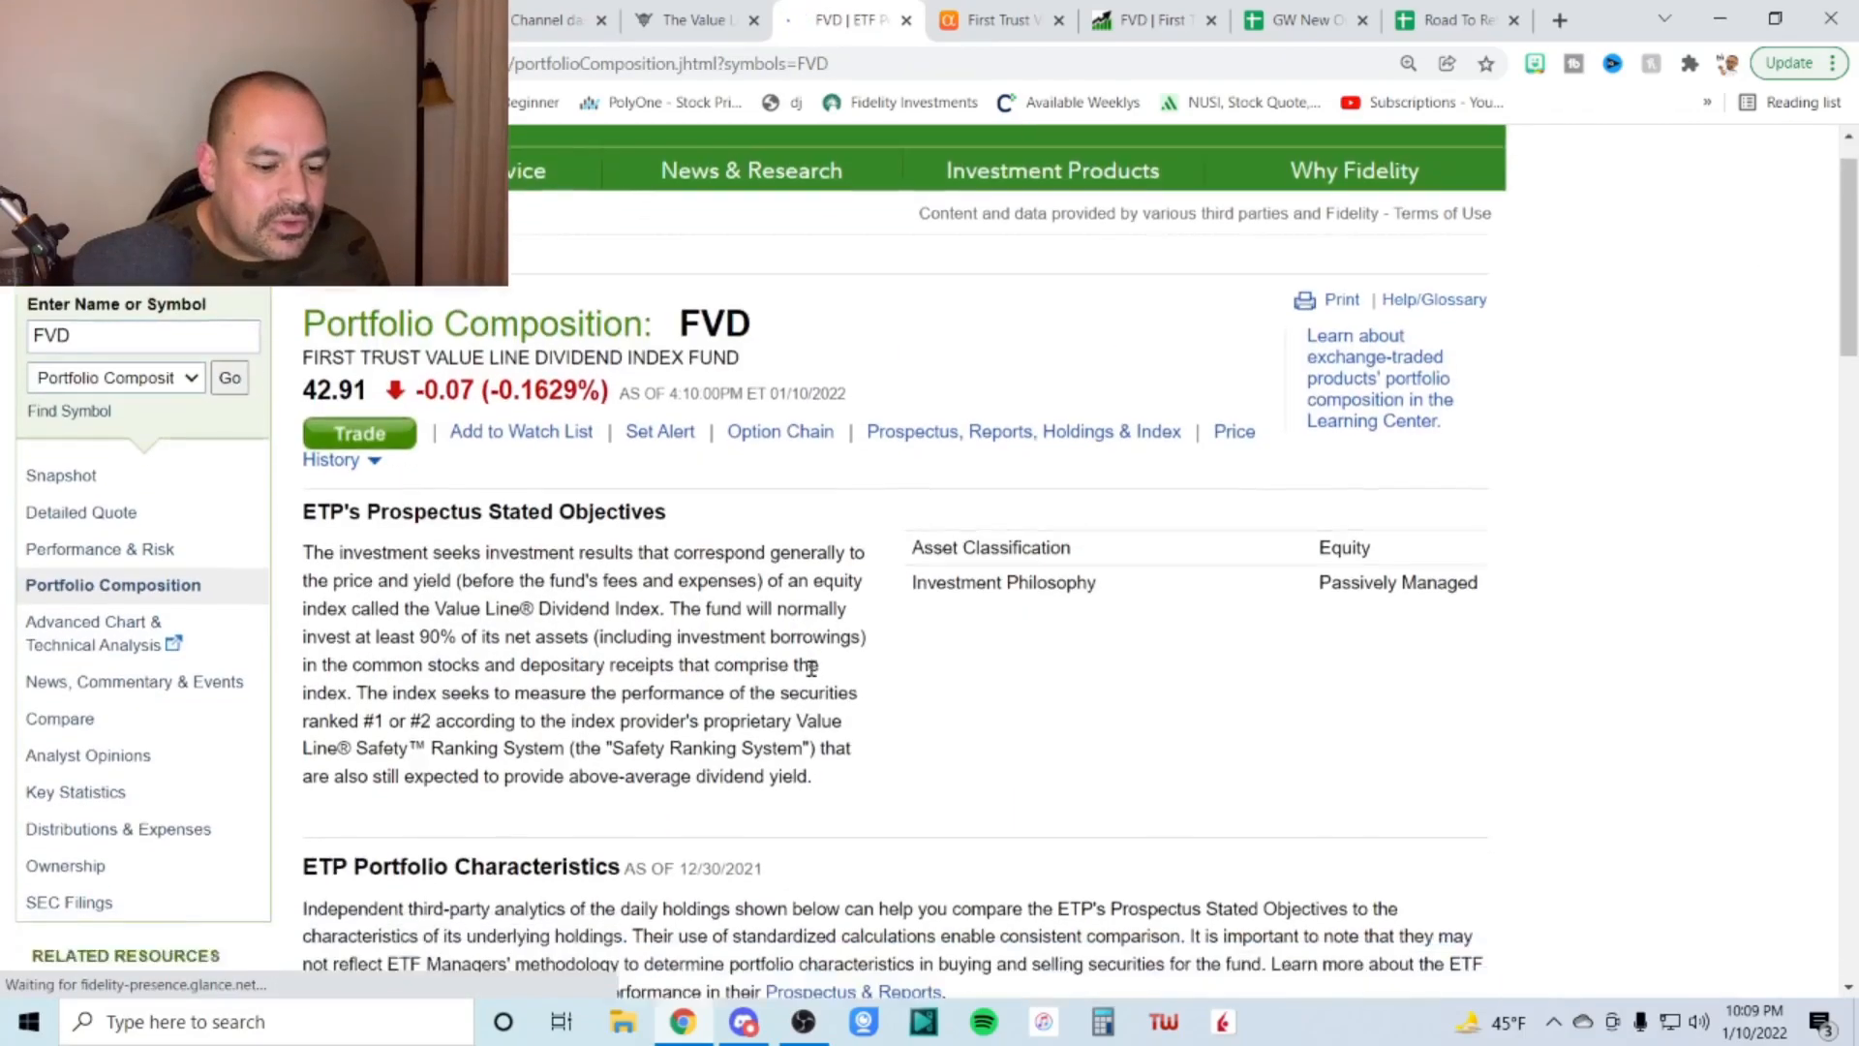
Scroll past regional, country, sector and market-cap exposure to FVD's mid-cap value StyleMap
scroll(down, 3)
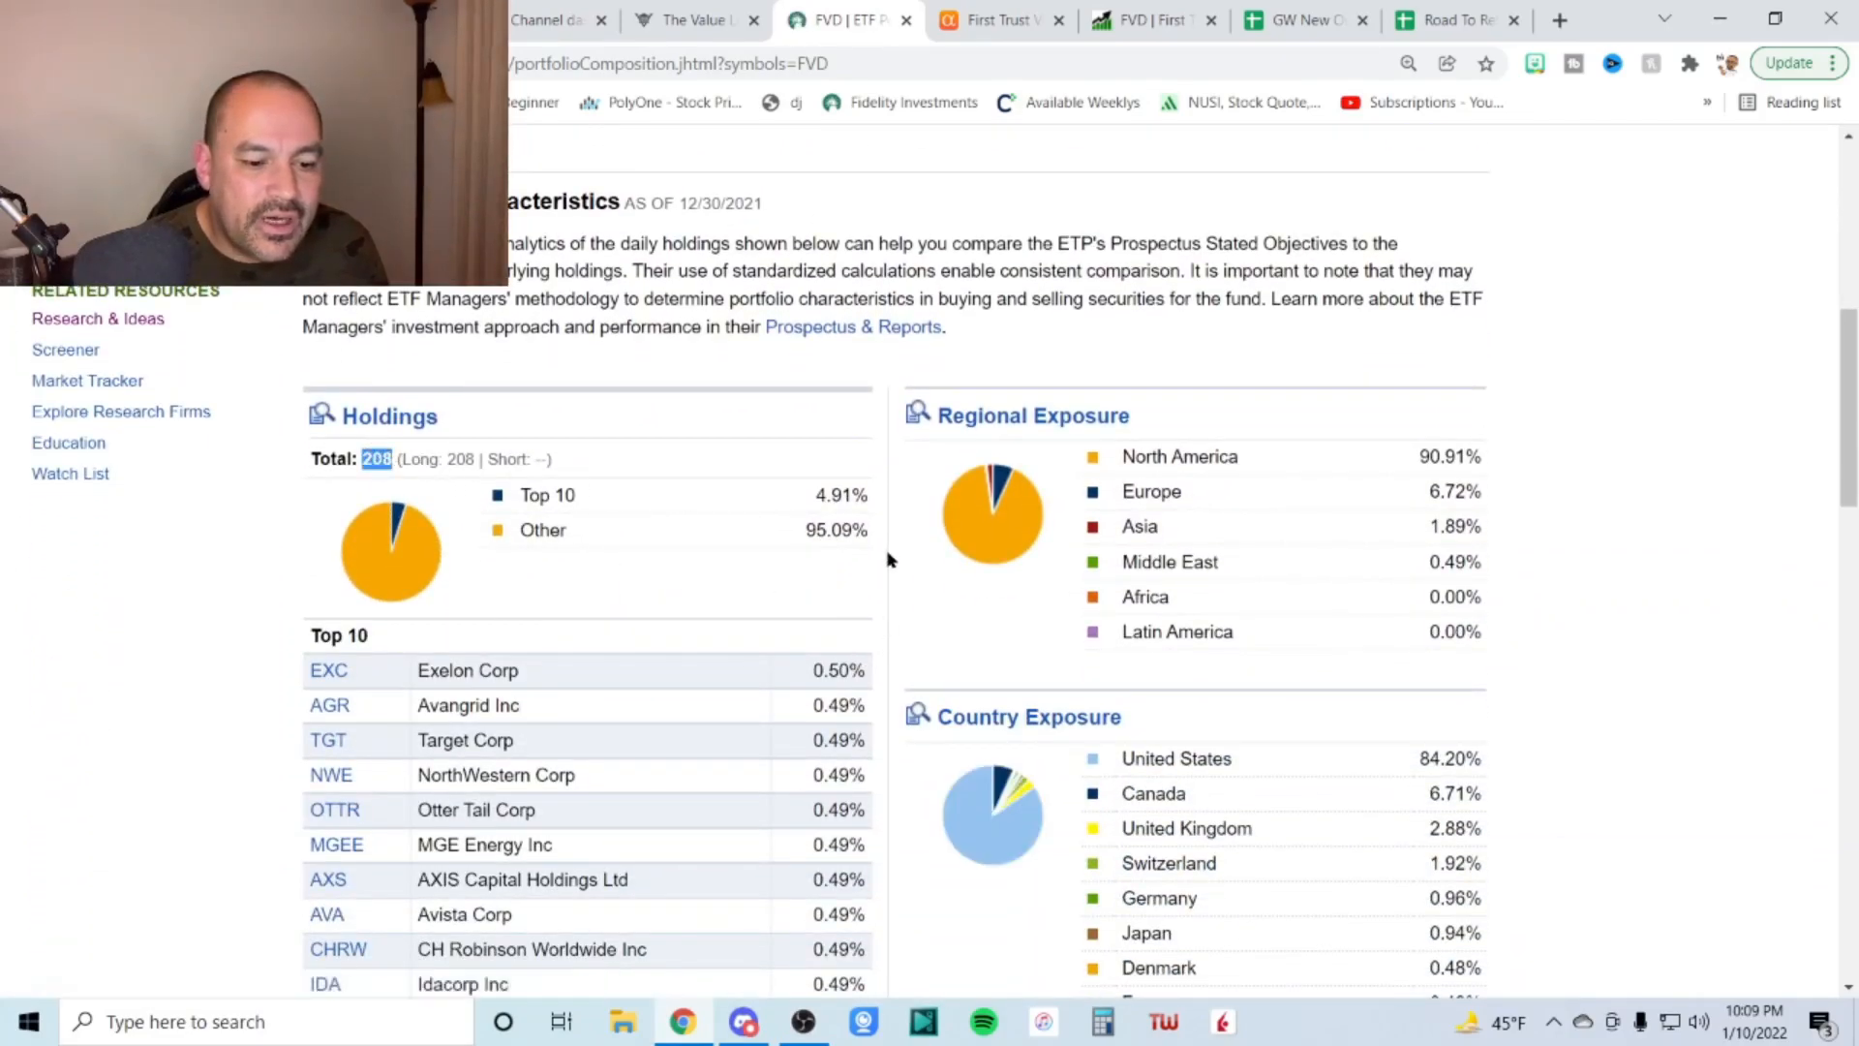
scroll(down, 3)
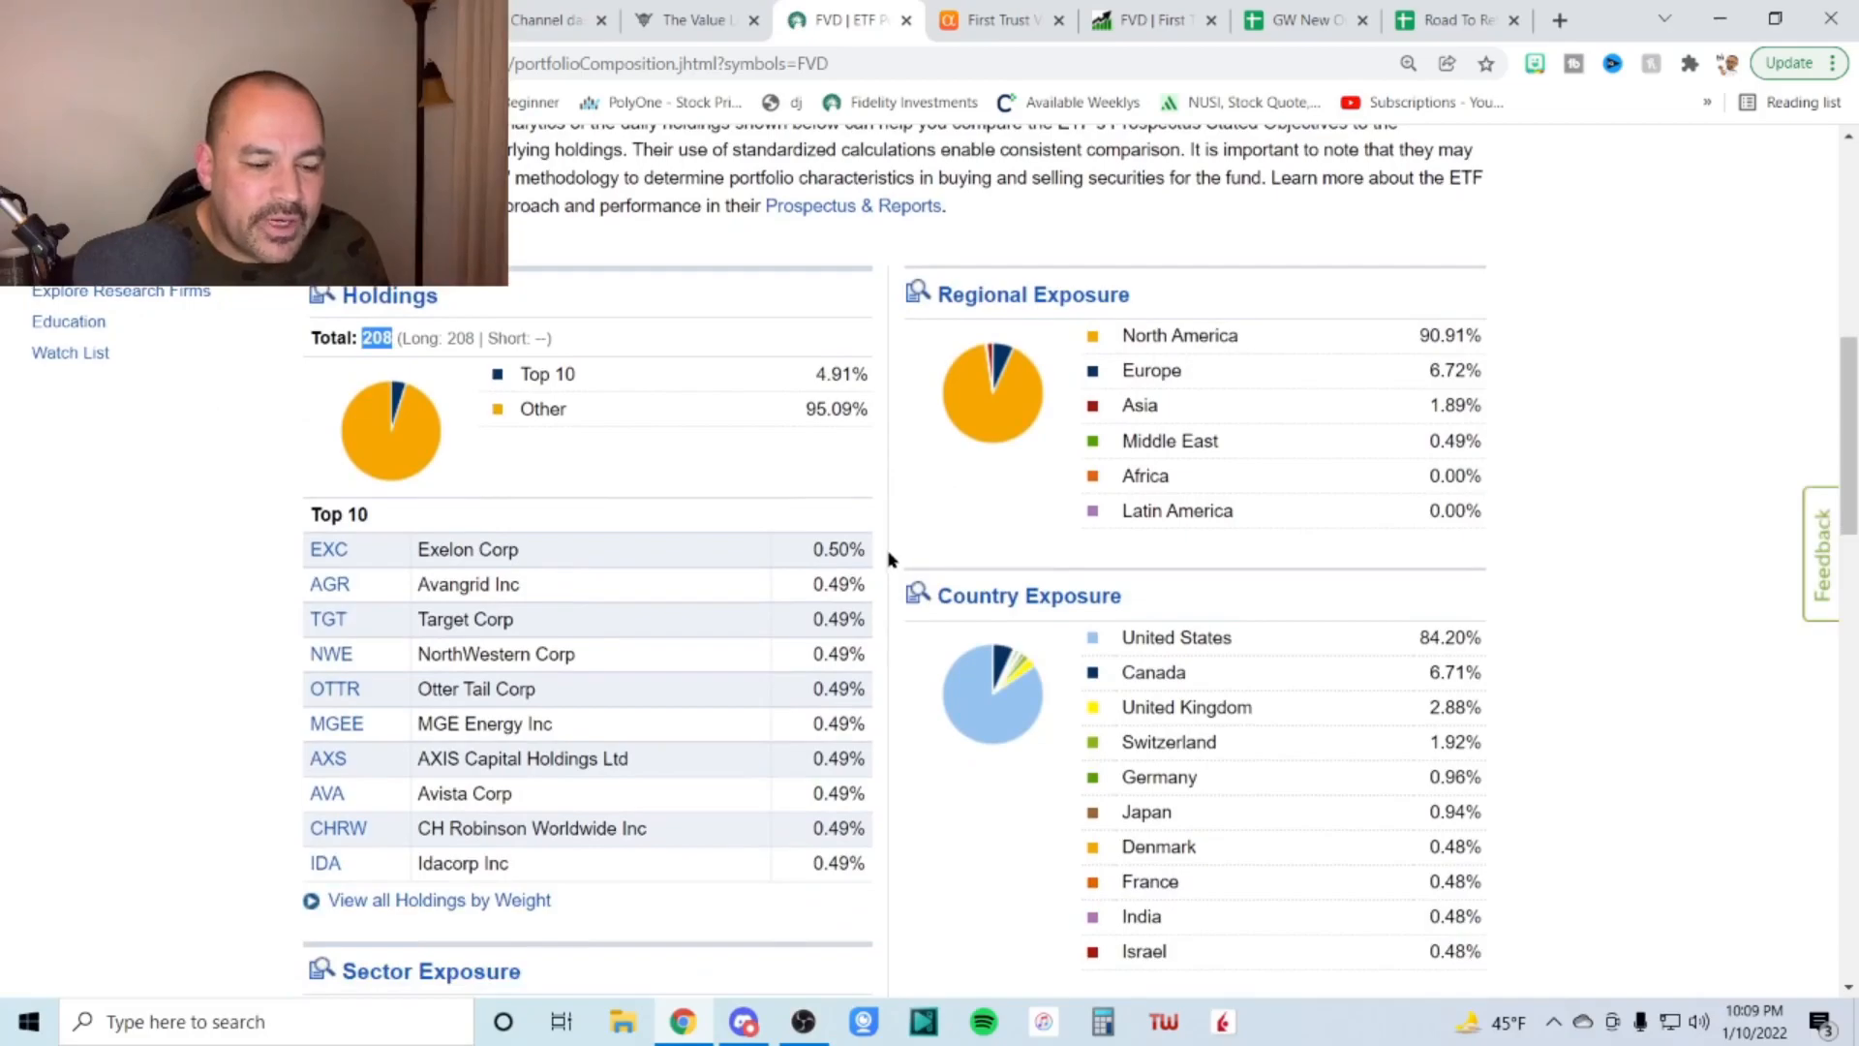
mouse_move(841, 587)
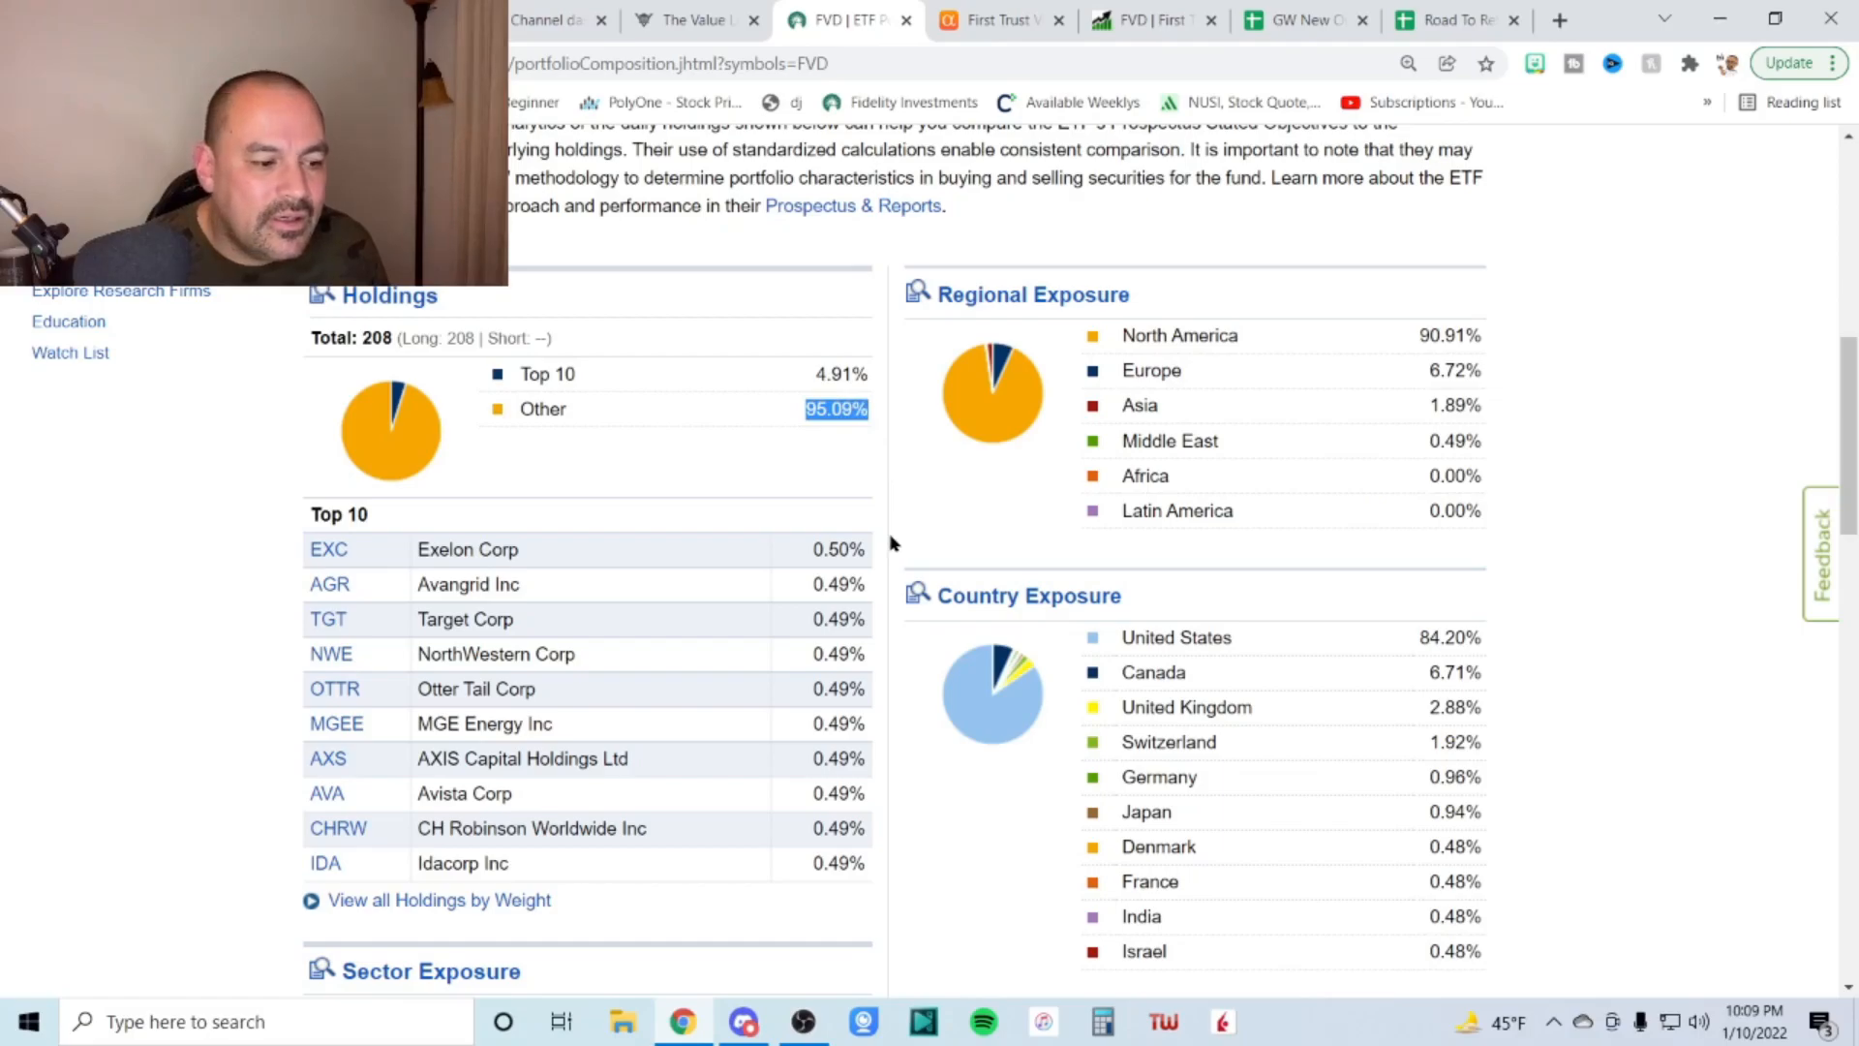
scroll(down, 3)
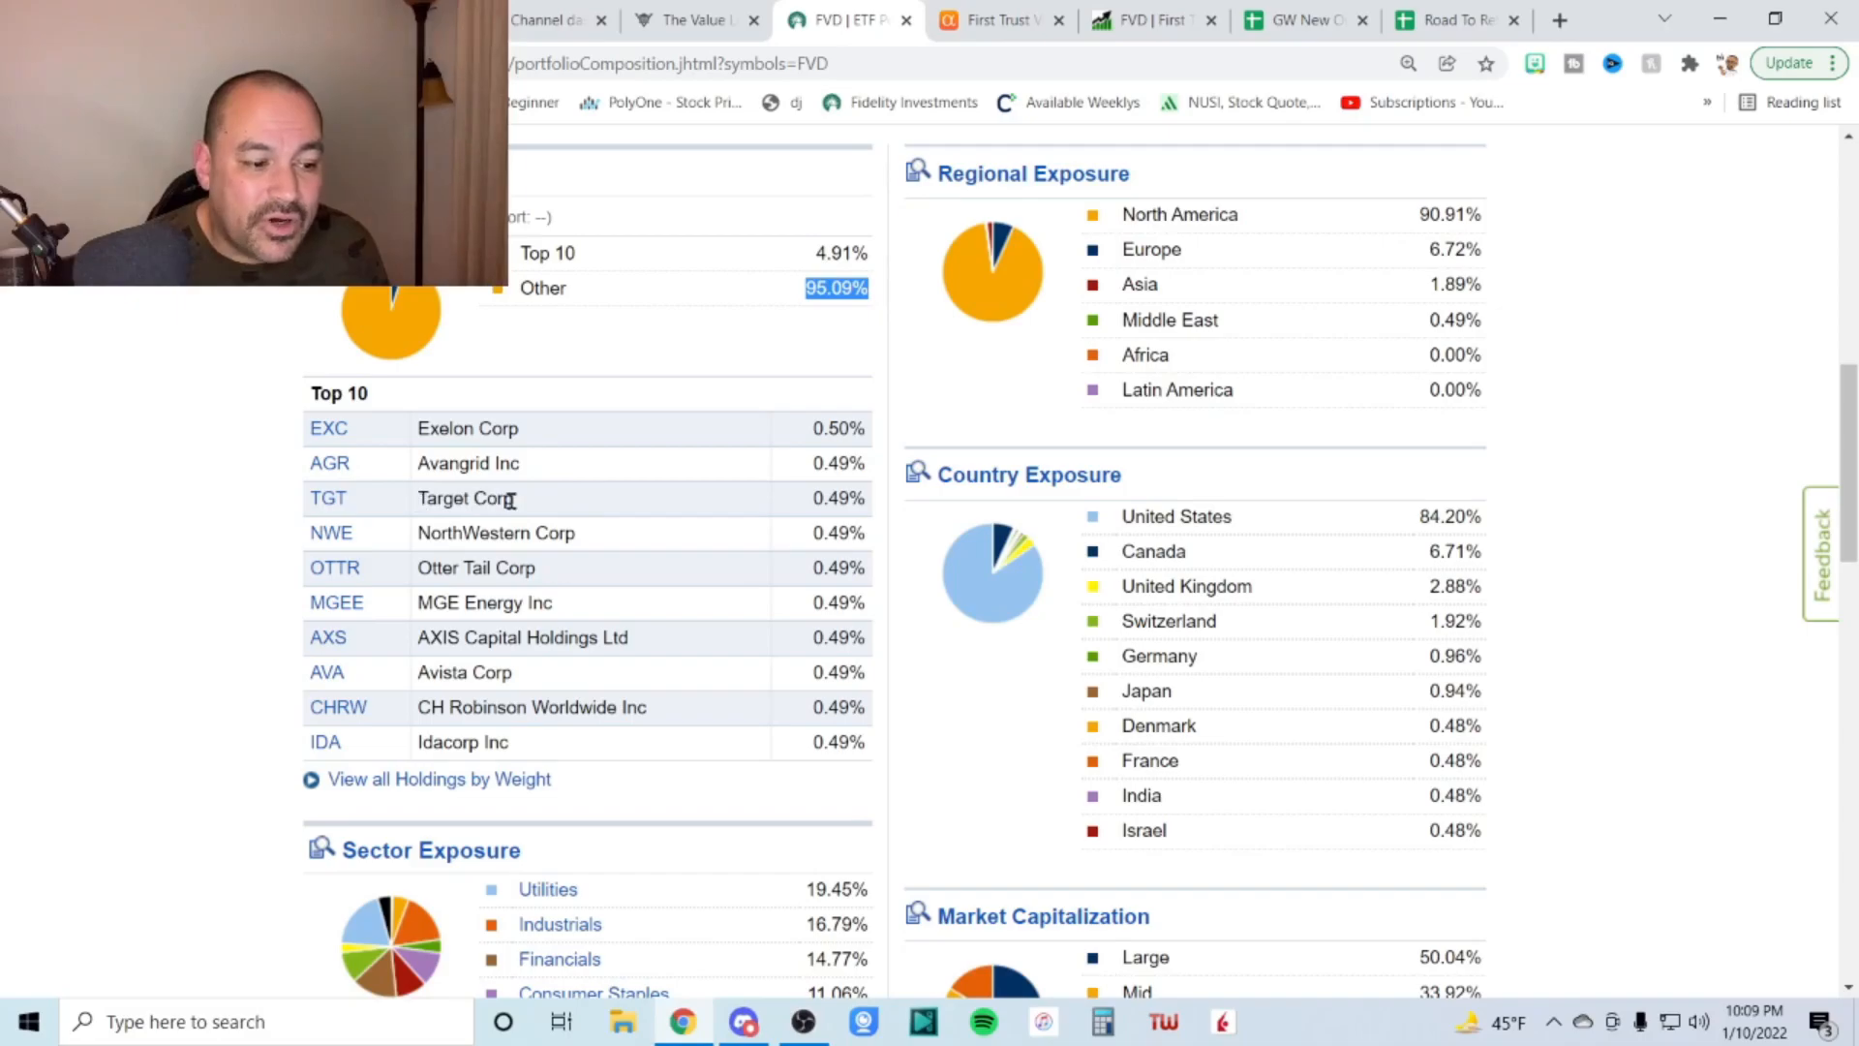
mouse_move(416, 538)
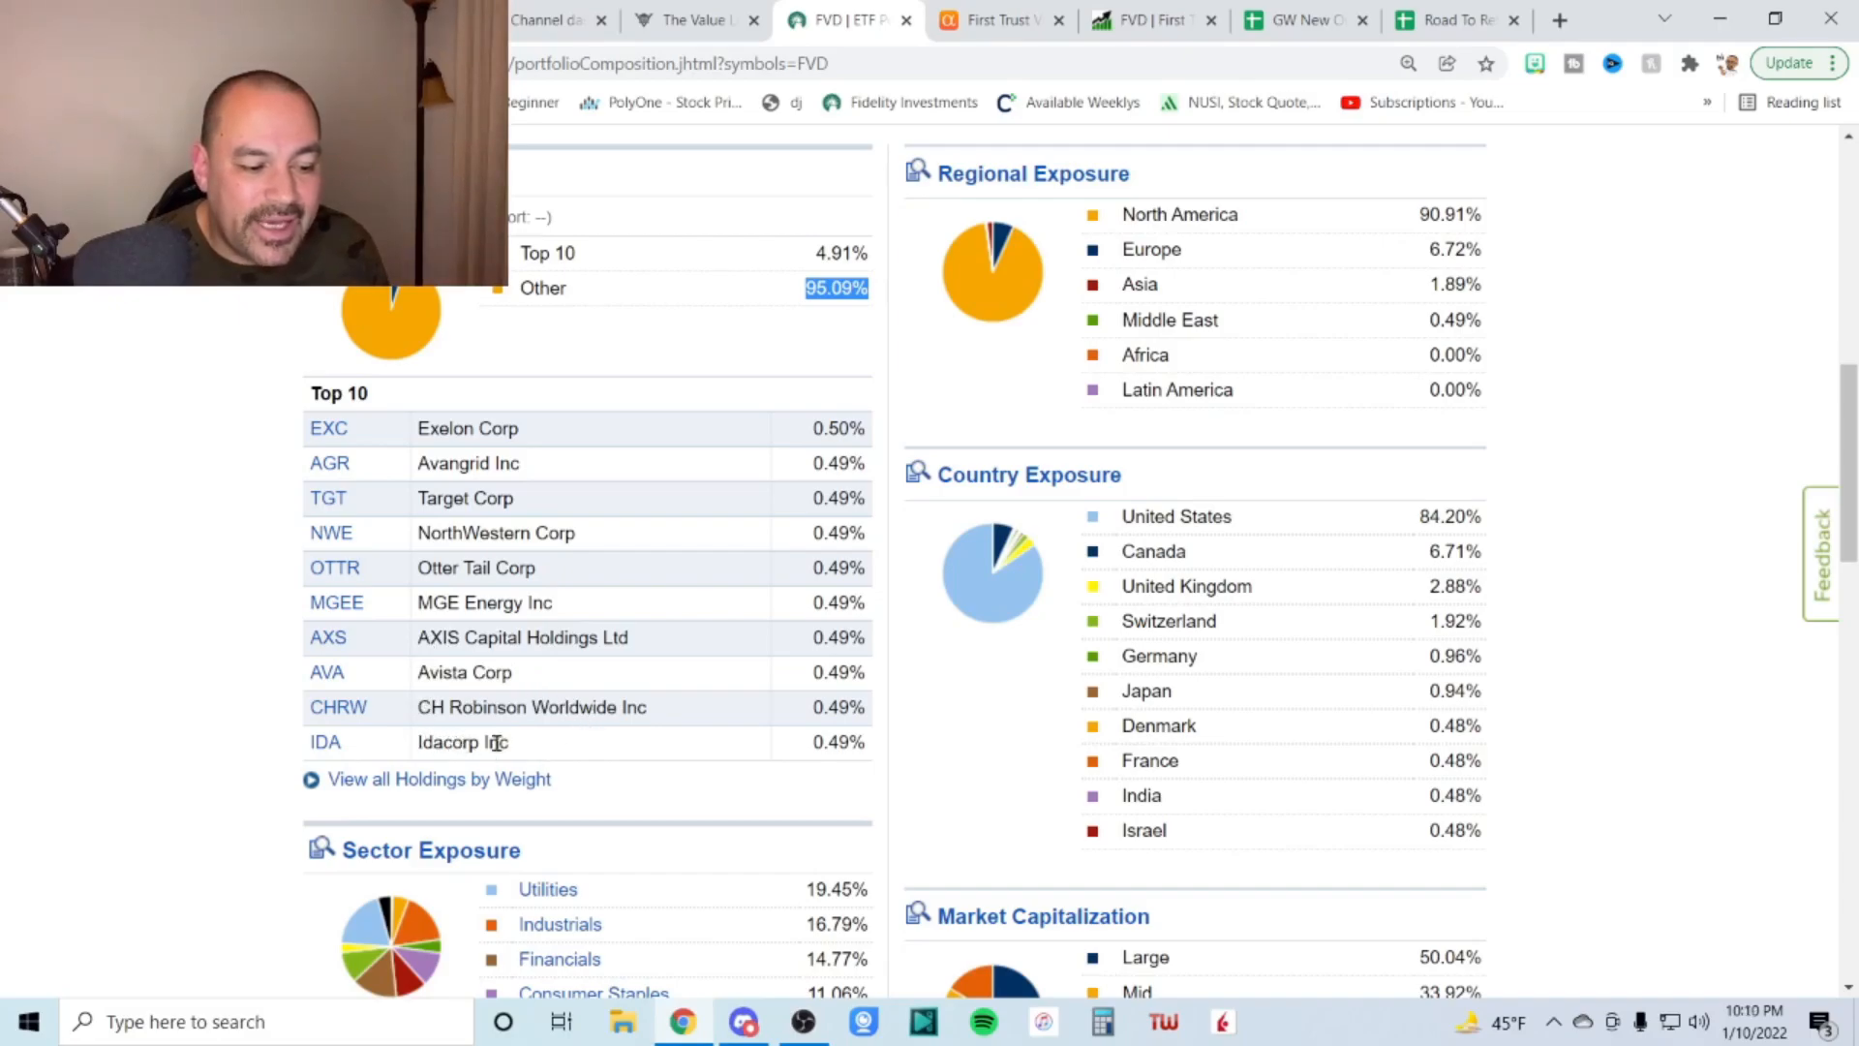
mouse_move(887, 732)
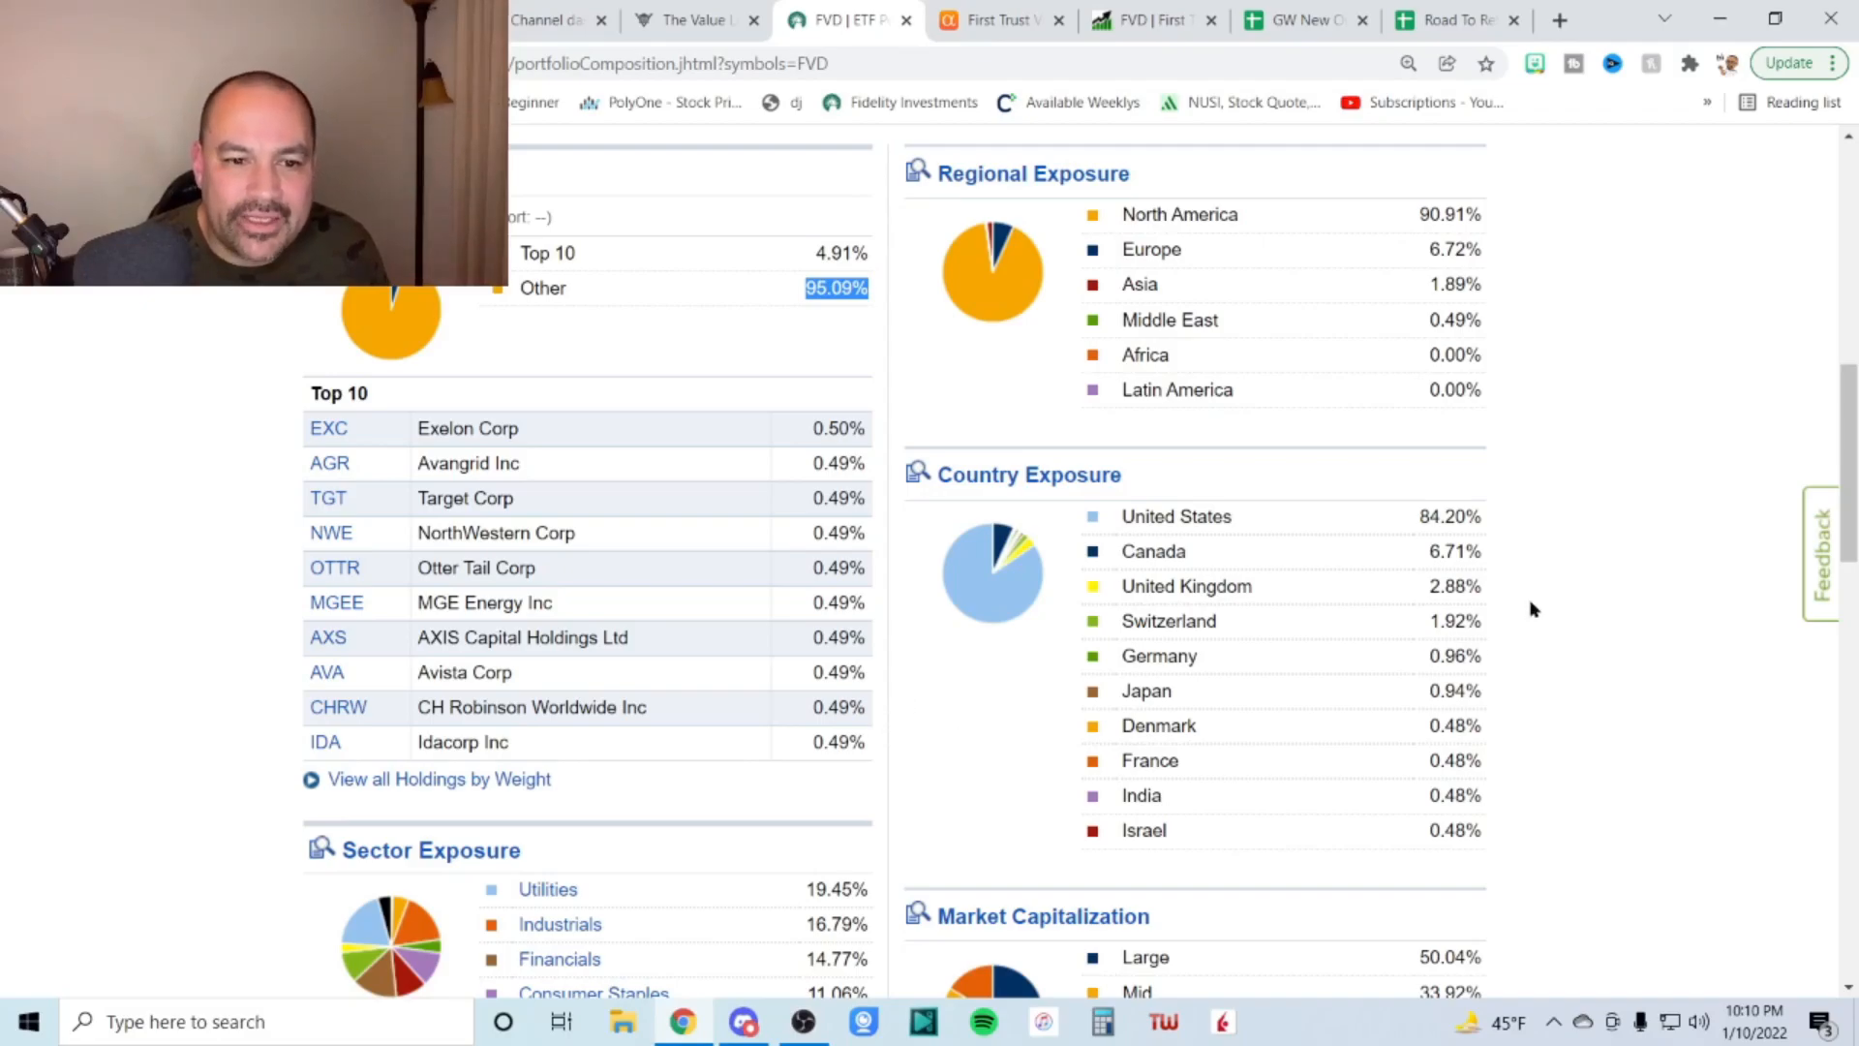
mouse_move(1419, 233)
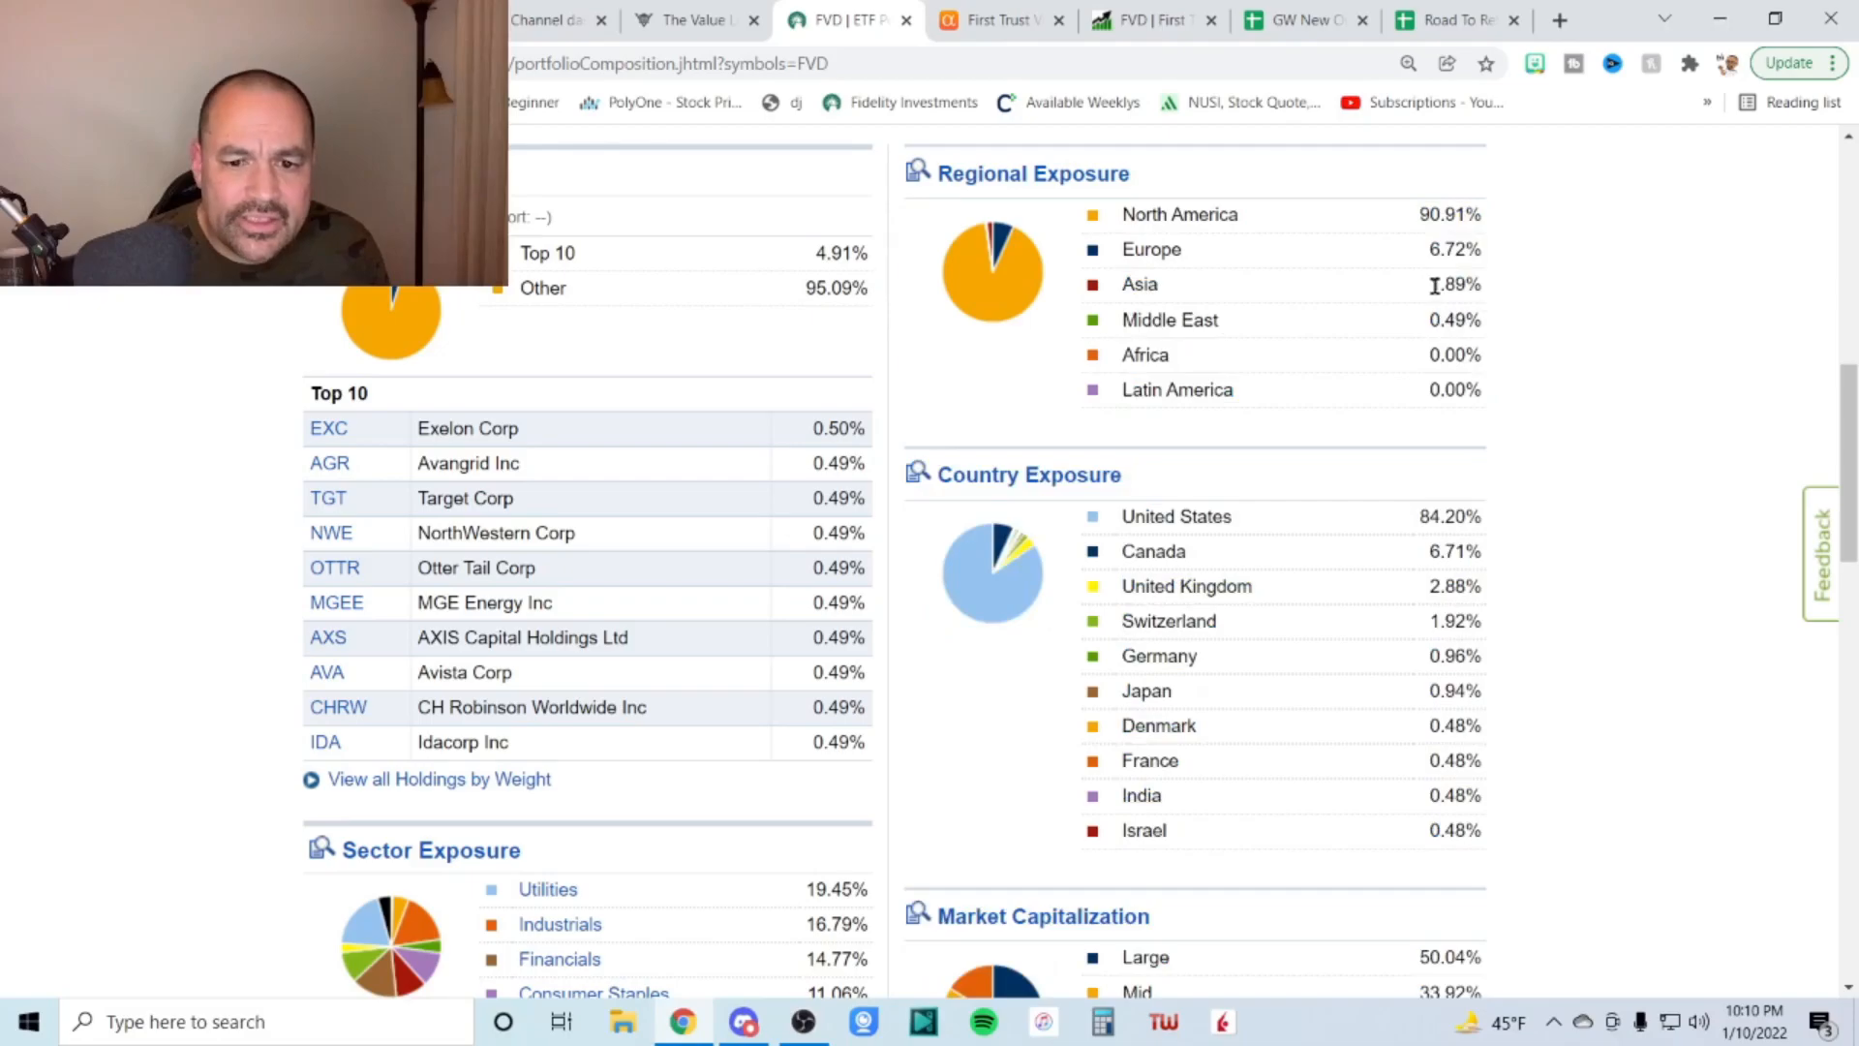
mouse_move(1545, 495)
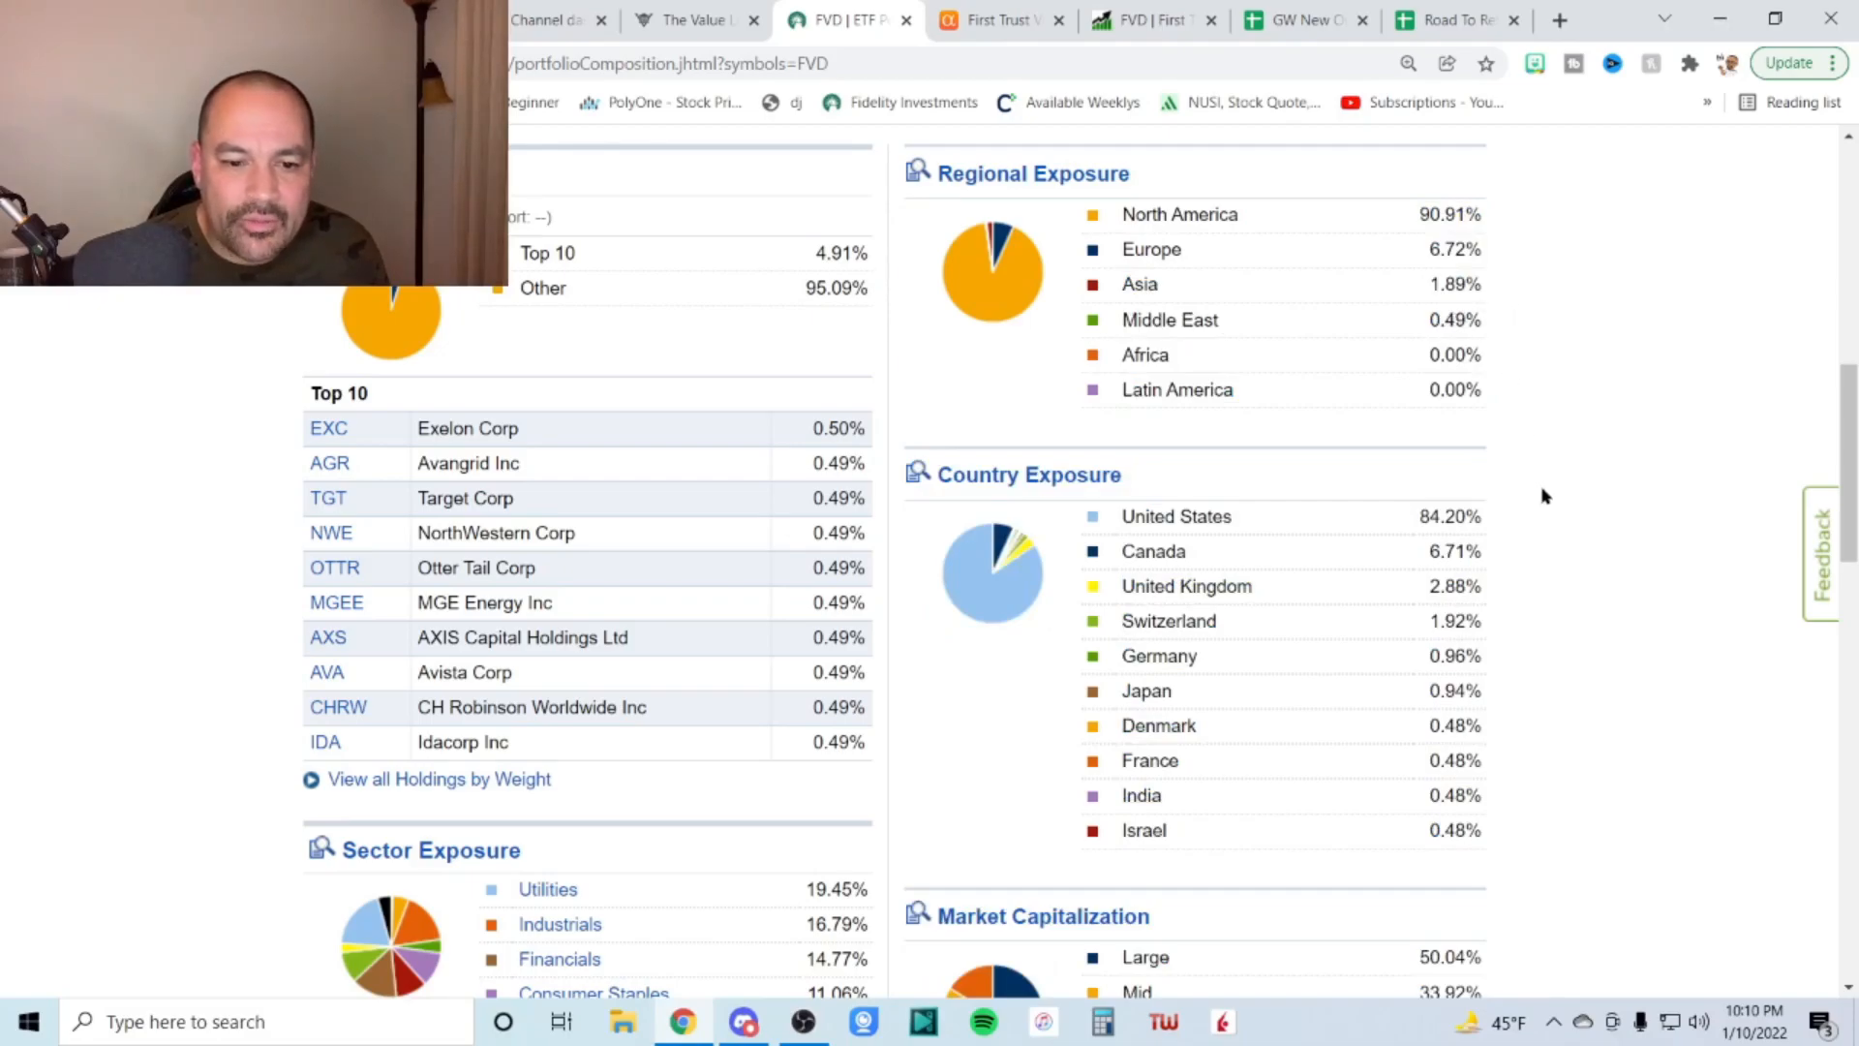
mouse_move(1514, 525)
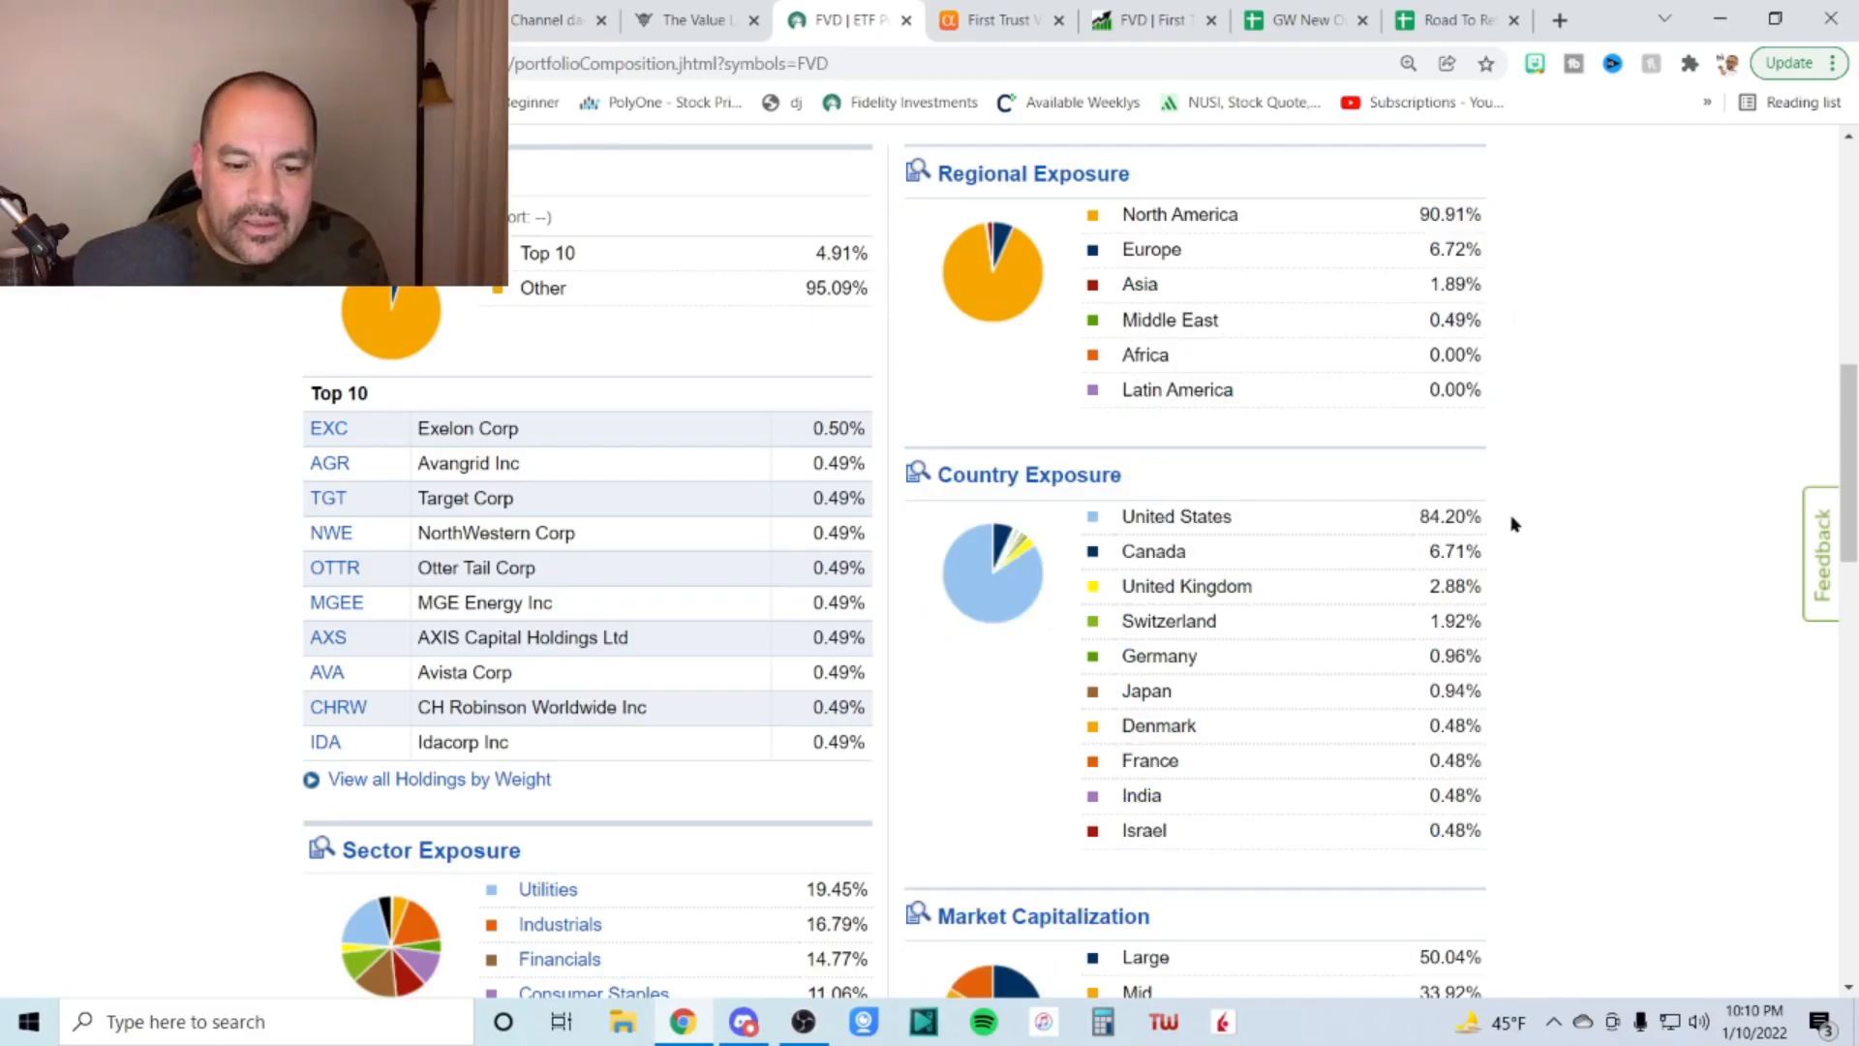
mouse_move(1577, 543)
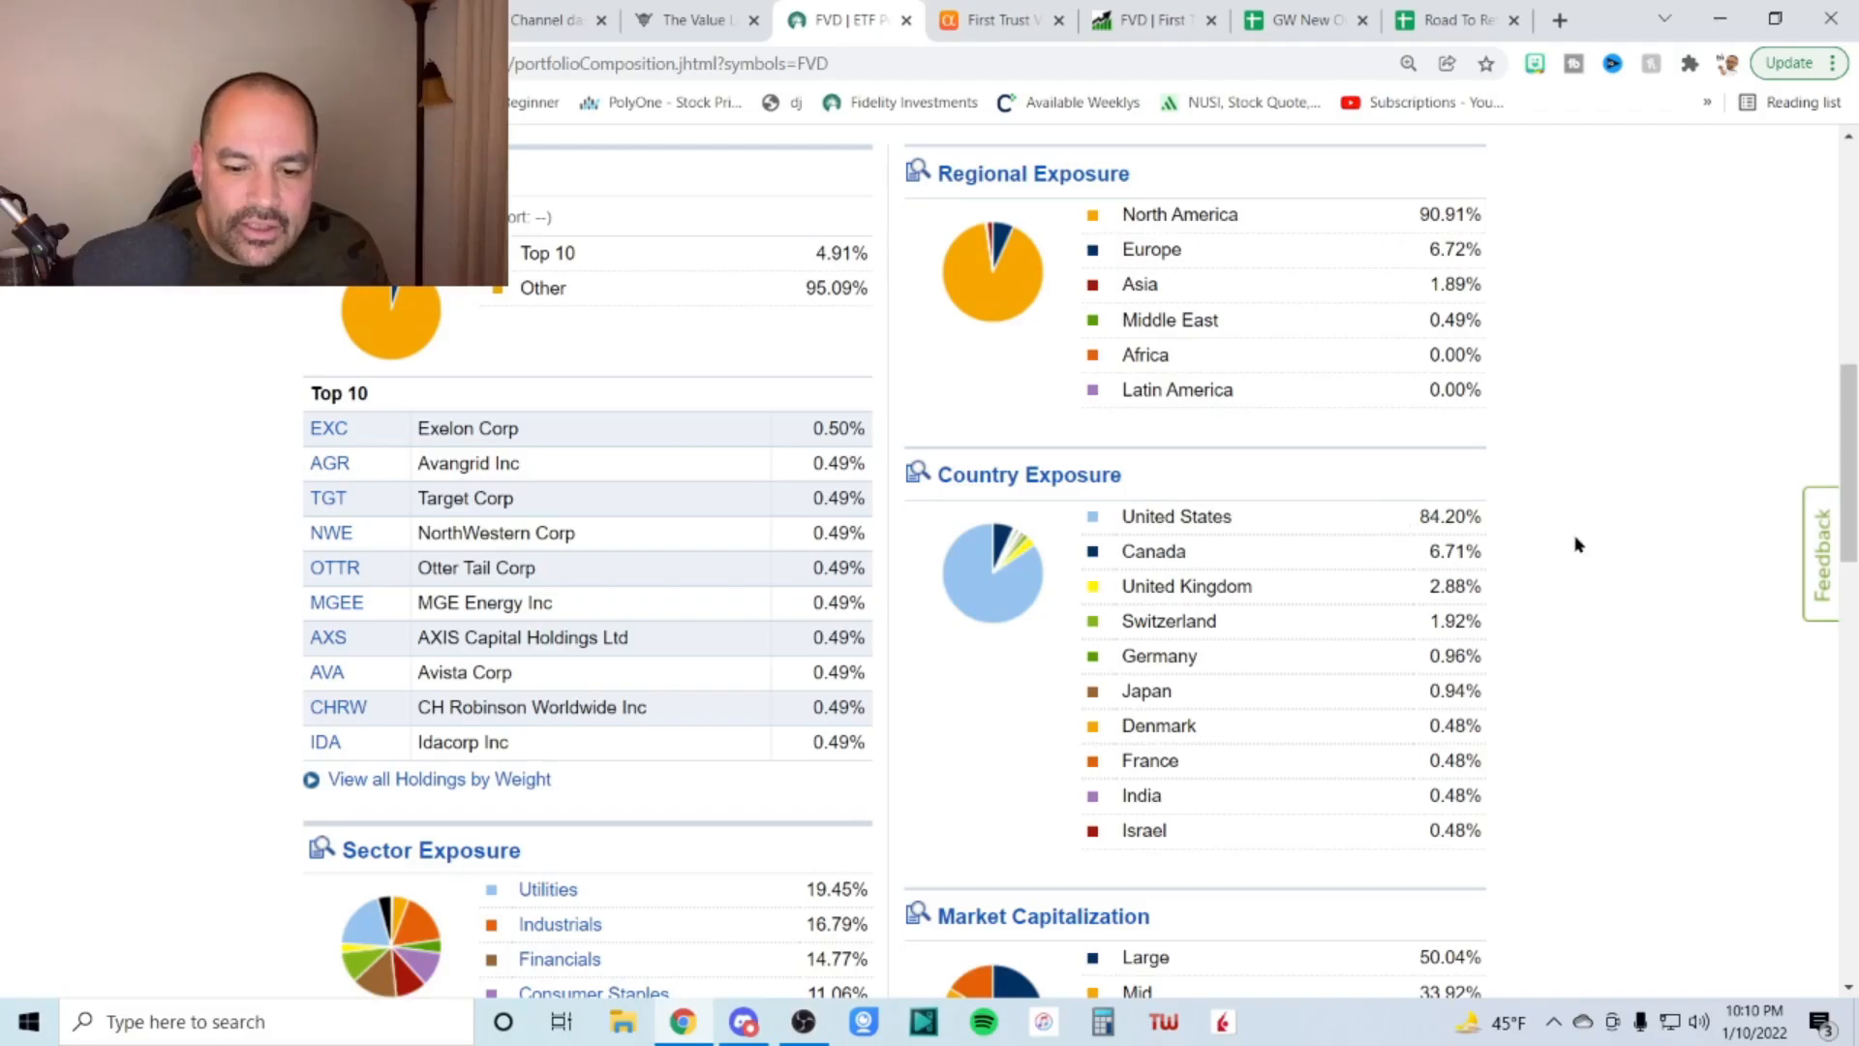
mouse_move(1502, 554)
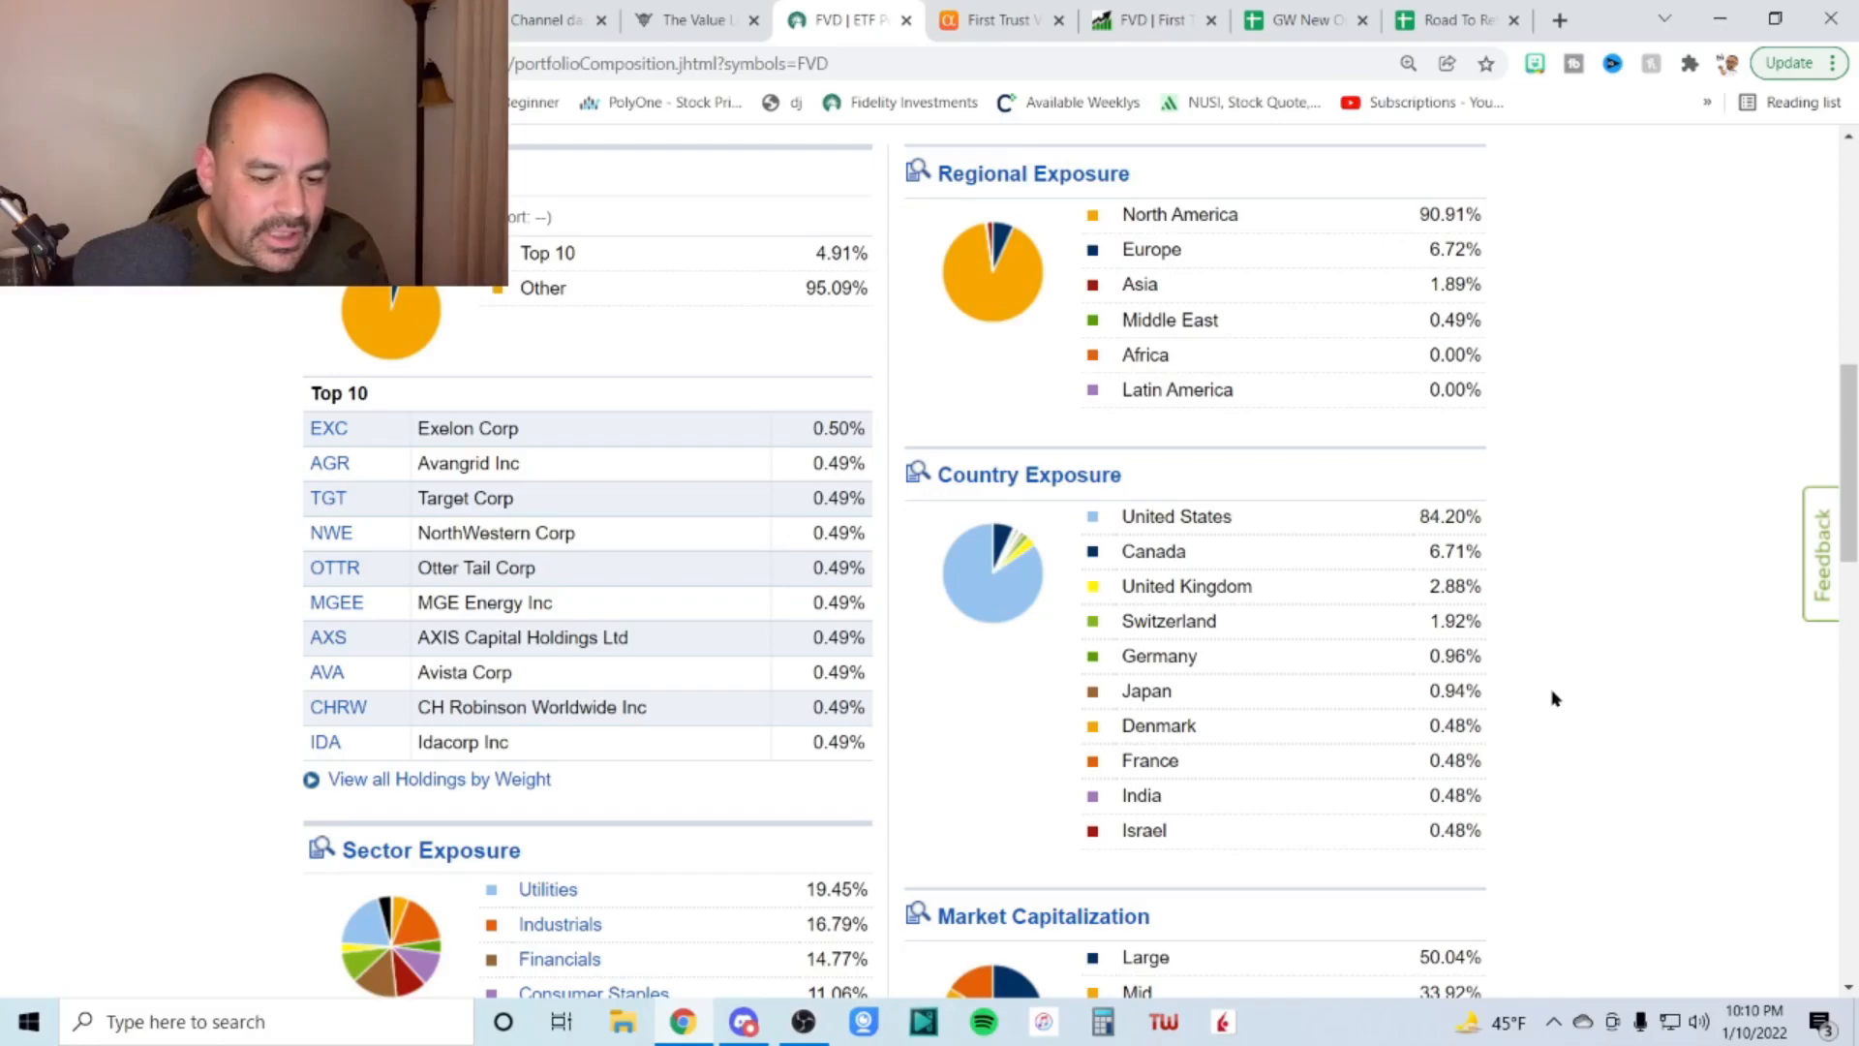
scroll(down, 3)
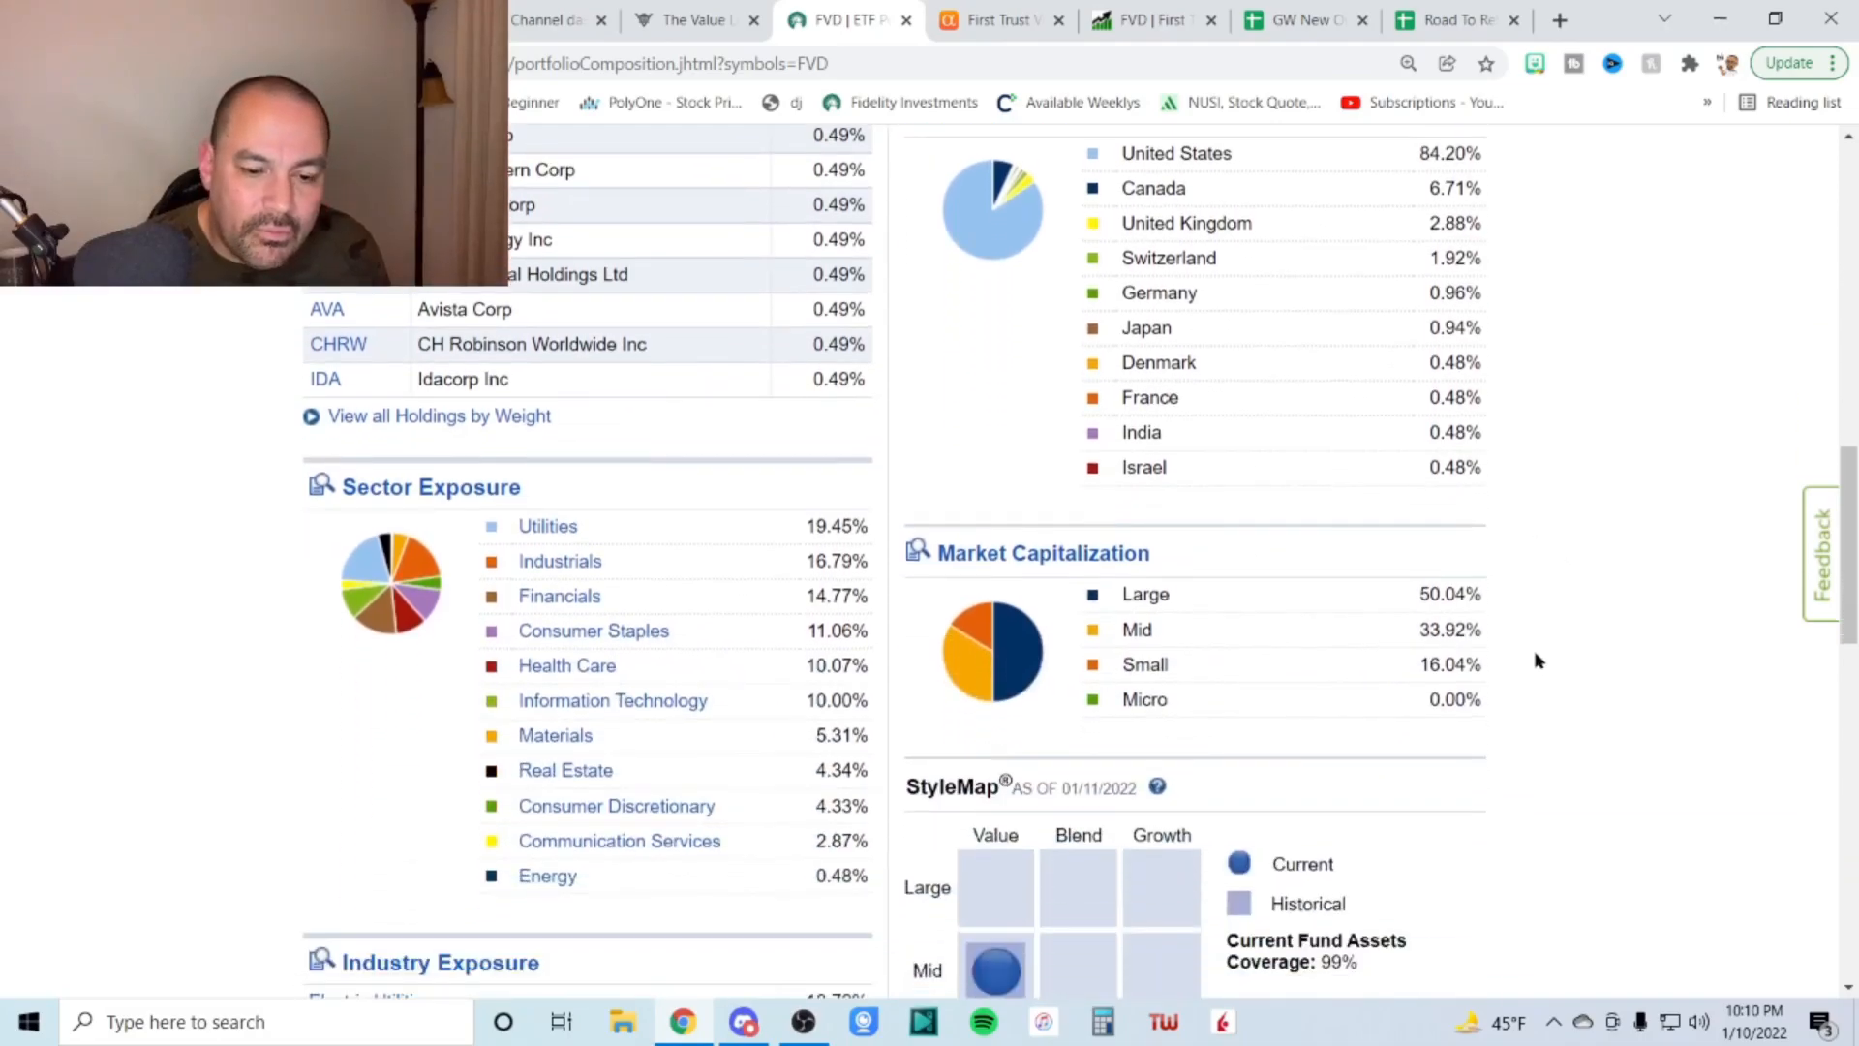
scroll(down, 3)
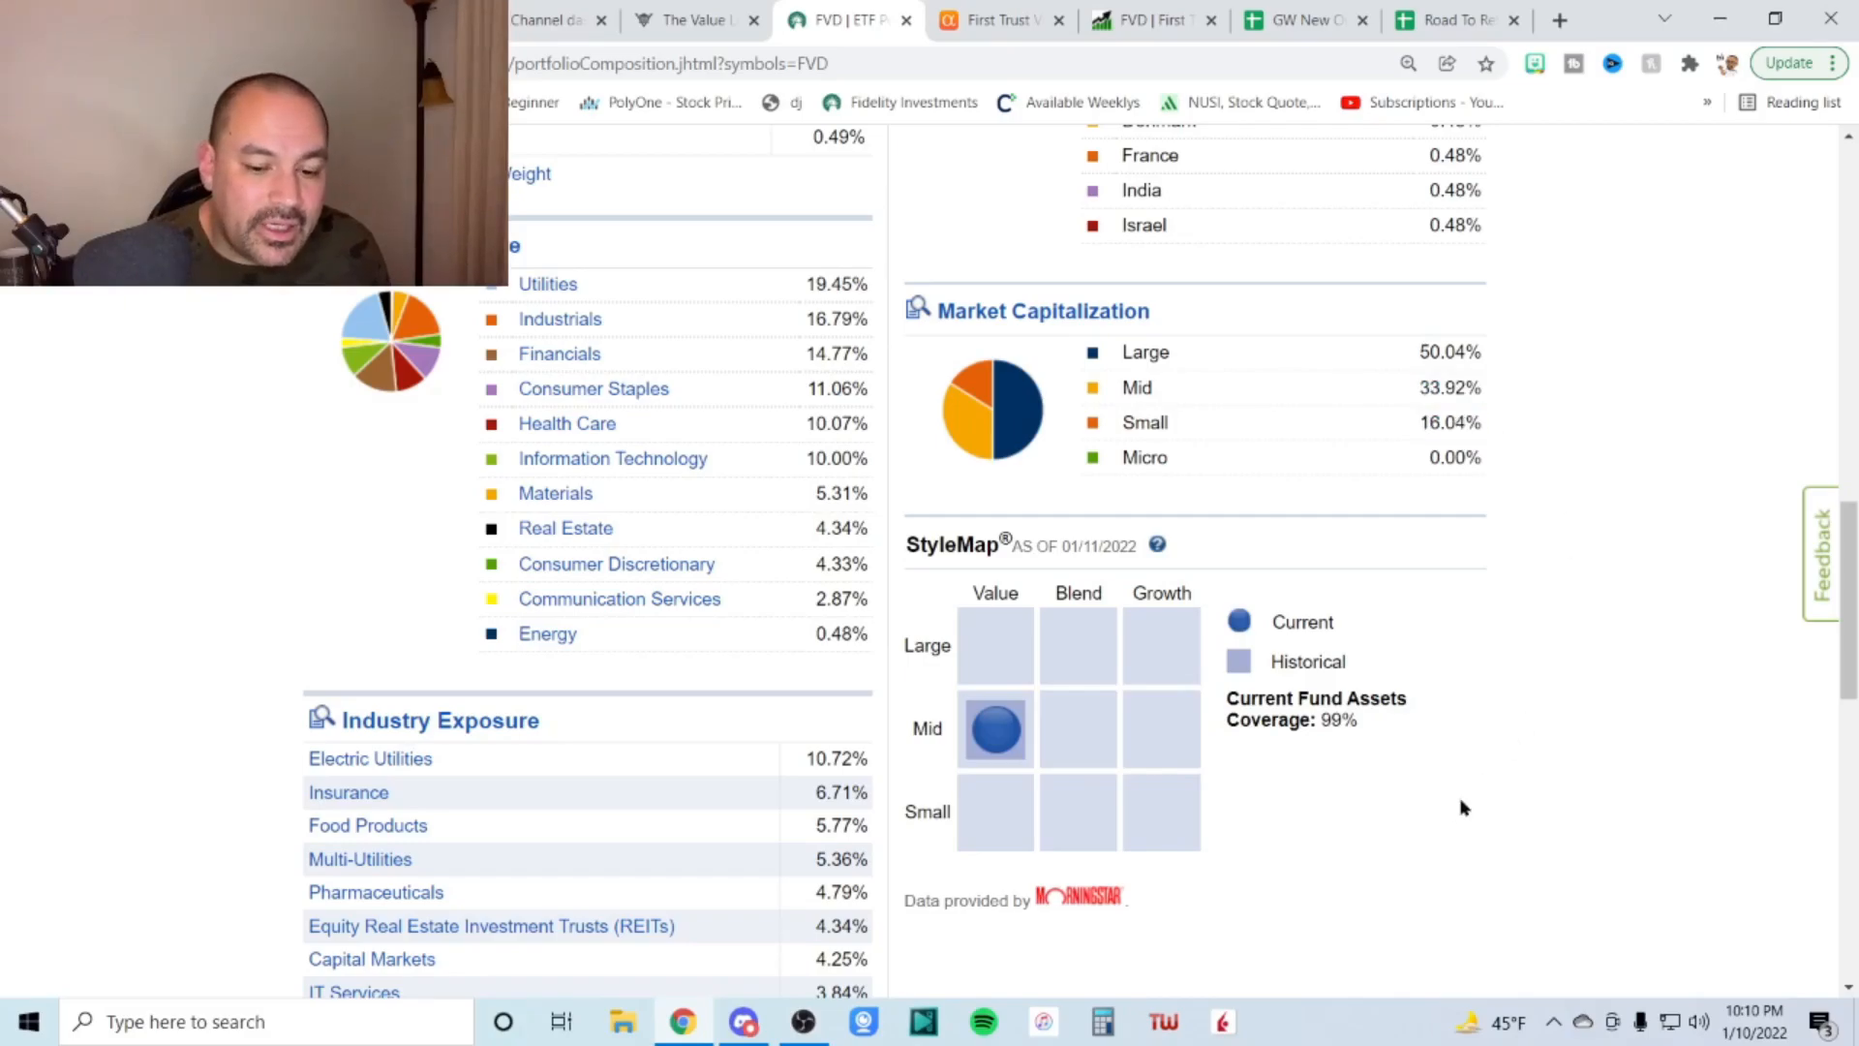
scroll(down, 3)
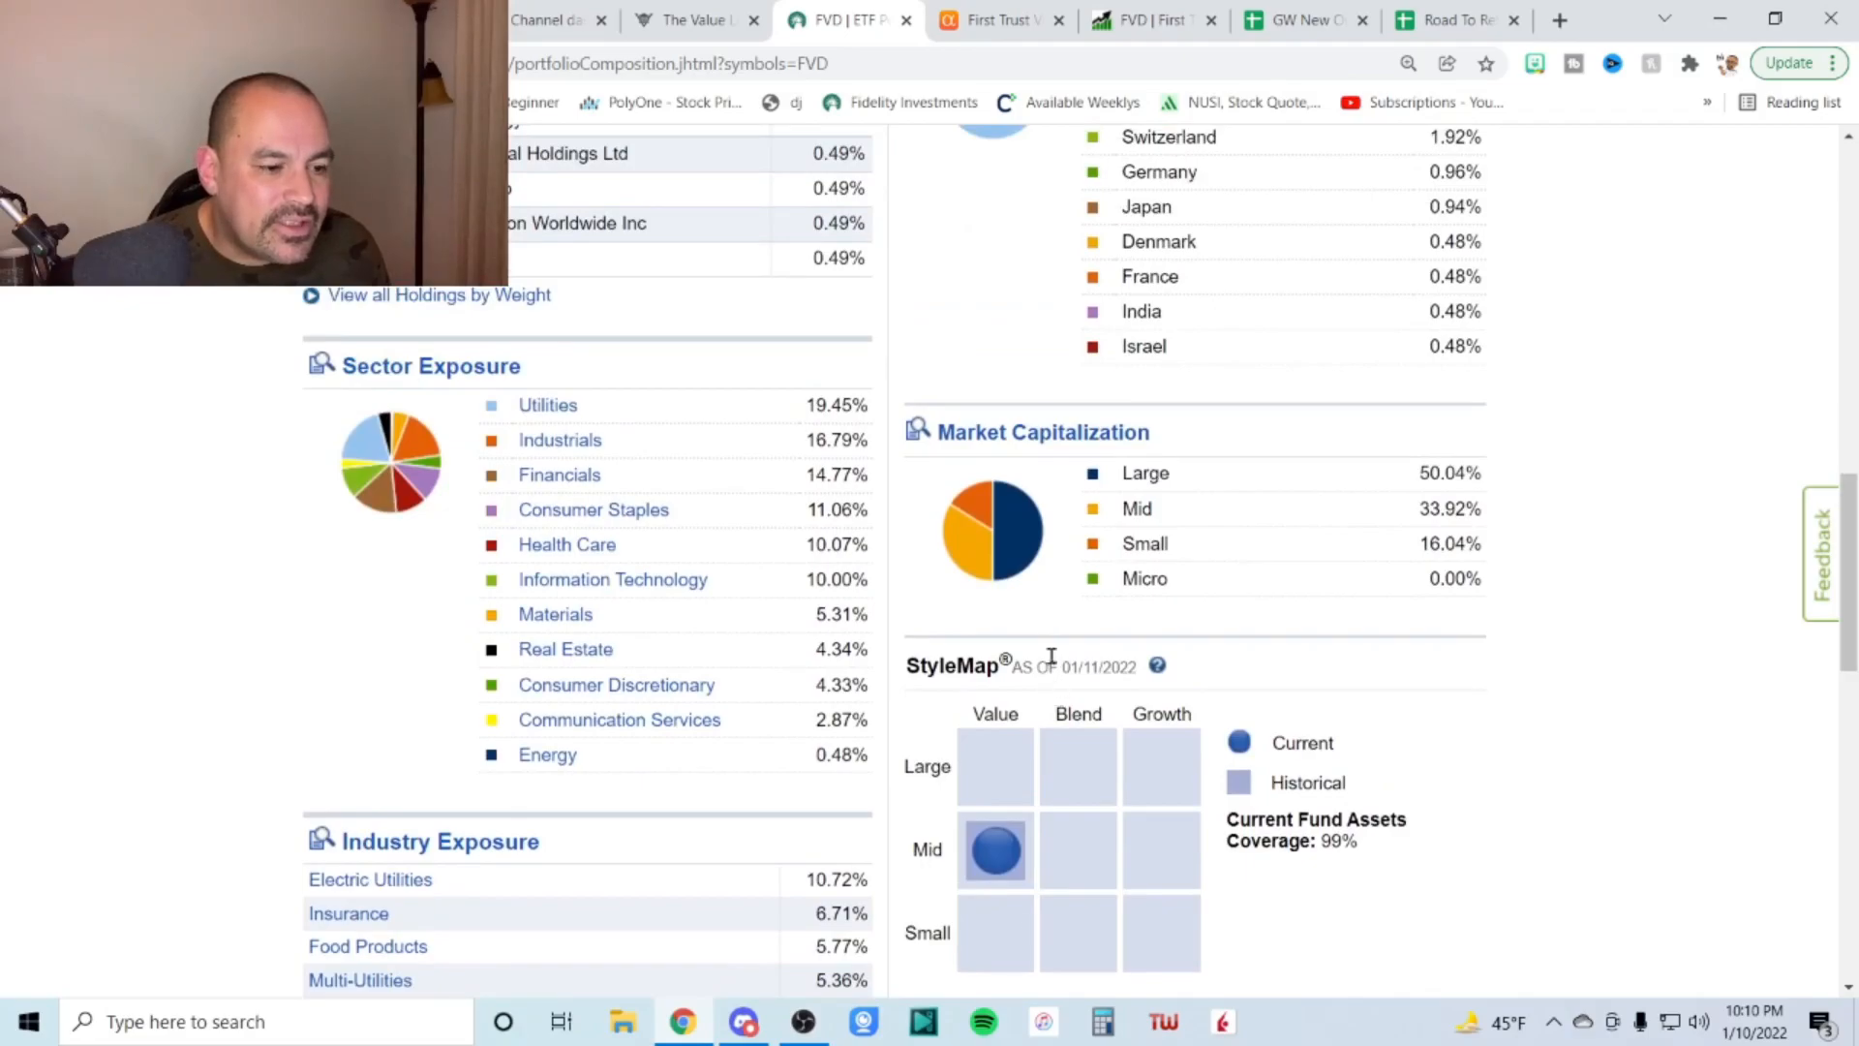
mouse_move(759, 421)
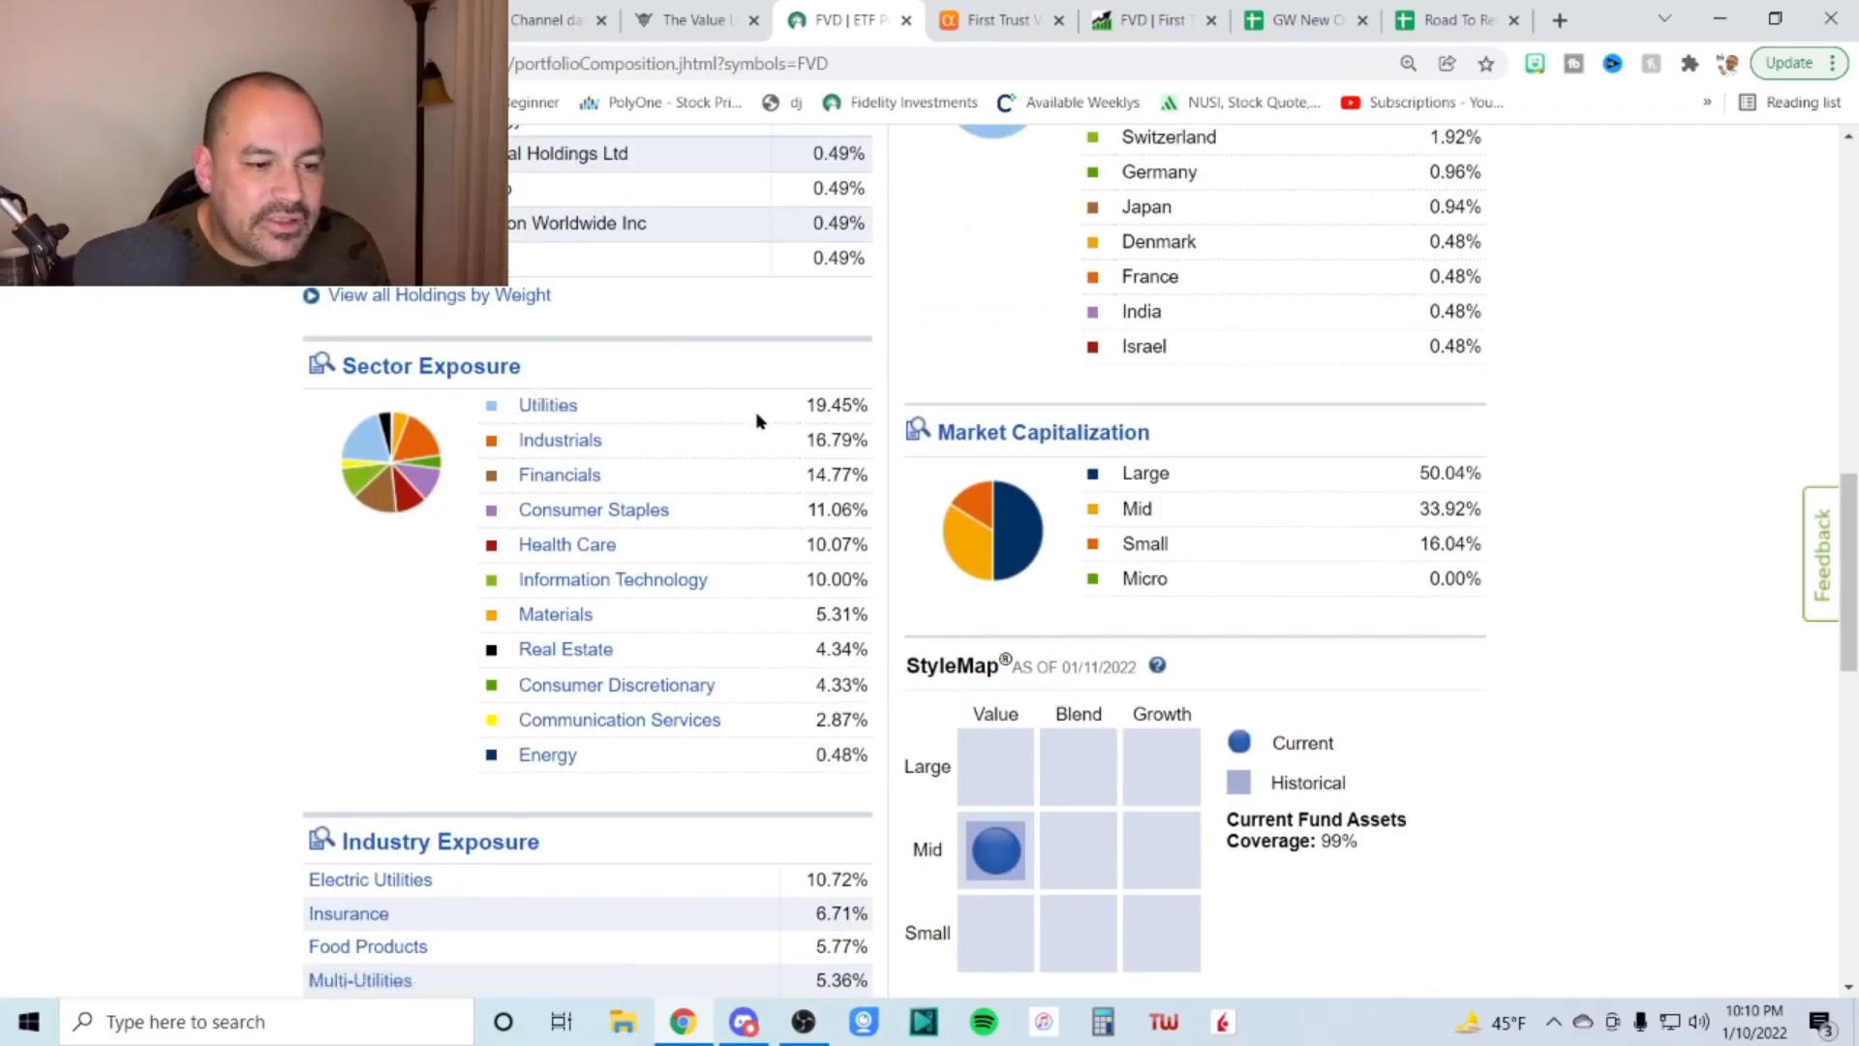
double_click(830, 404)
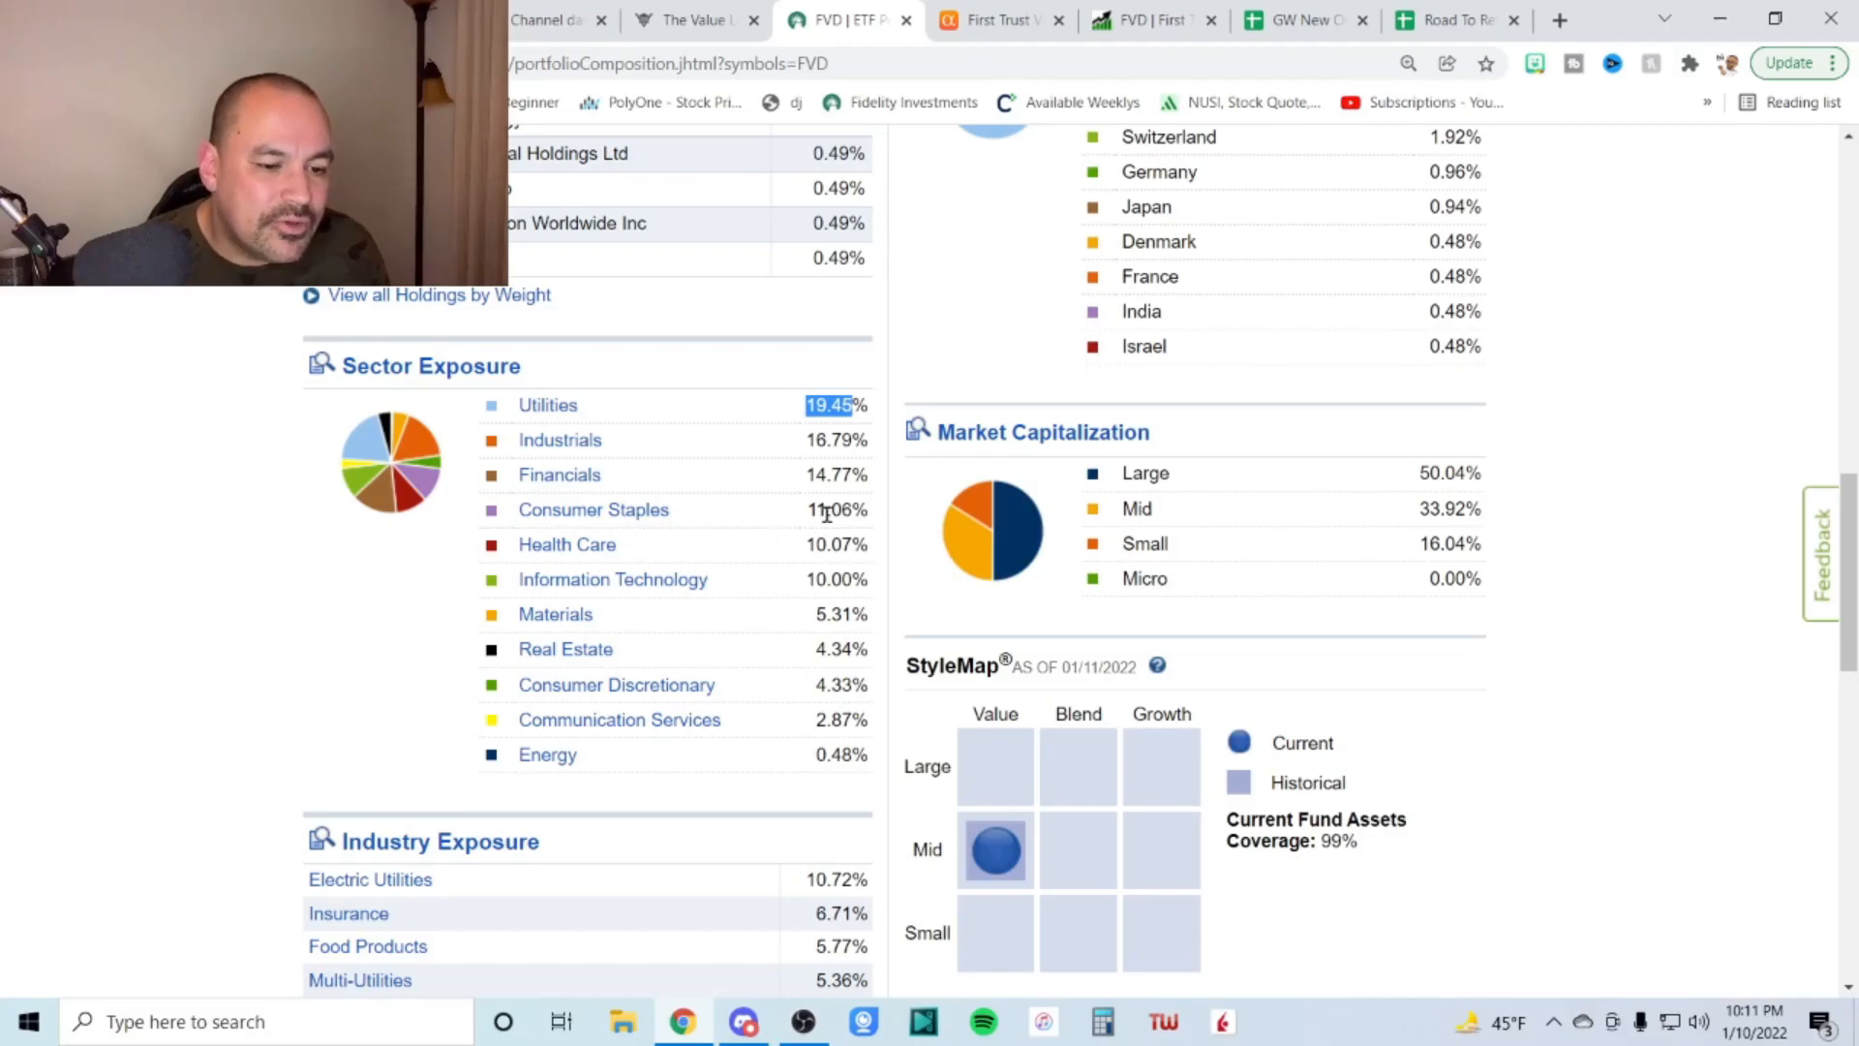
mouse_move(729, 613)
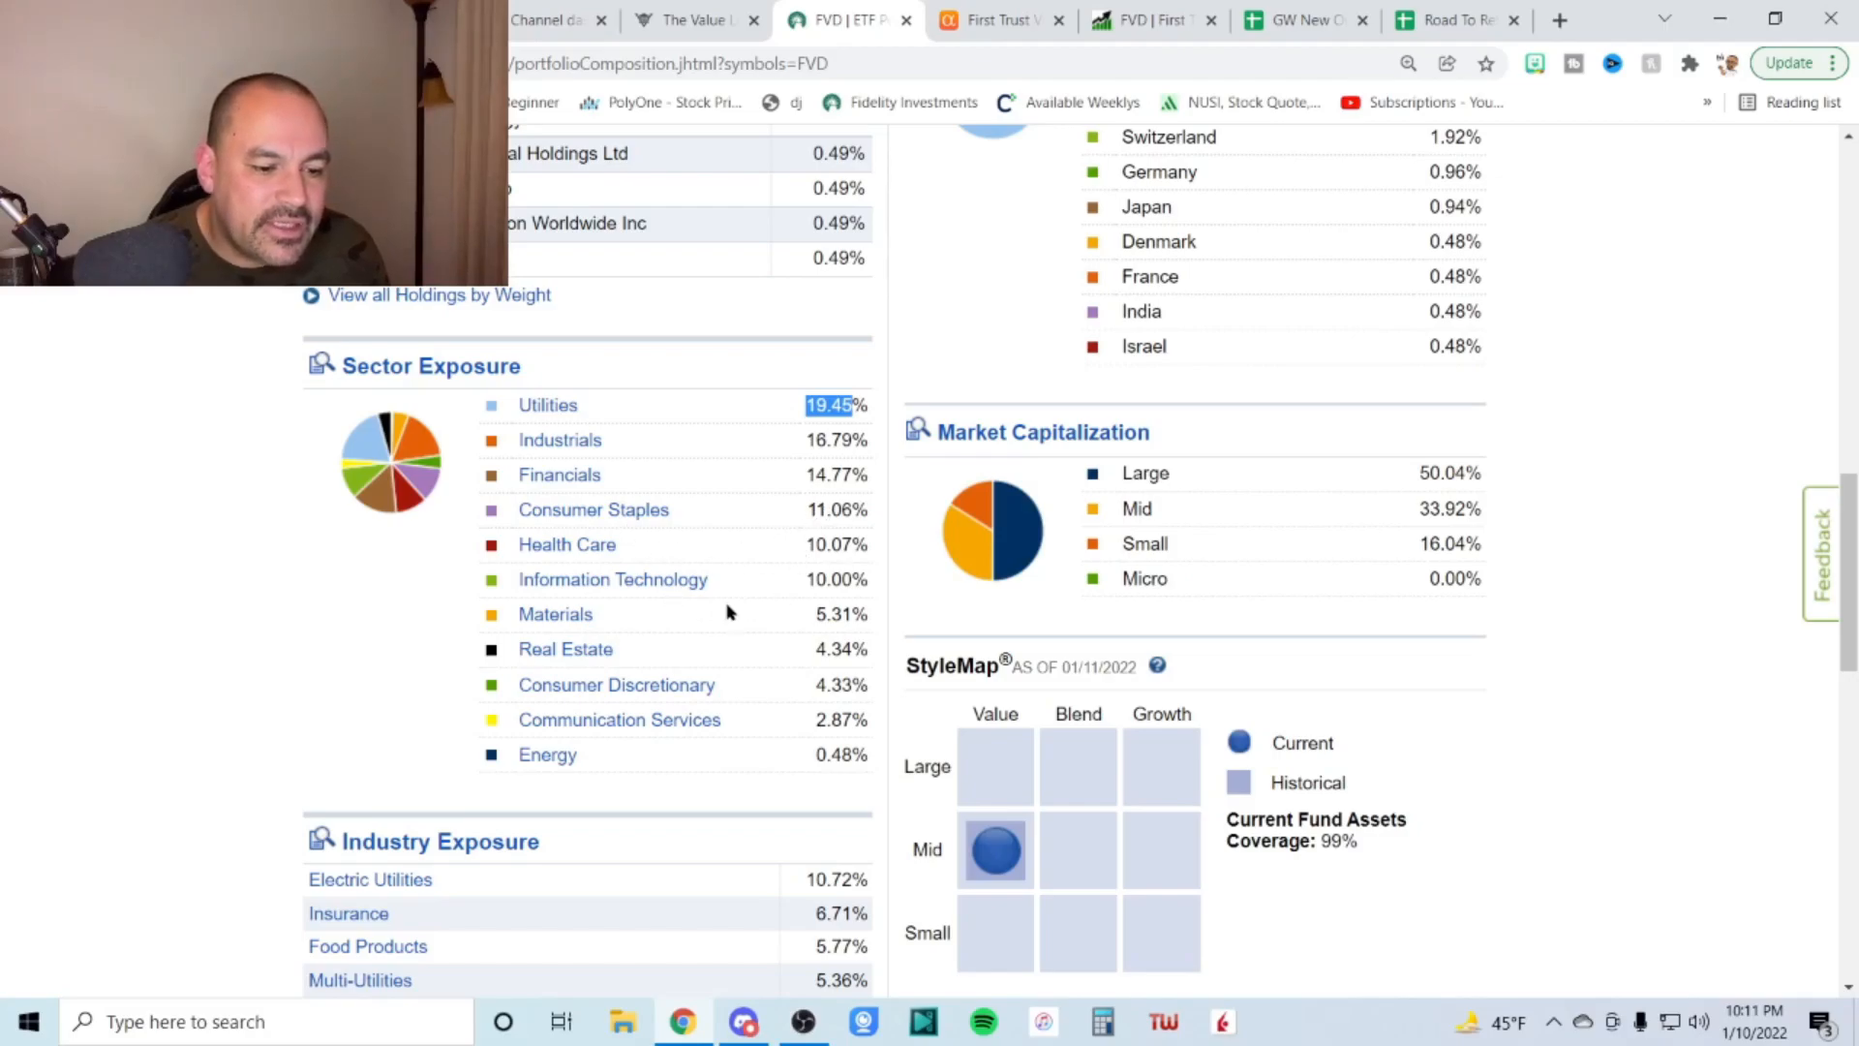
mouse_move(815, 616)
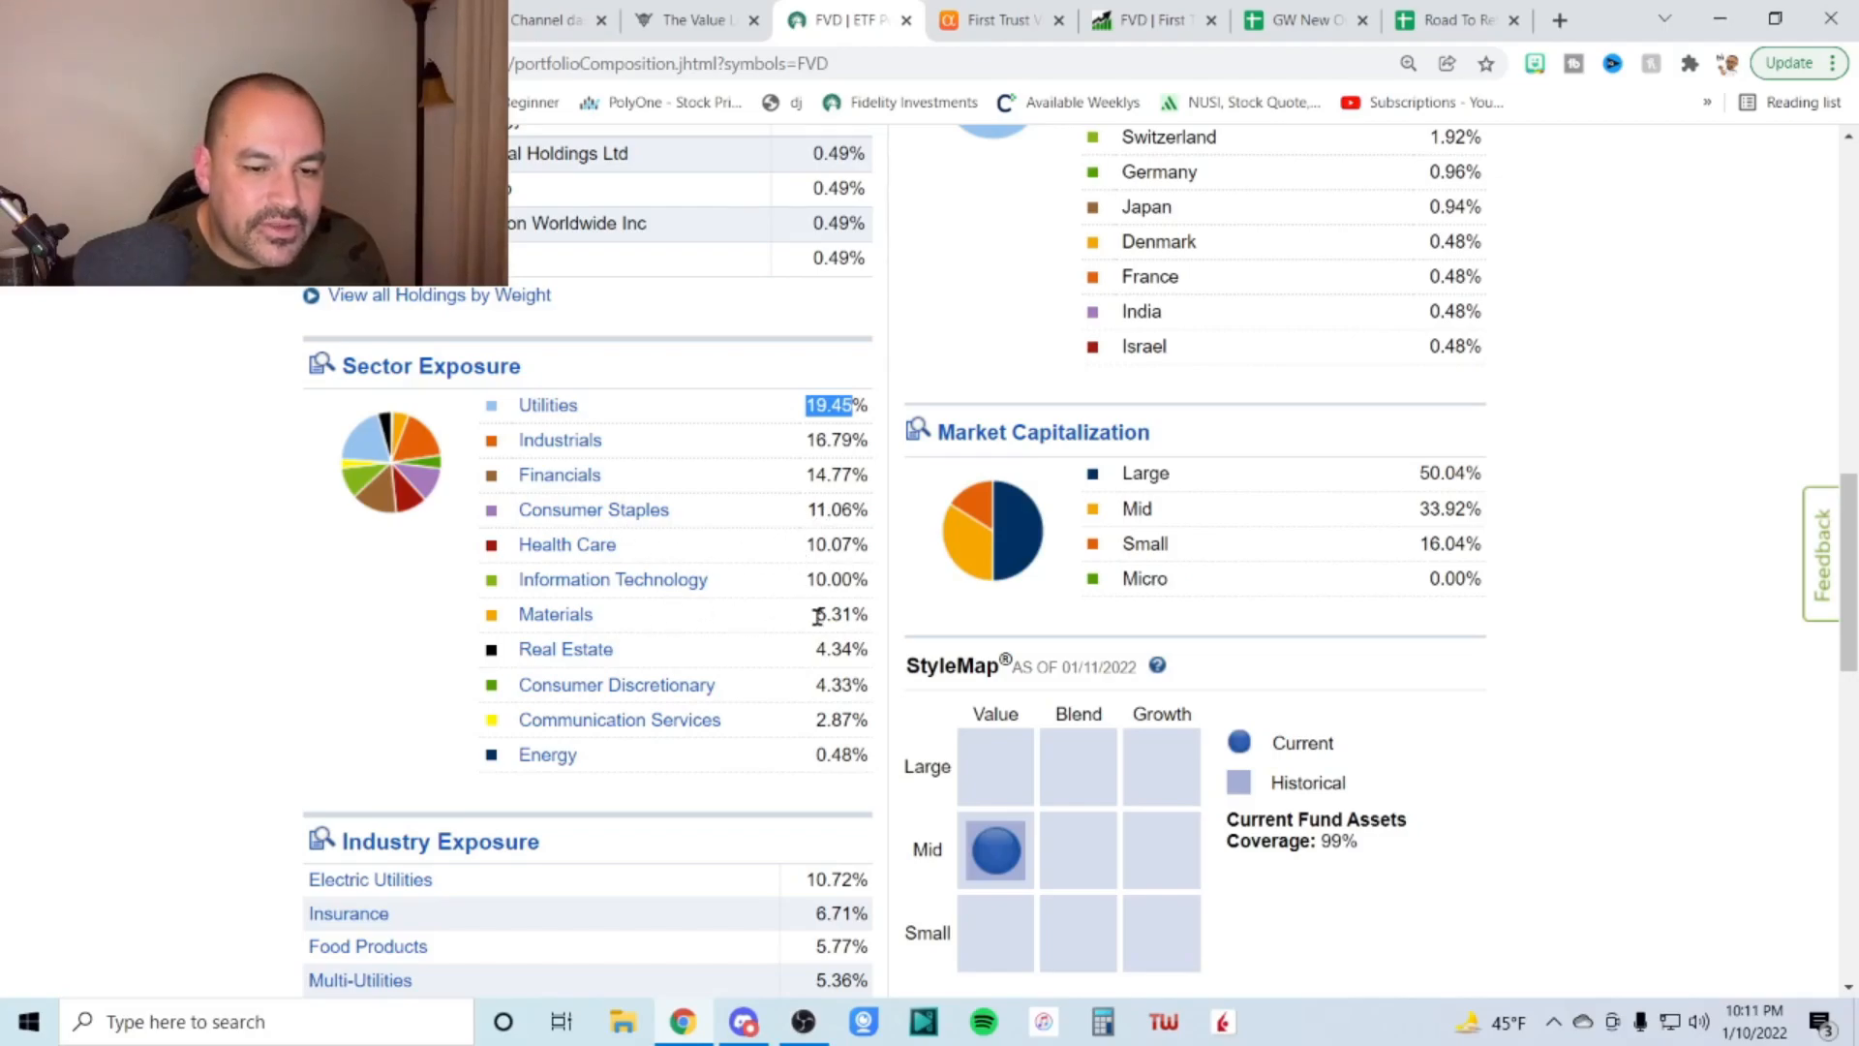
mouse_move(797, 660)
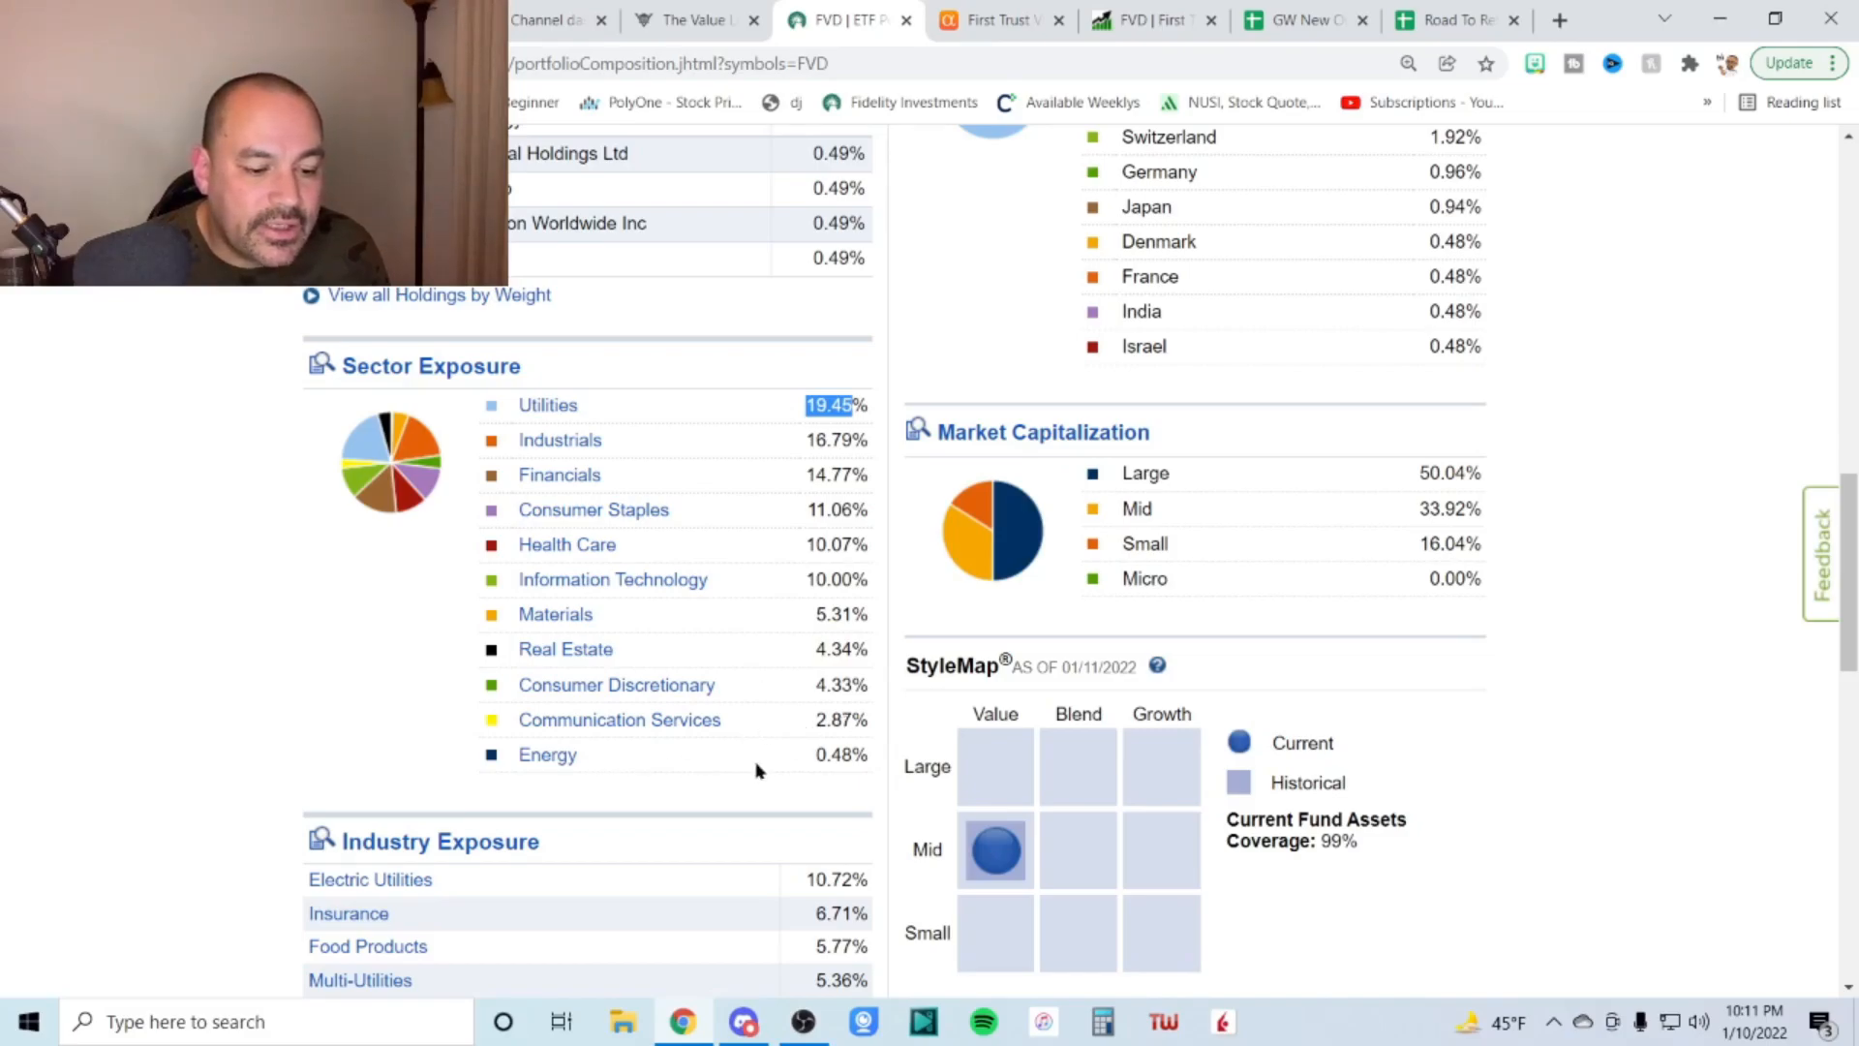
mouse_move(815, 755)
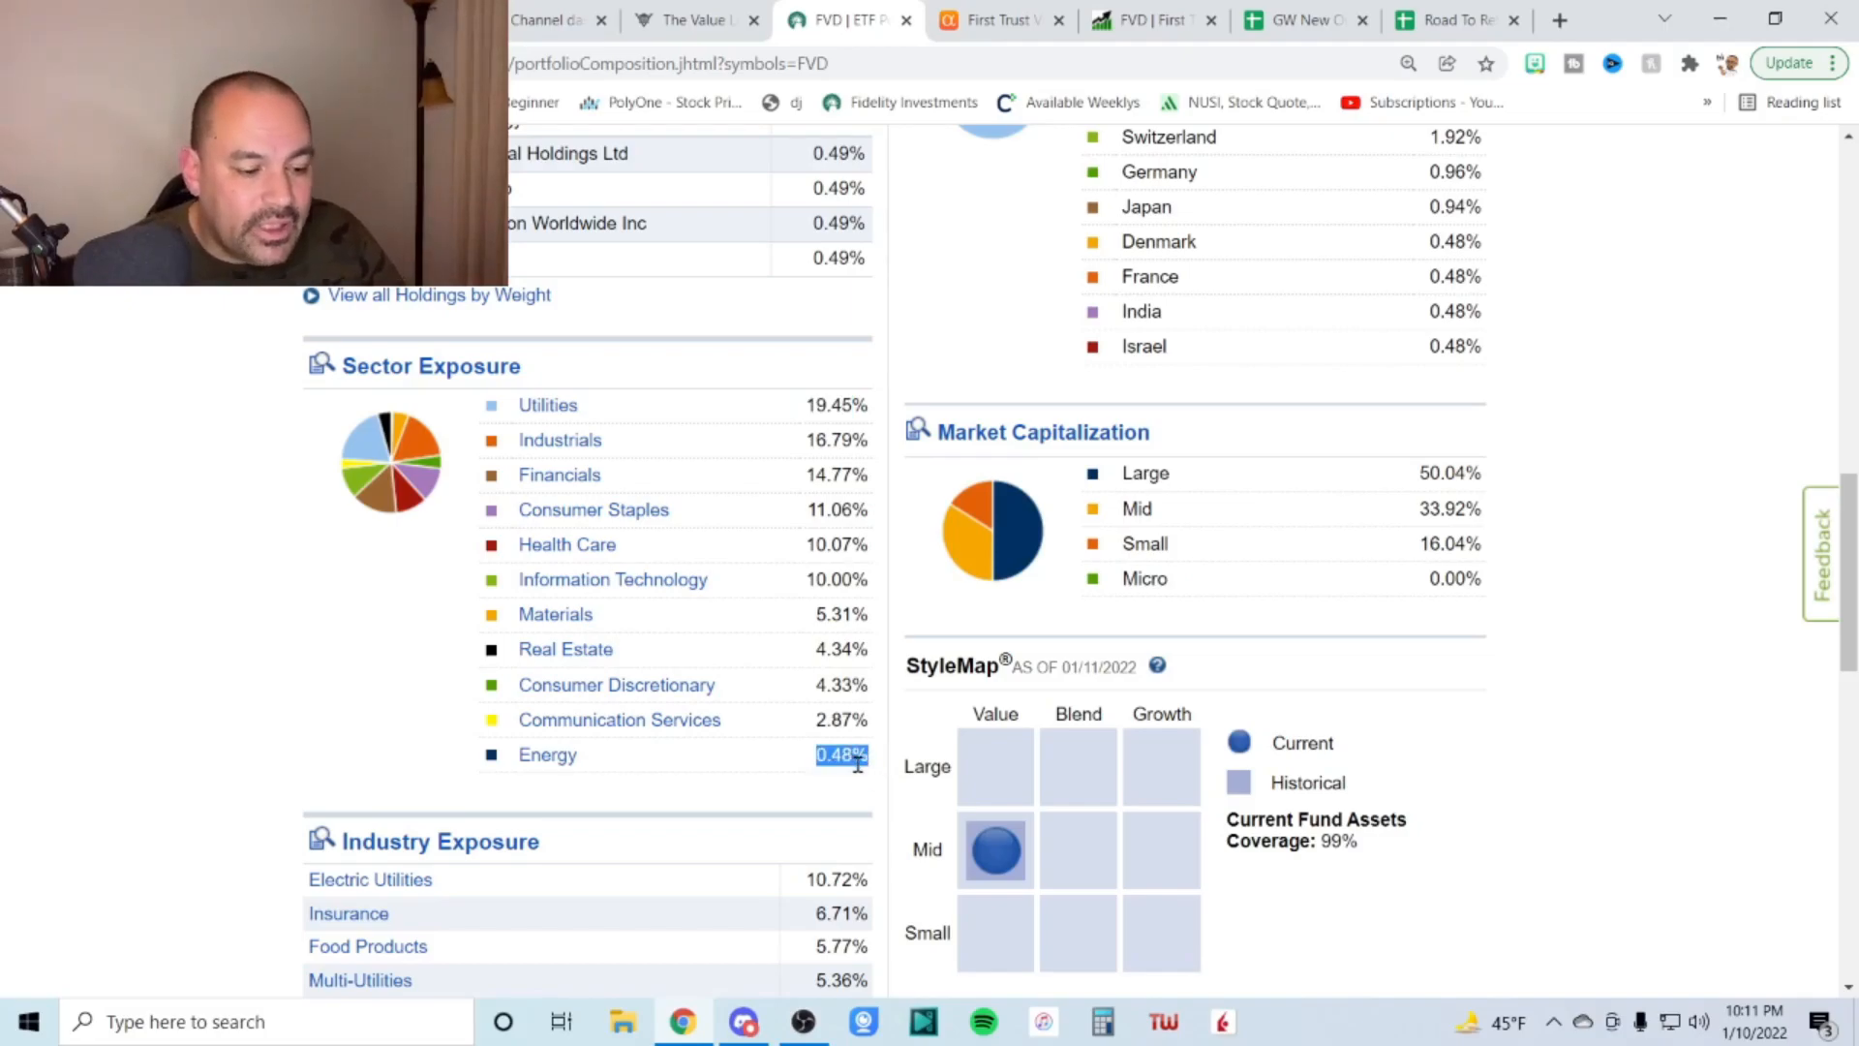
mouse_move(887, 770)
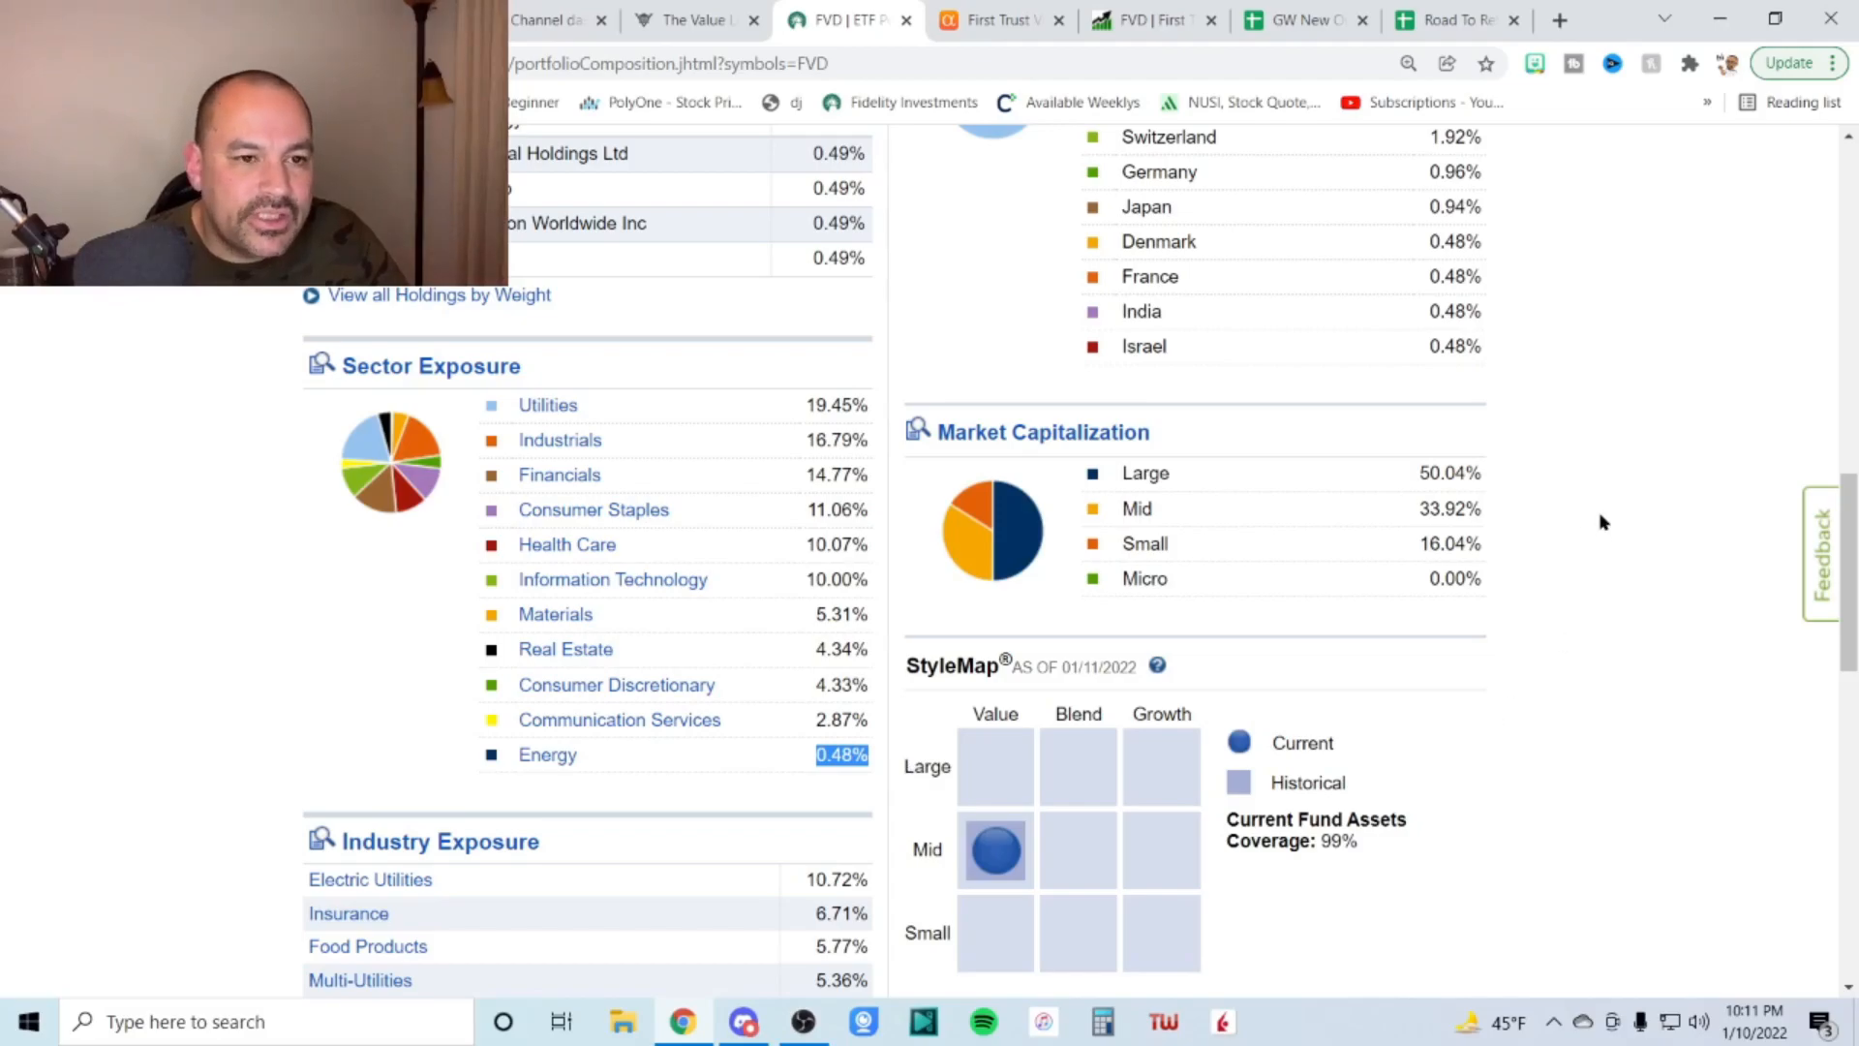
mouse_move(1595, 375)
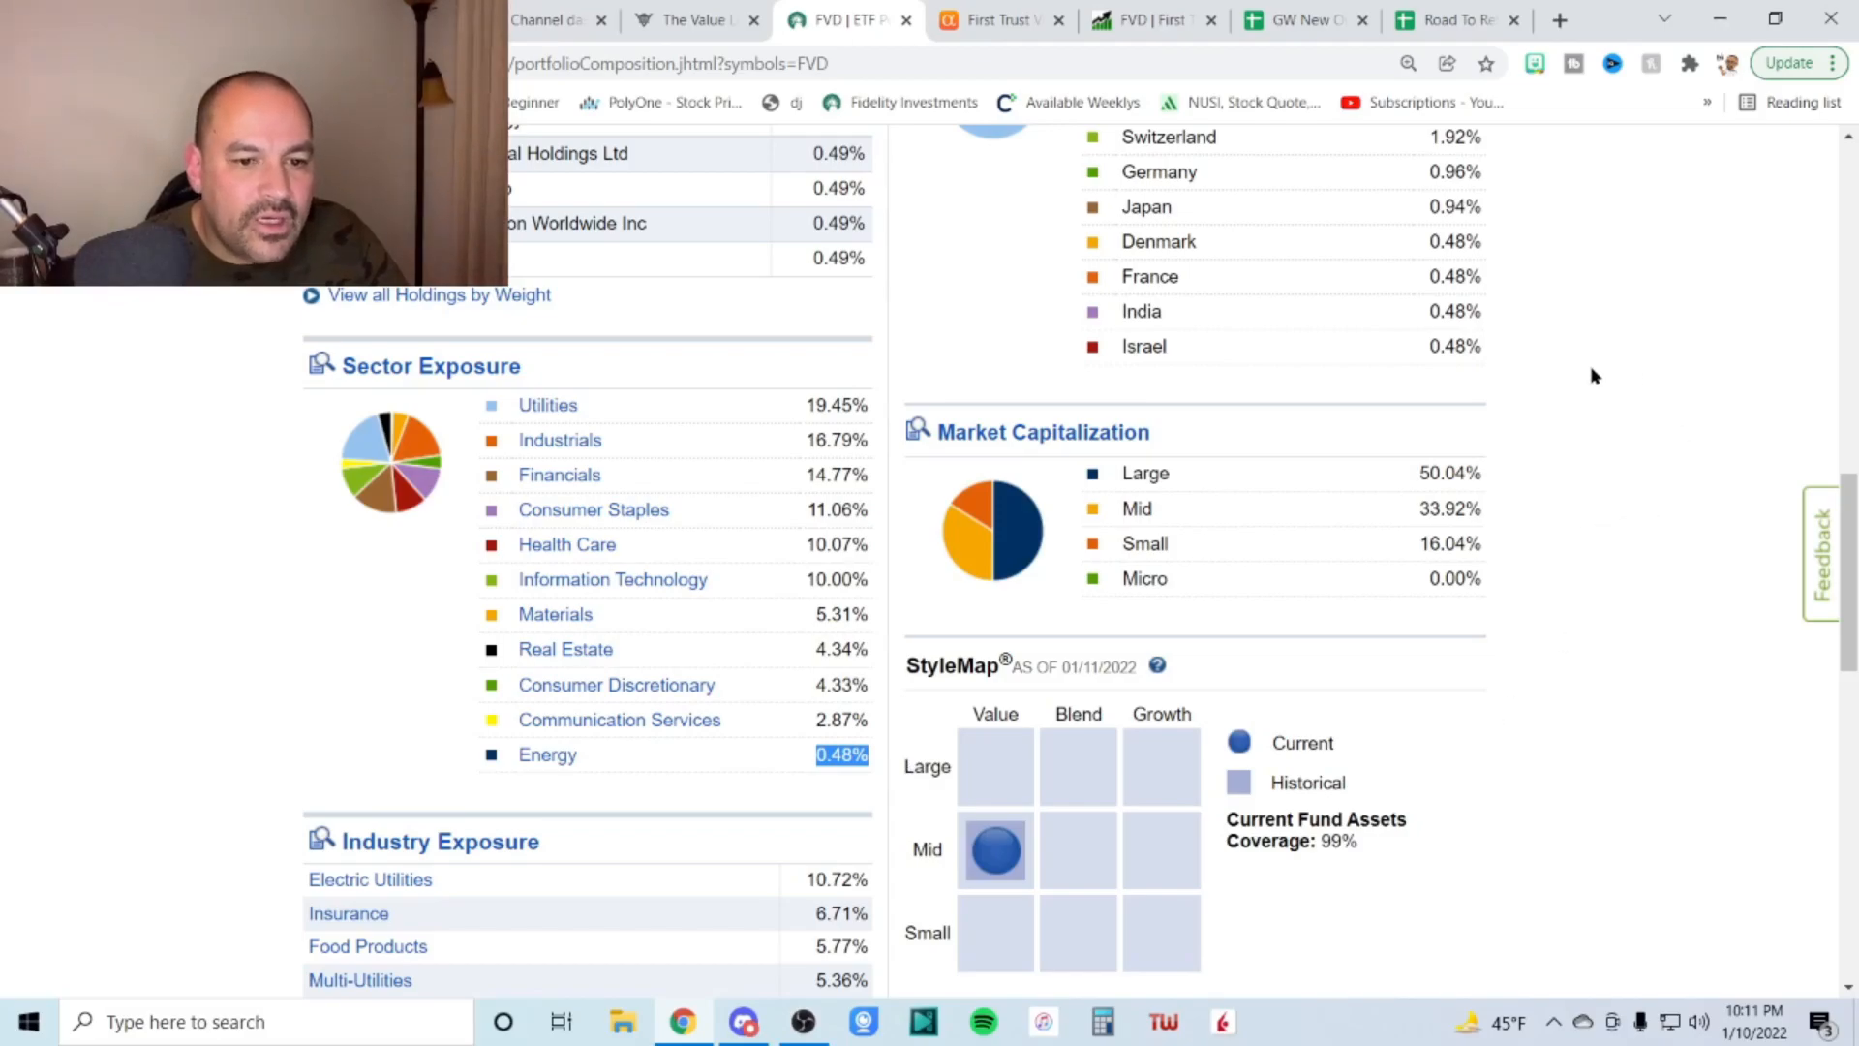
Emphasize FVD's 1.76% dividend yield, trailing-twelve-month growth label and 1.24% three-year growth rate
click(999, 20)
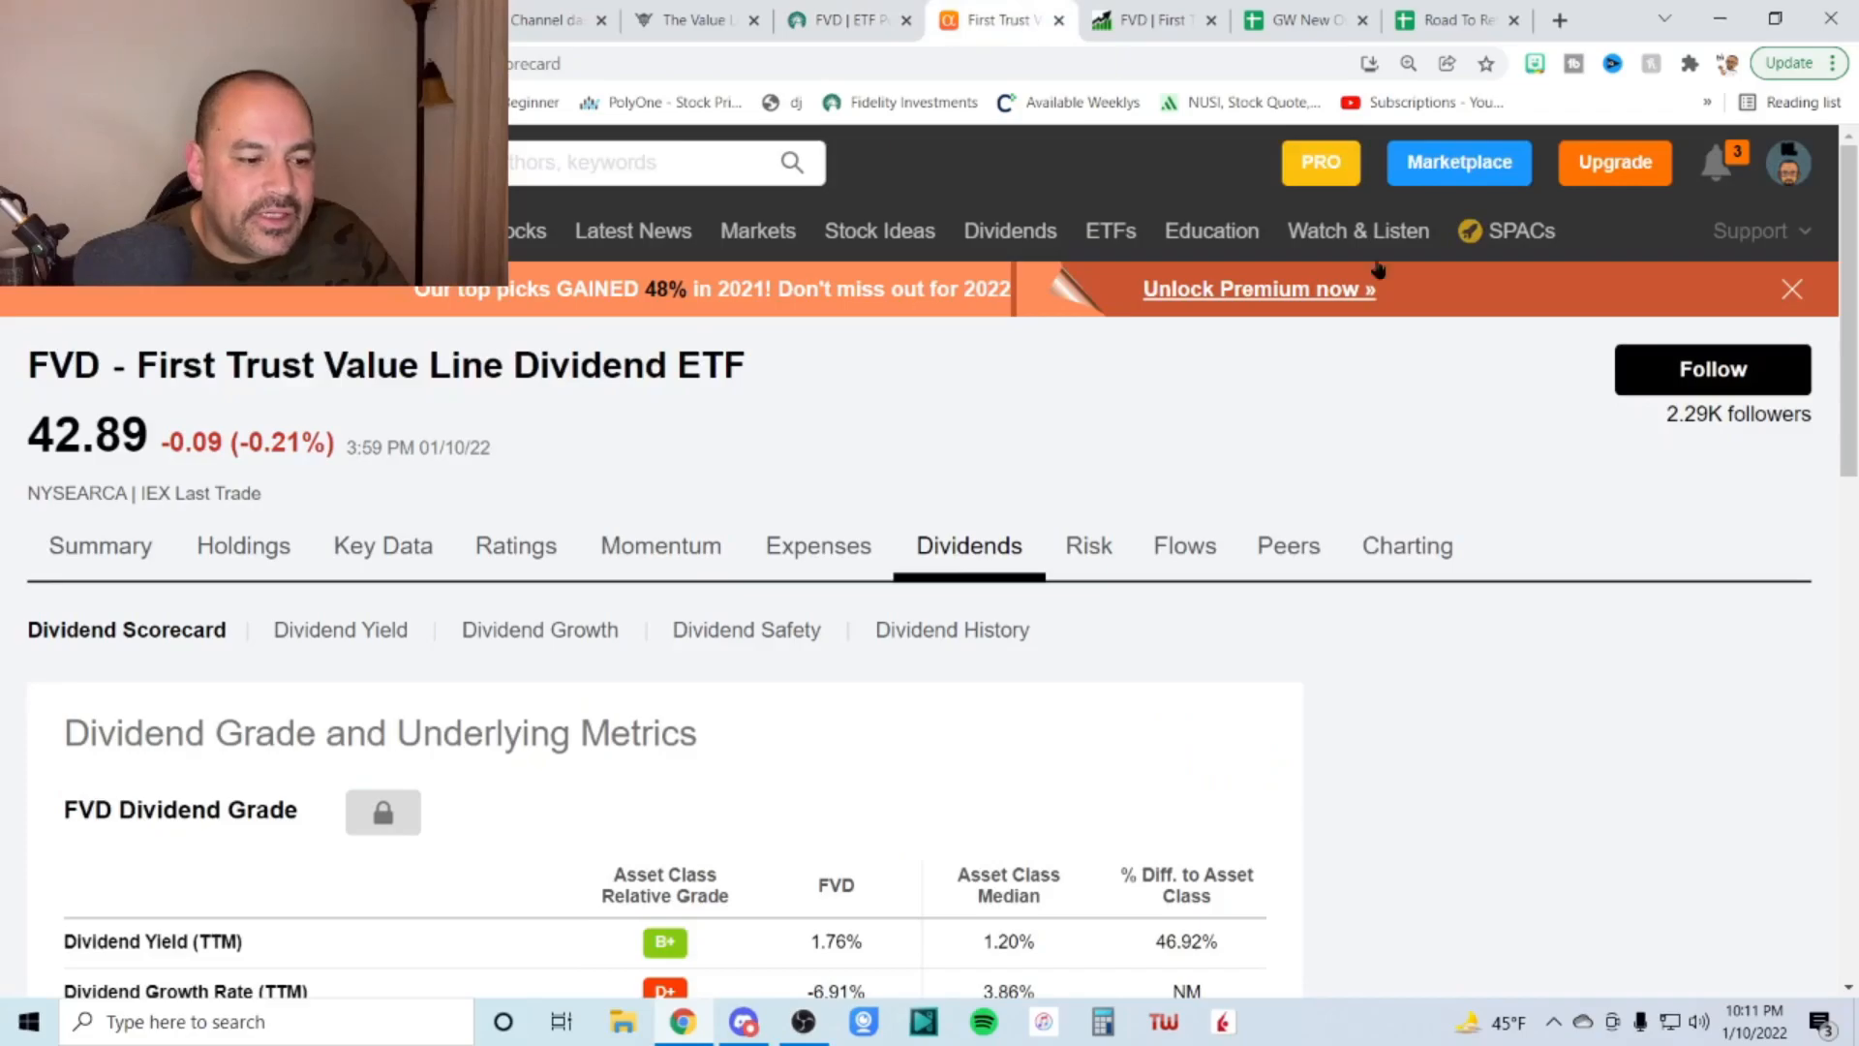
mouse_move(983, 744)
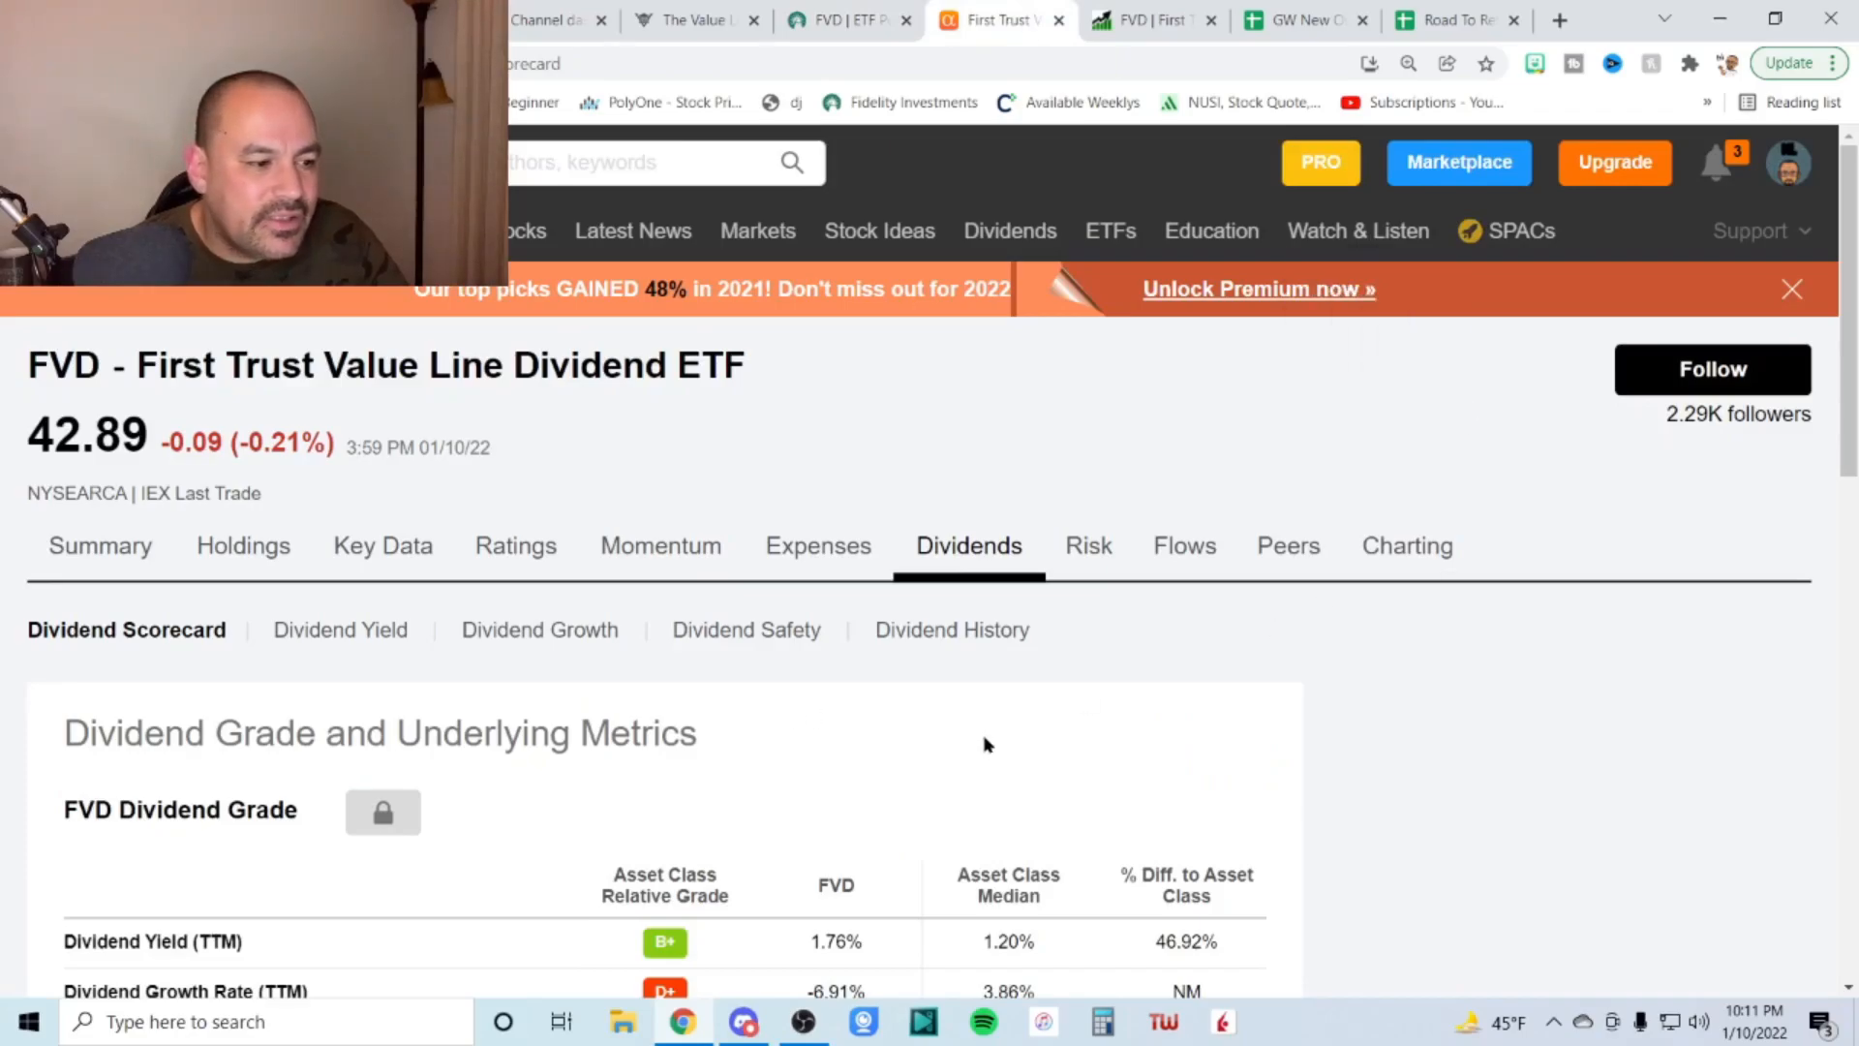
scroll(down, 3)
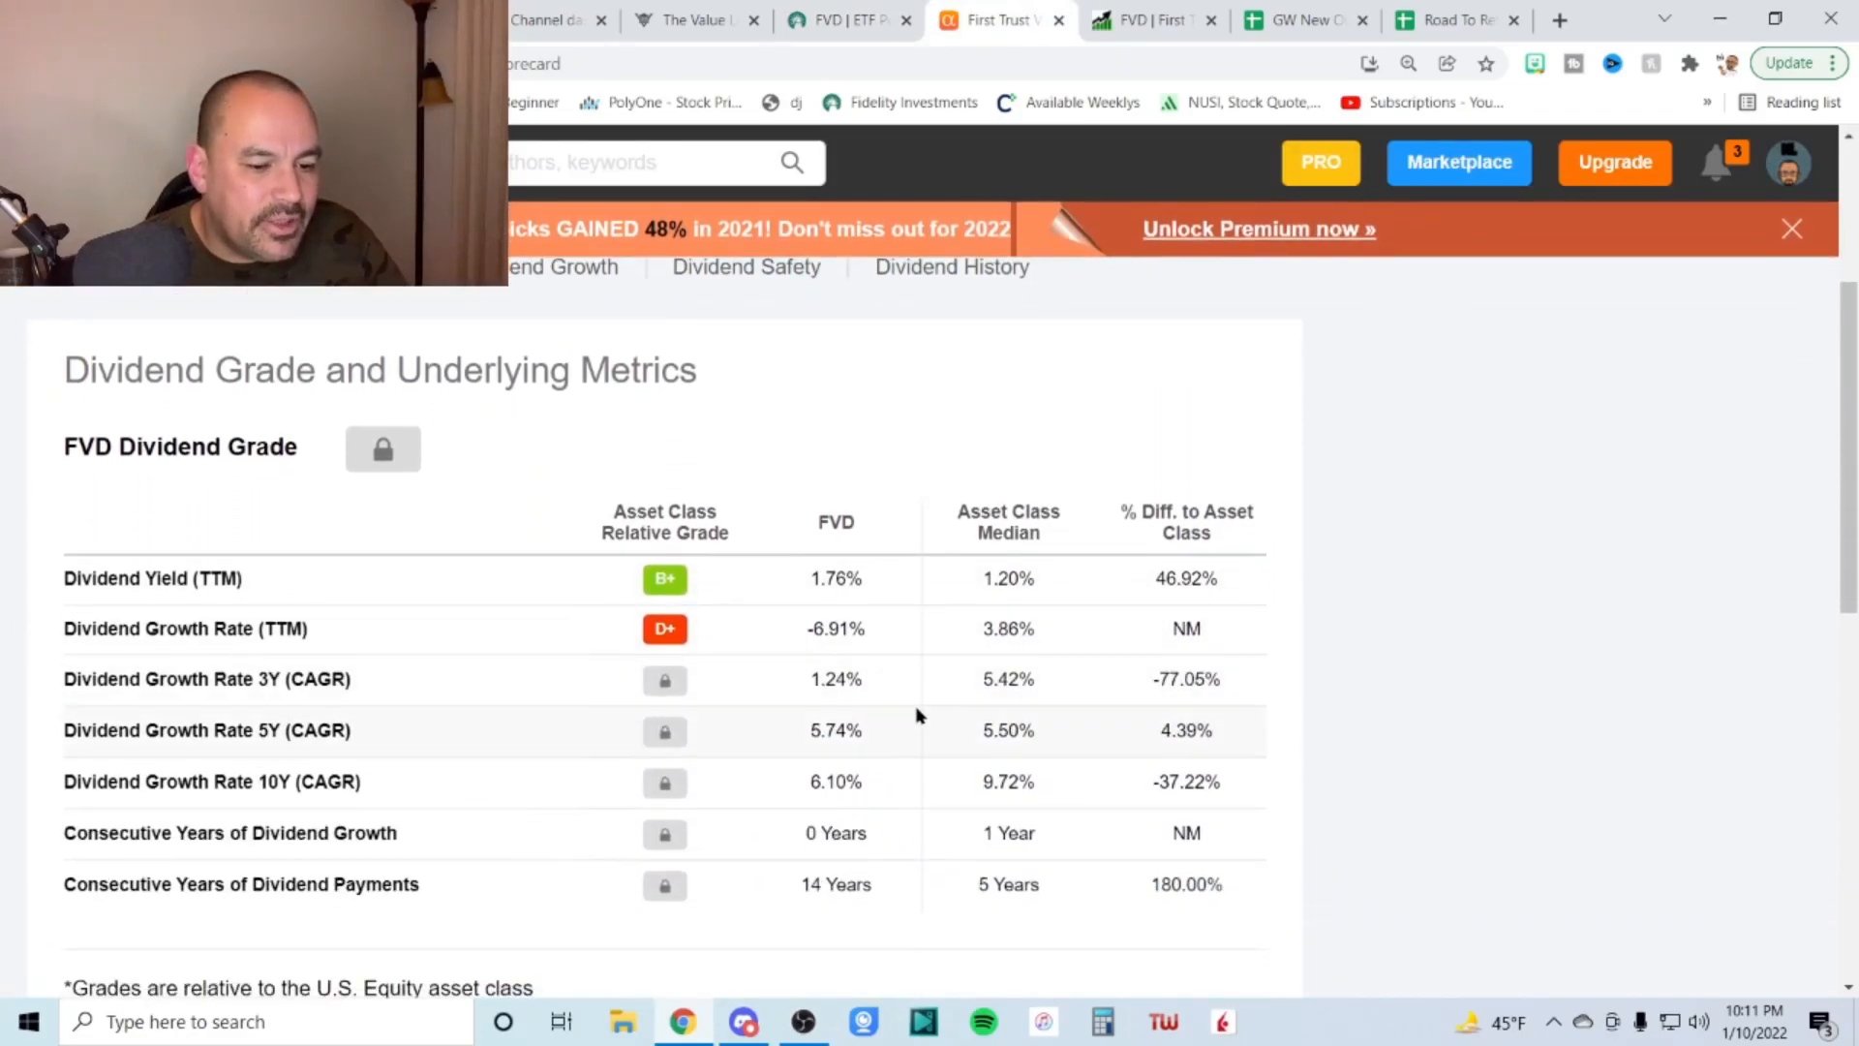
double_click(835, 579)
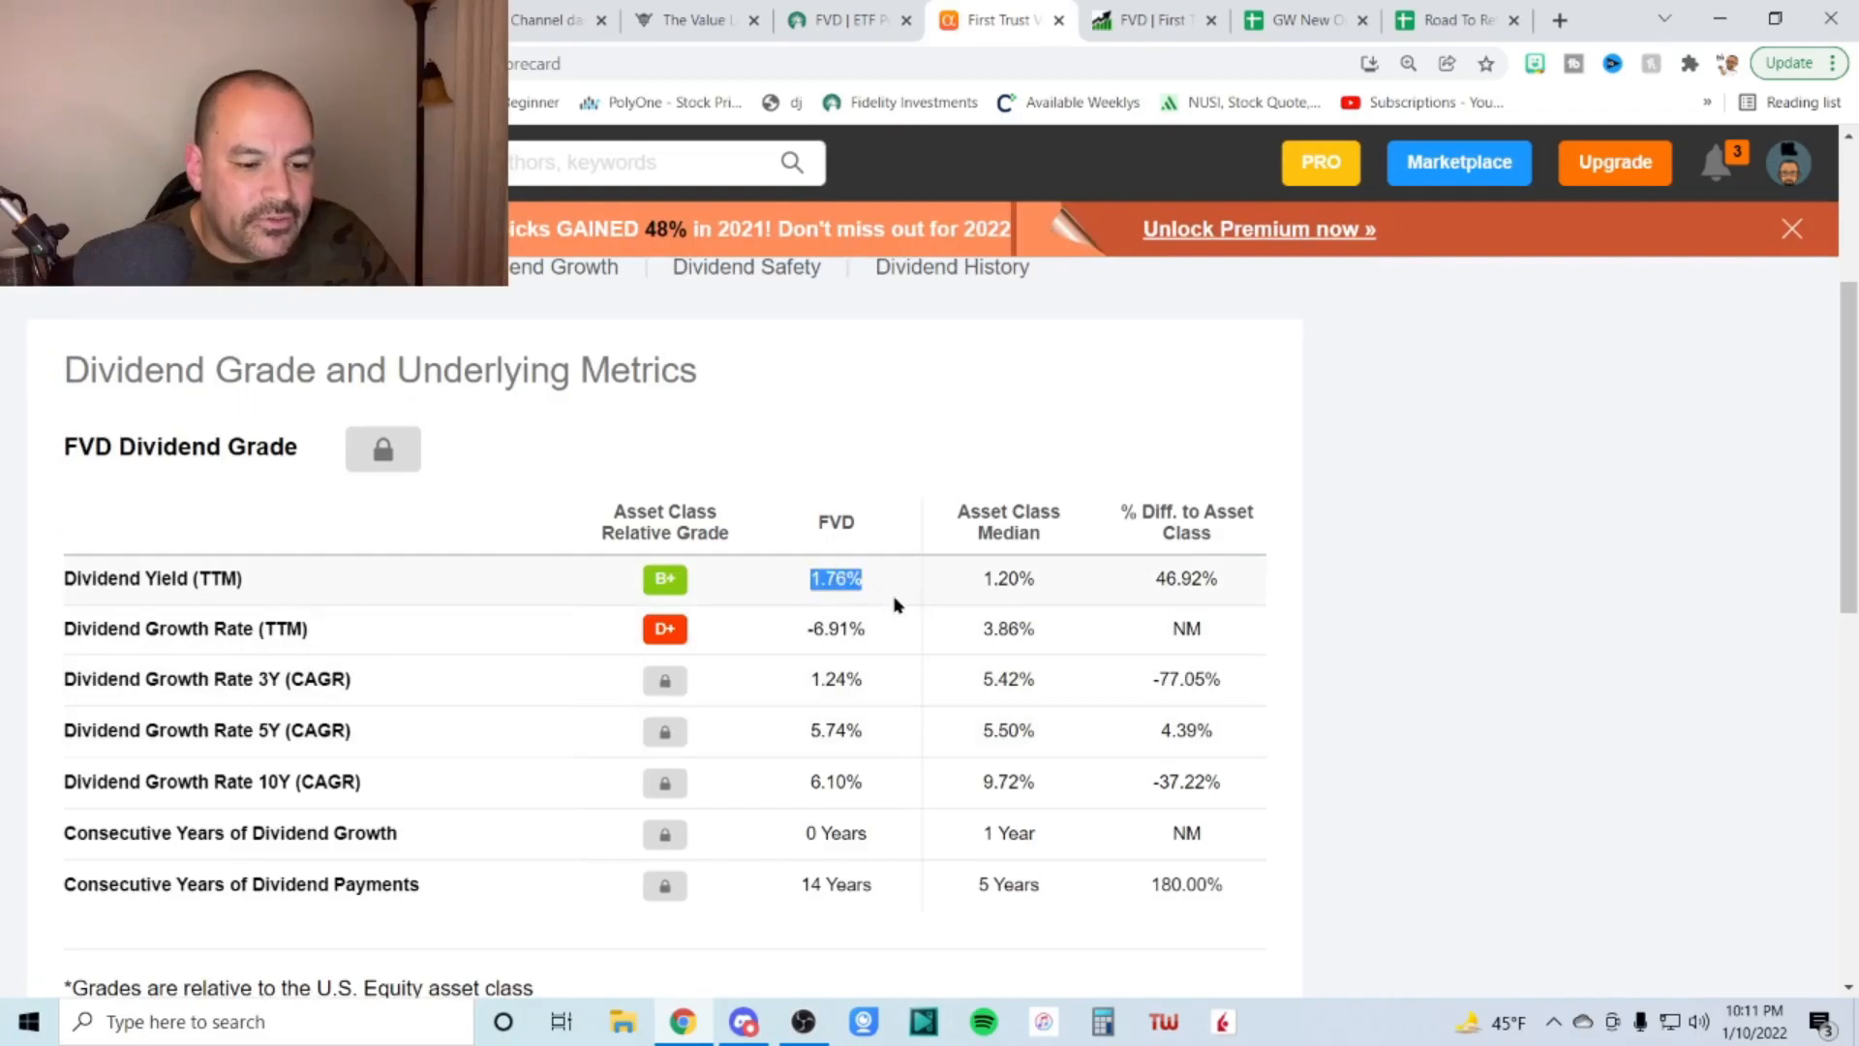
mouse_move(538, 628)
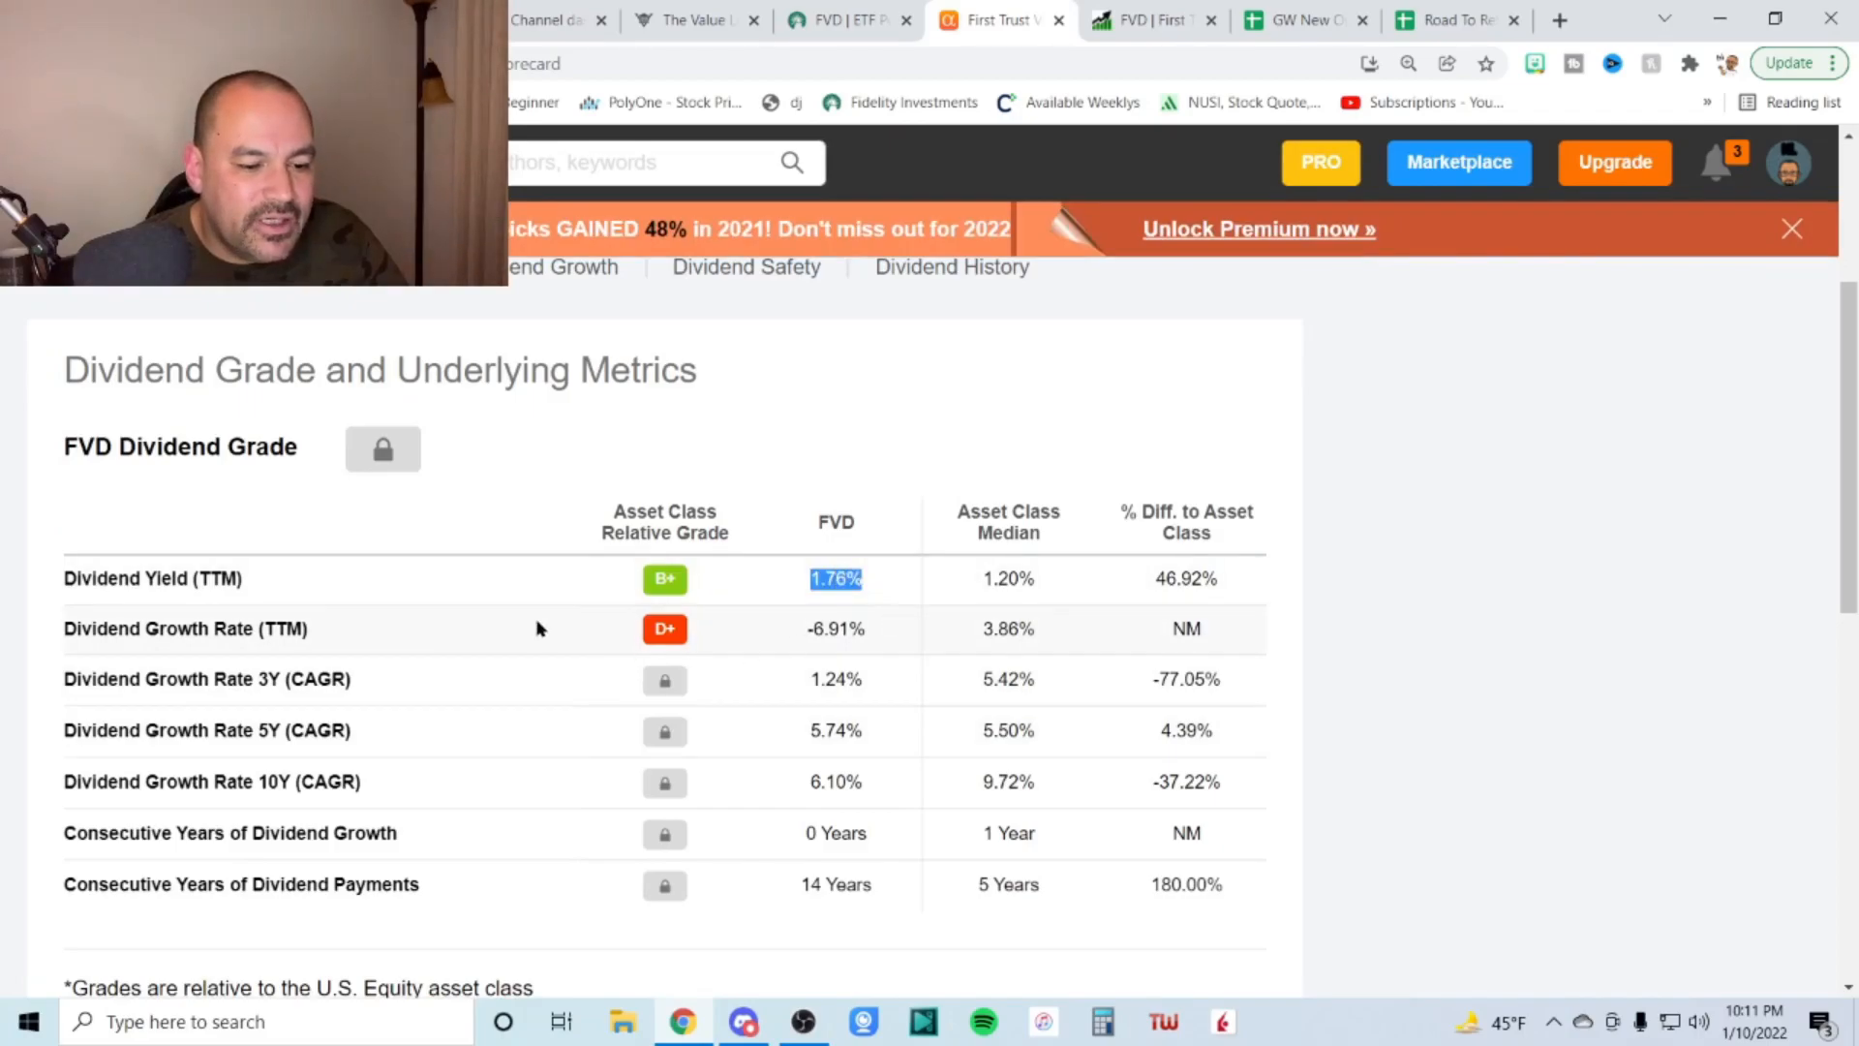
double_click(280, 628)
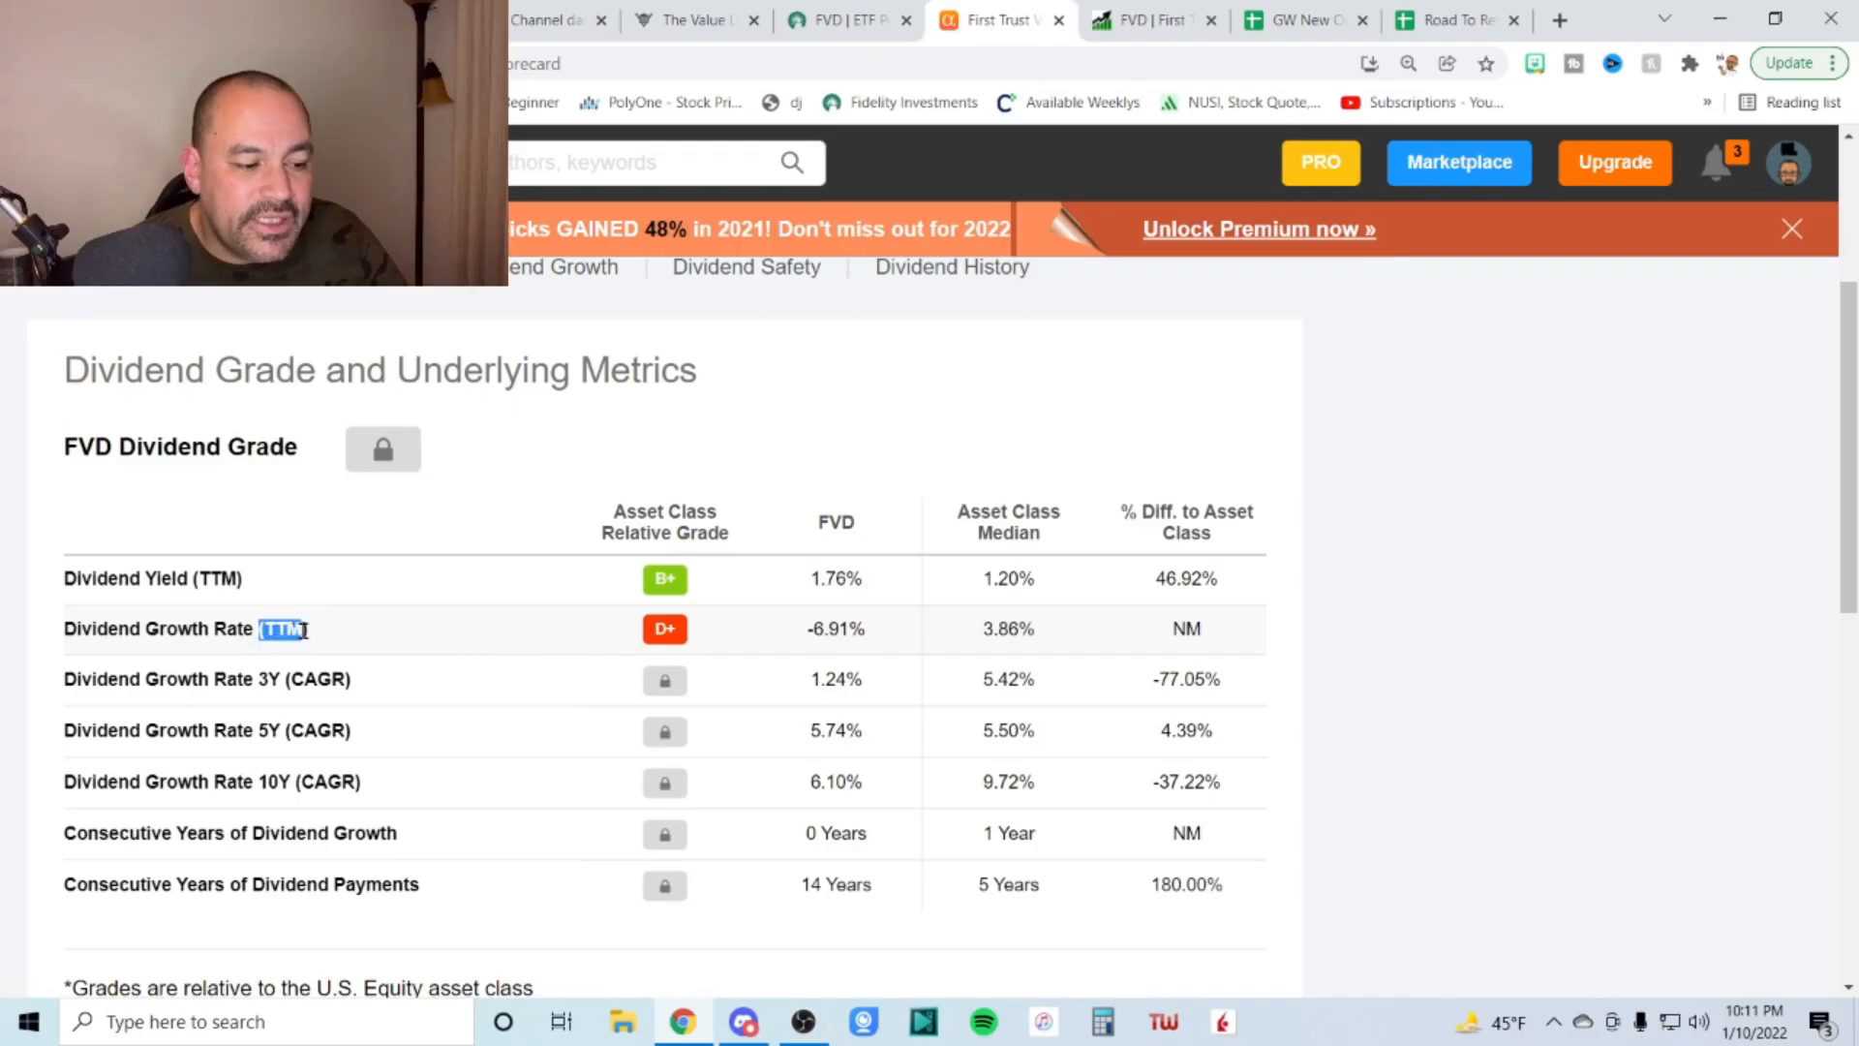
mouse_move(628, 658)
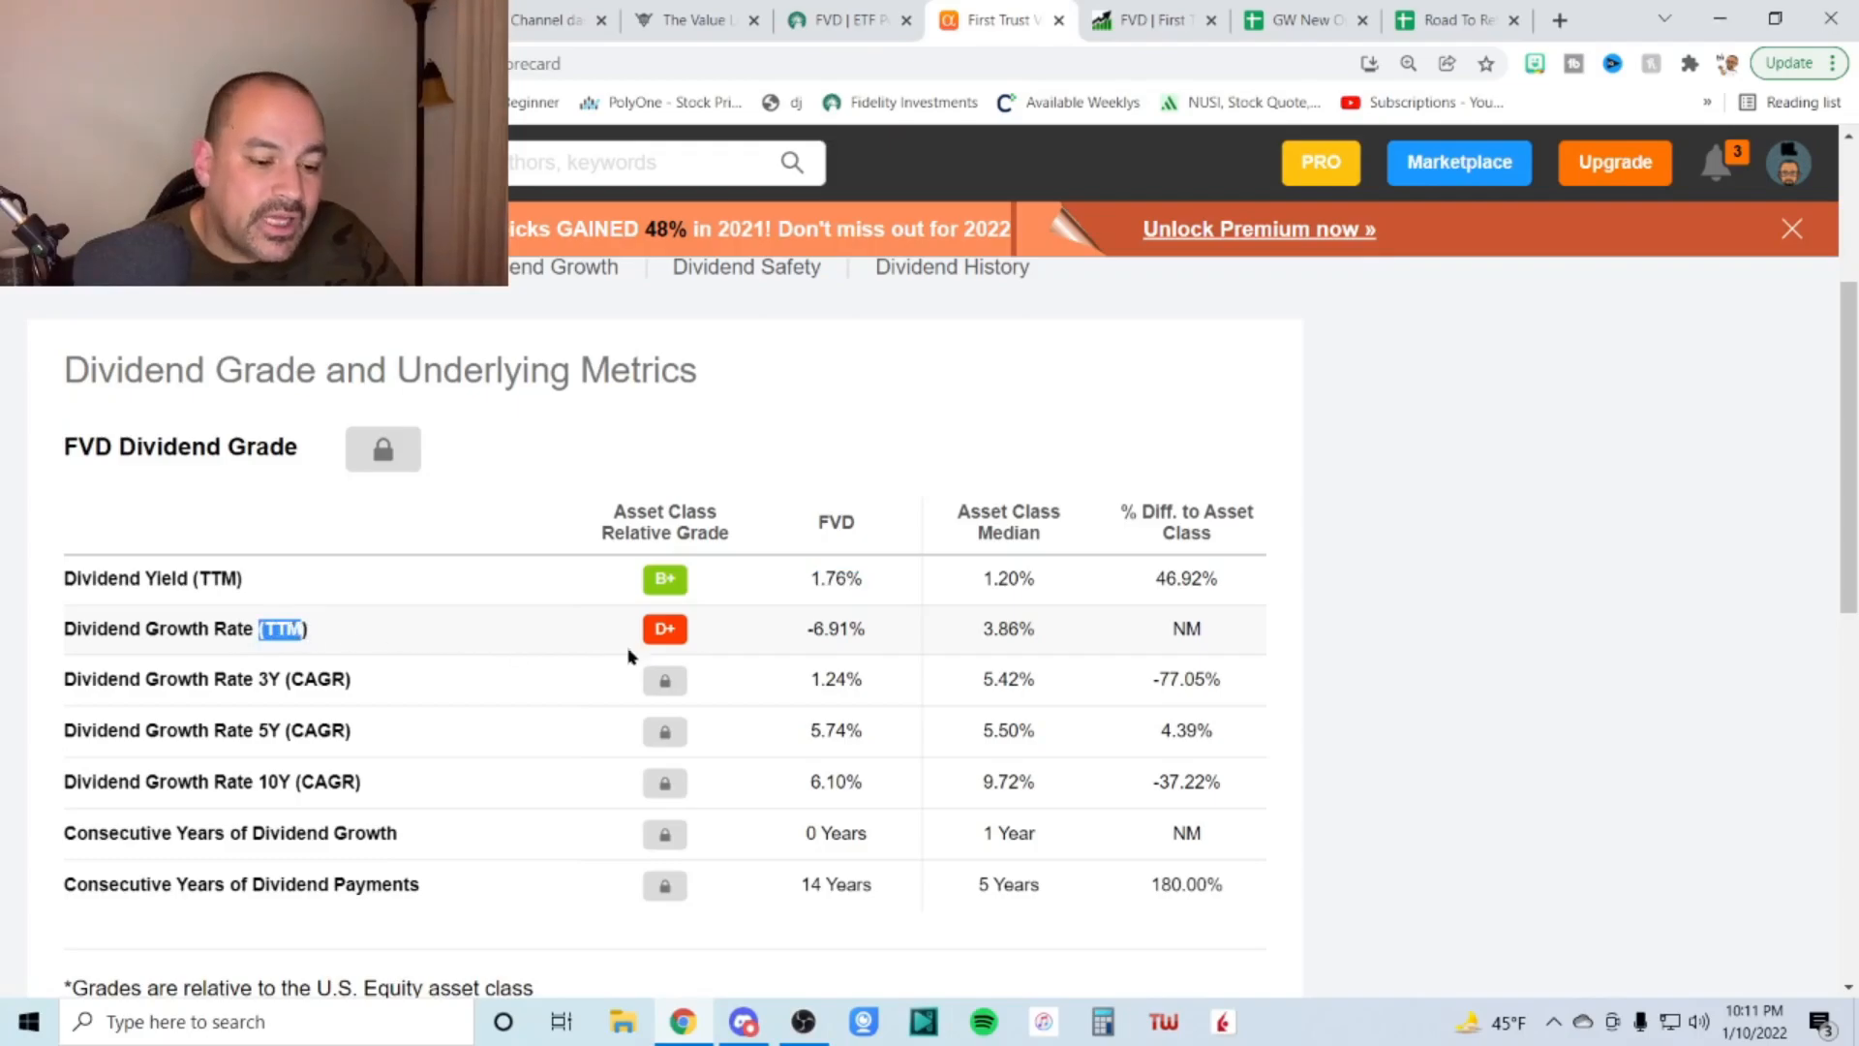
double_click(835, 629)
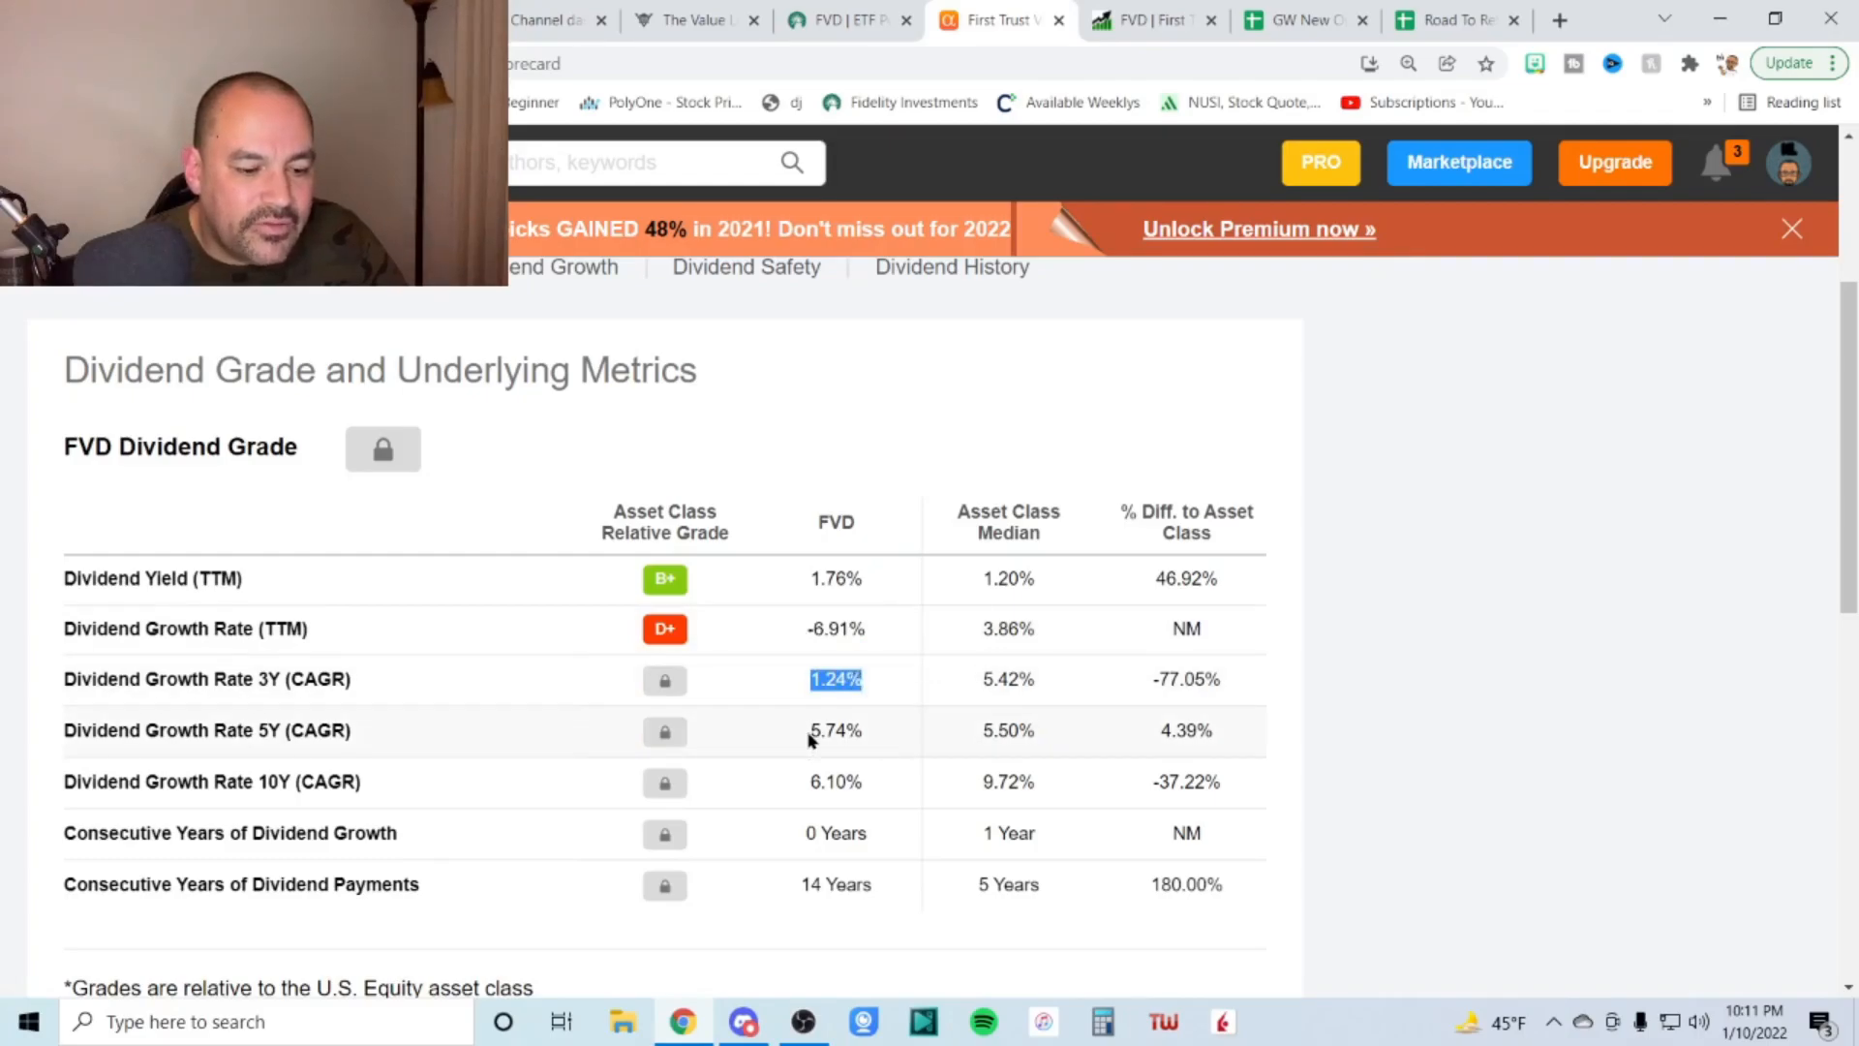
scroll(down, 3)
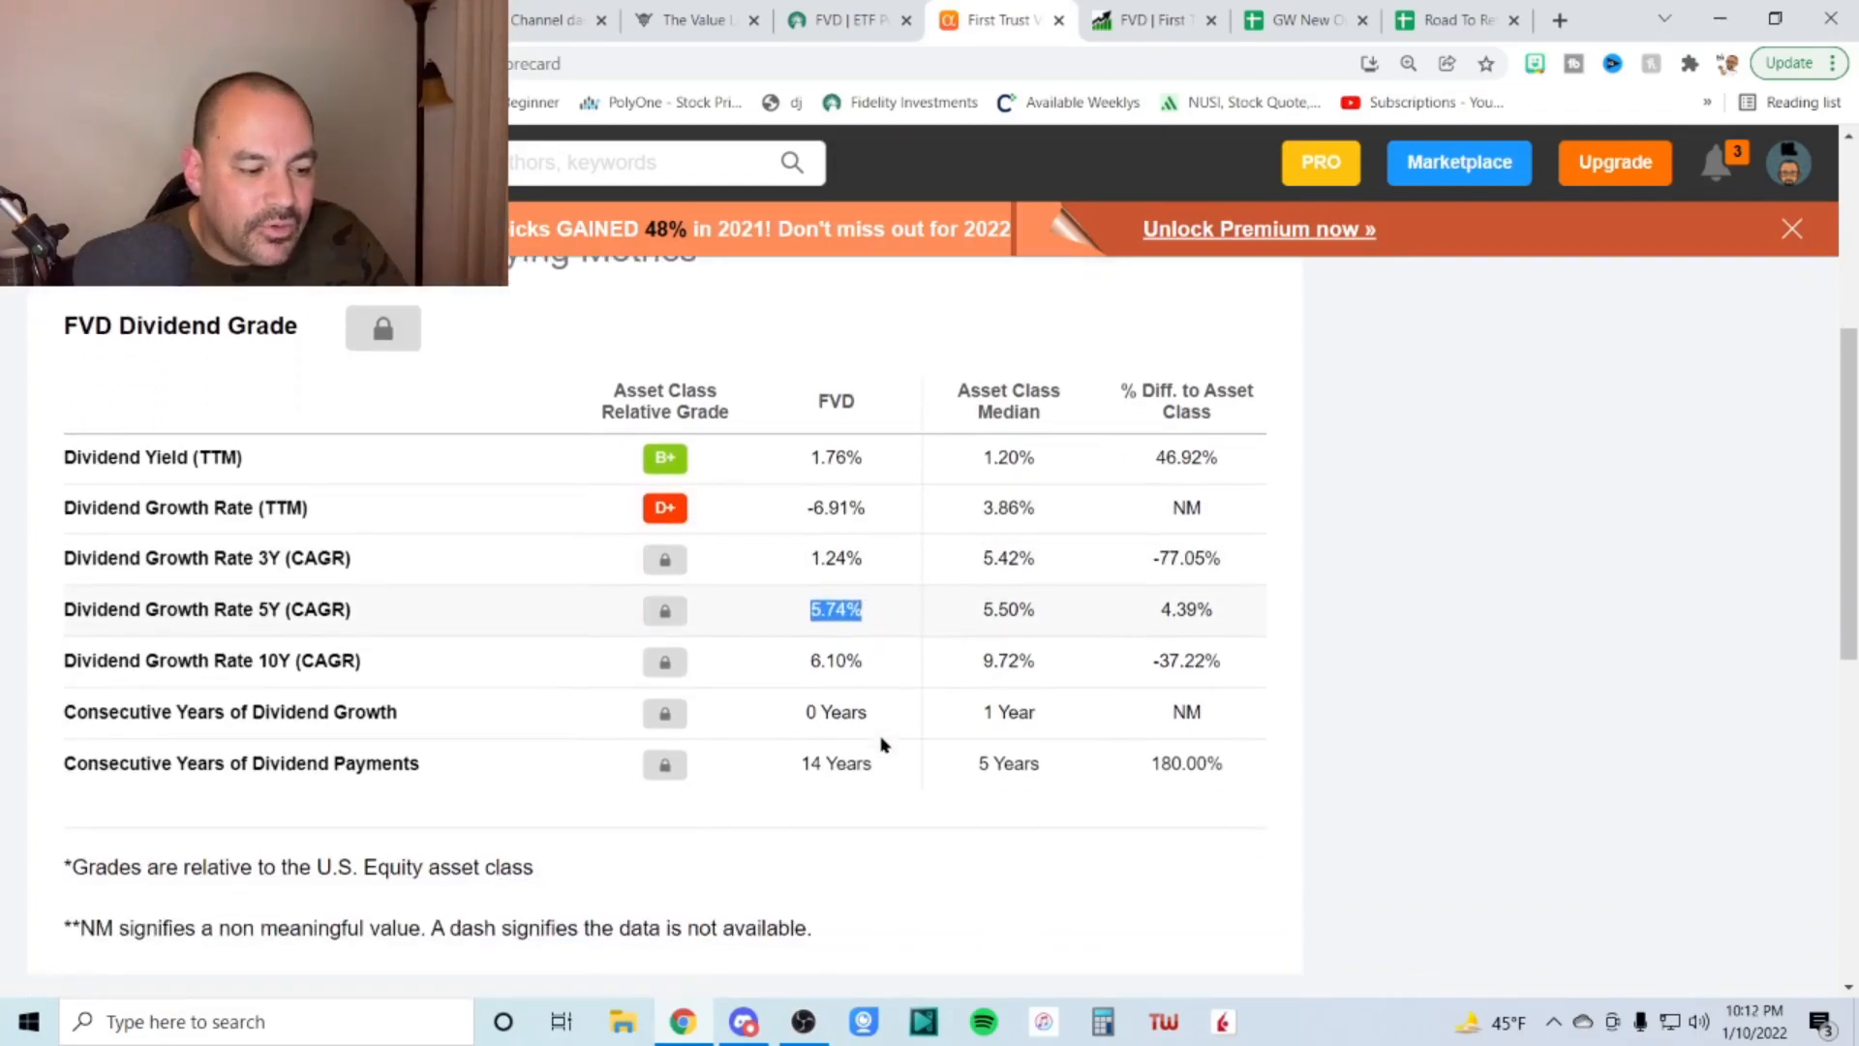
mouse_move(812, 667)
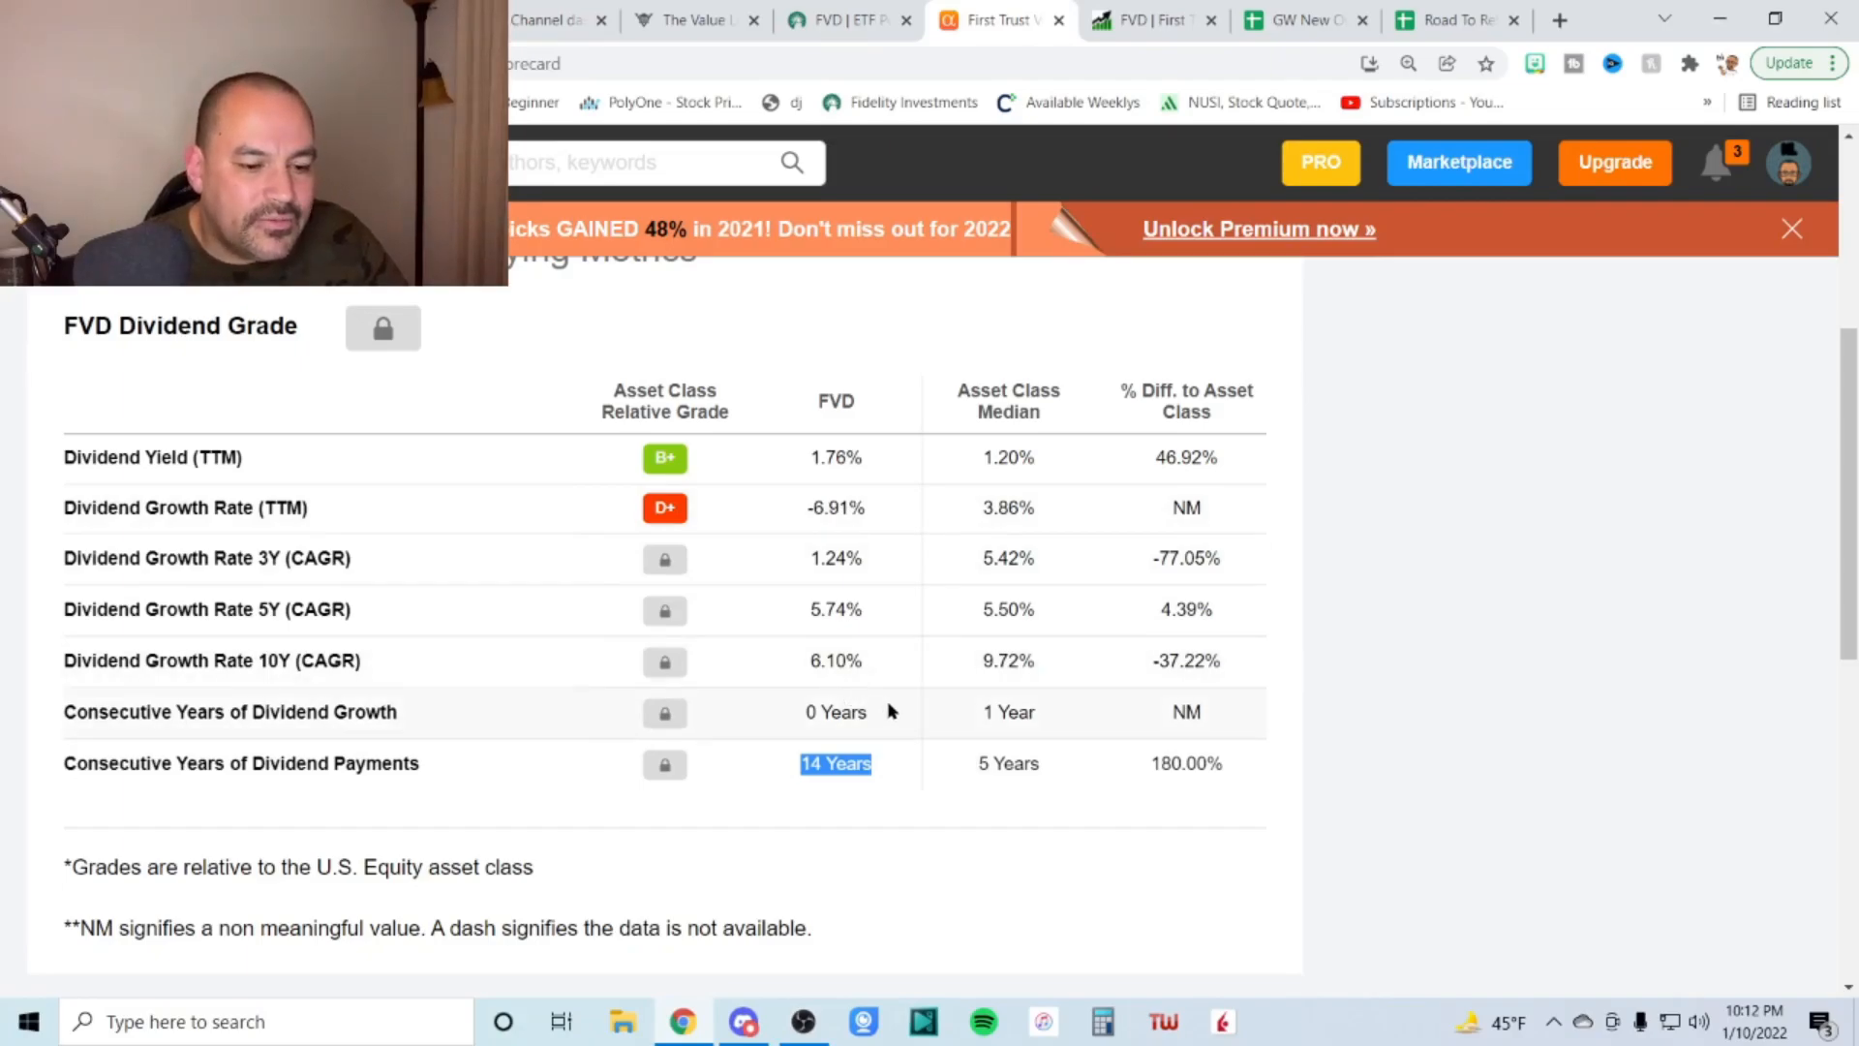
mouse_move(1374, 706)
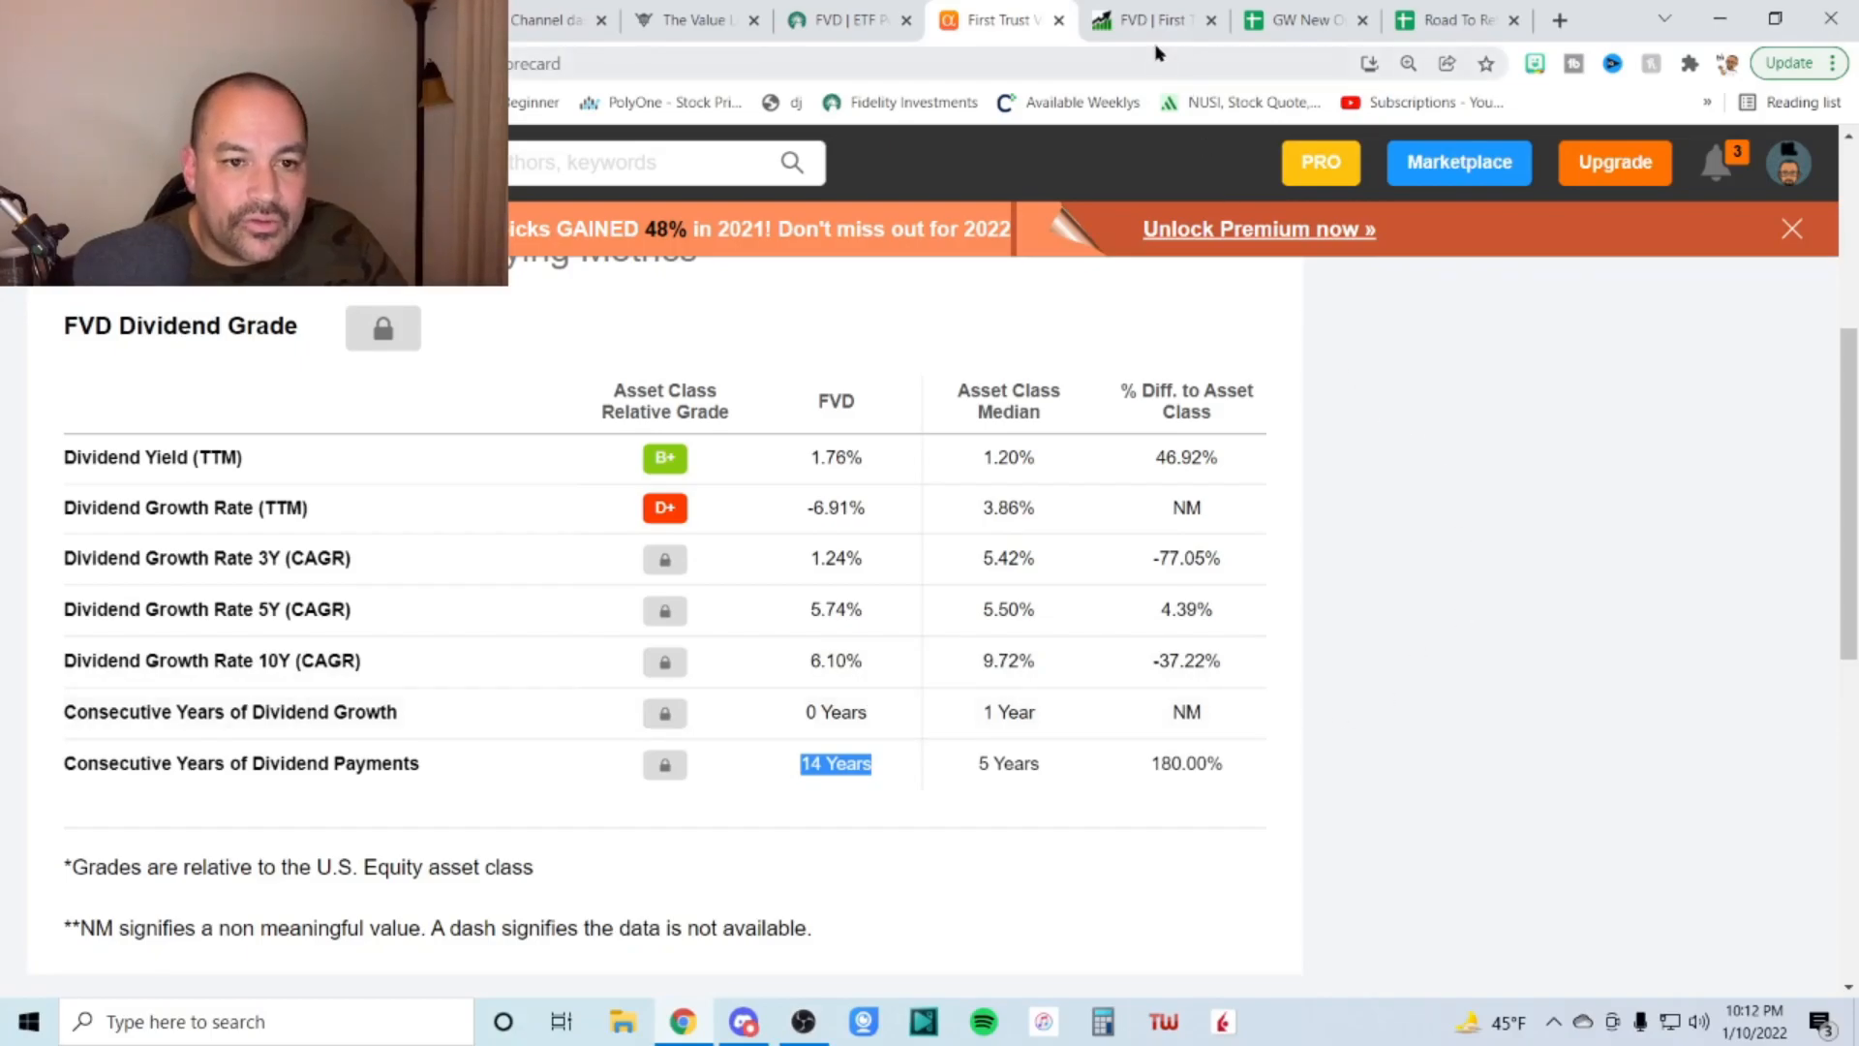
On ETF Channel, chart $10K invested in FVD versus VYM: 236.71% versus 242.68%
click(1150, 20)
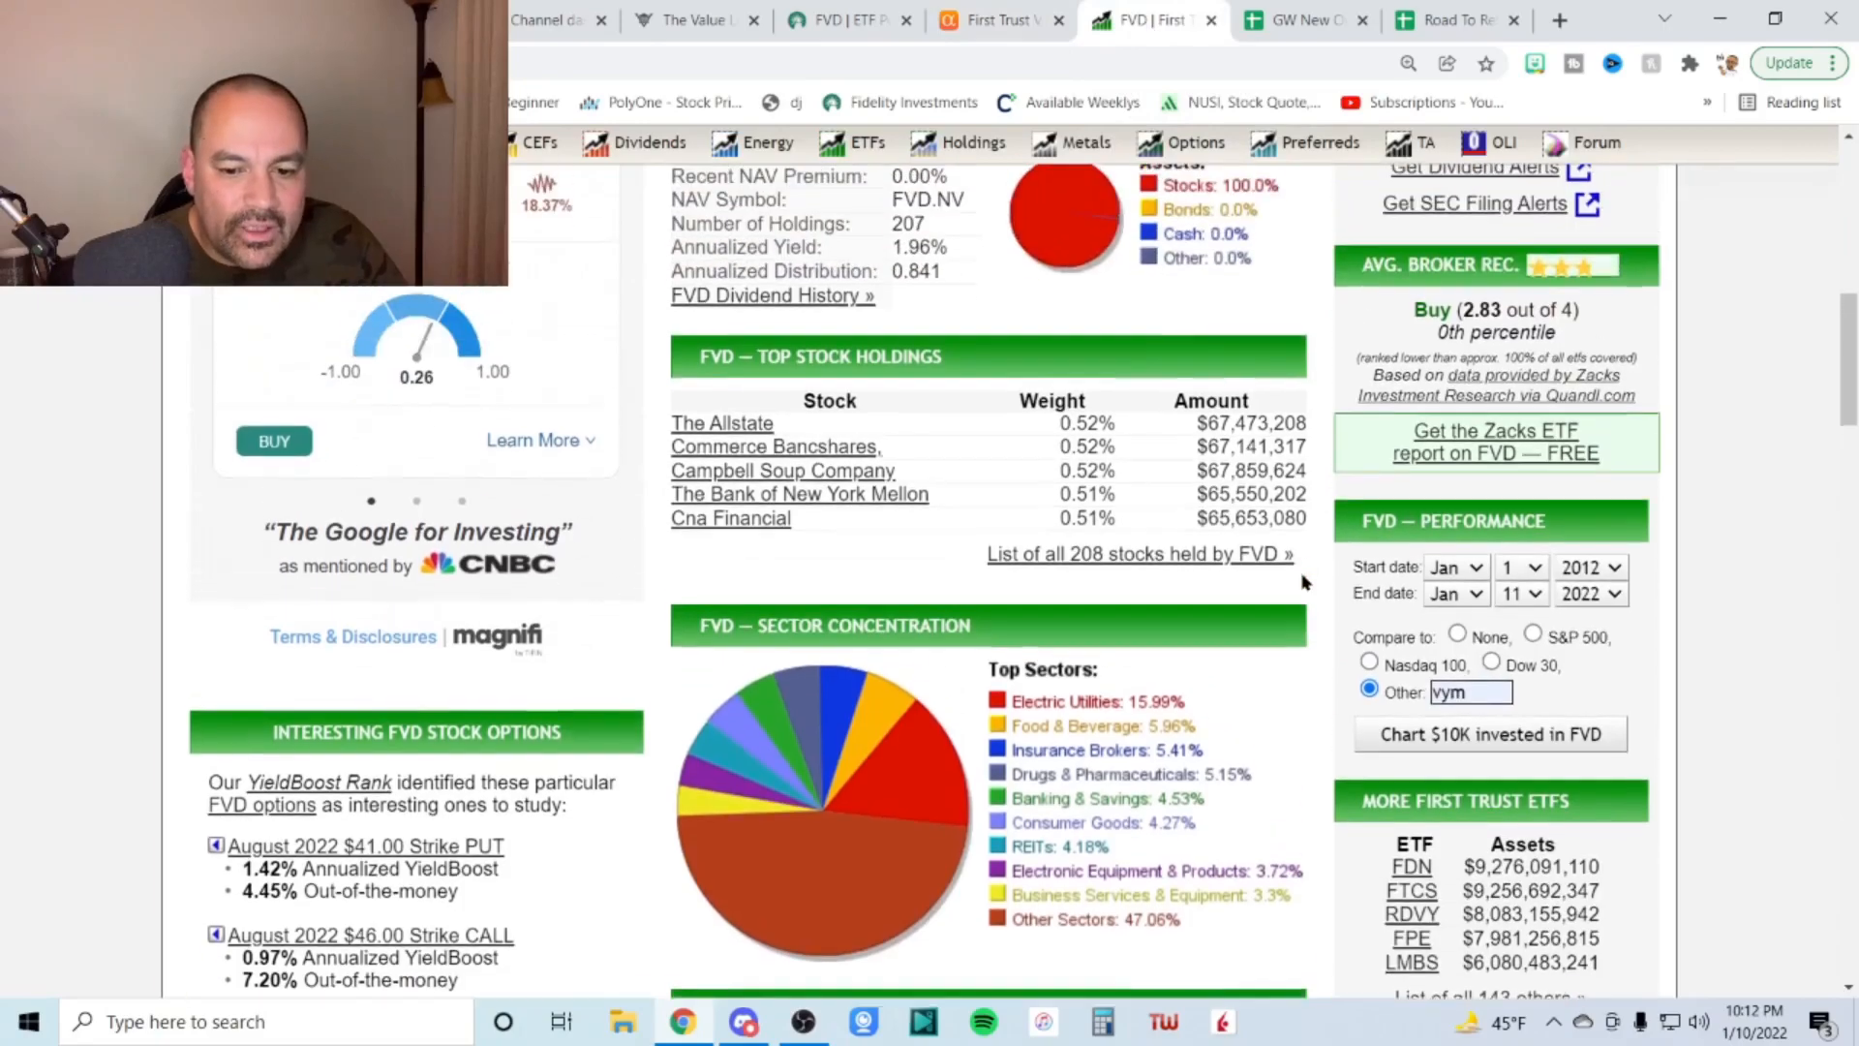
scroll(up, 3)
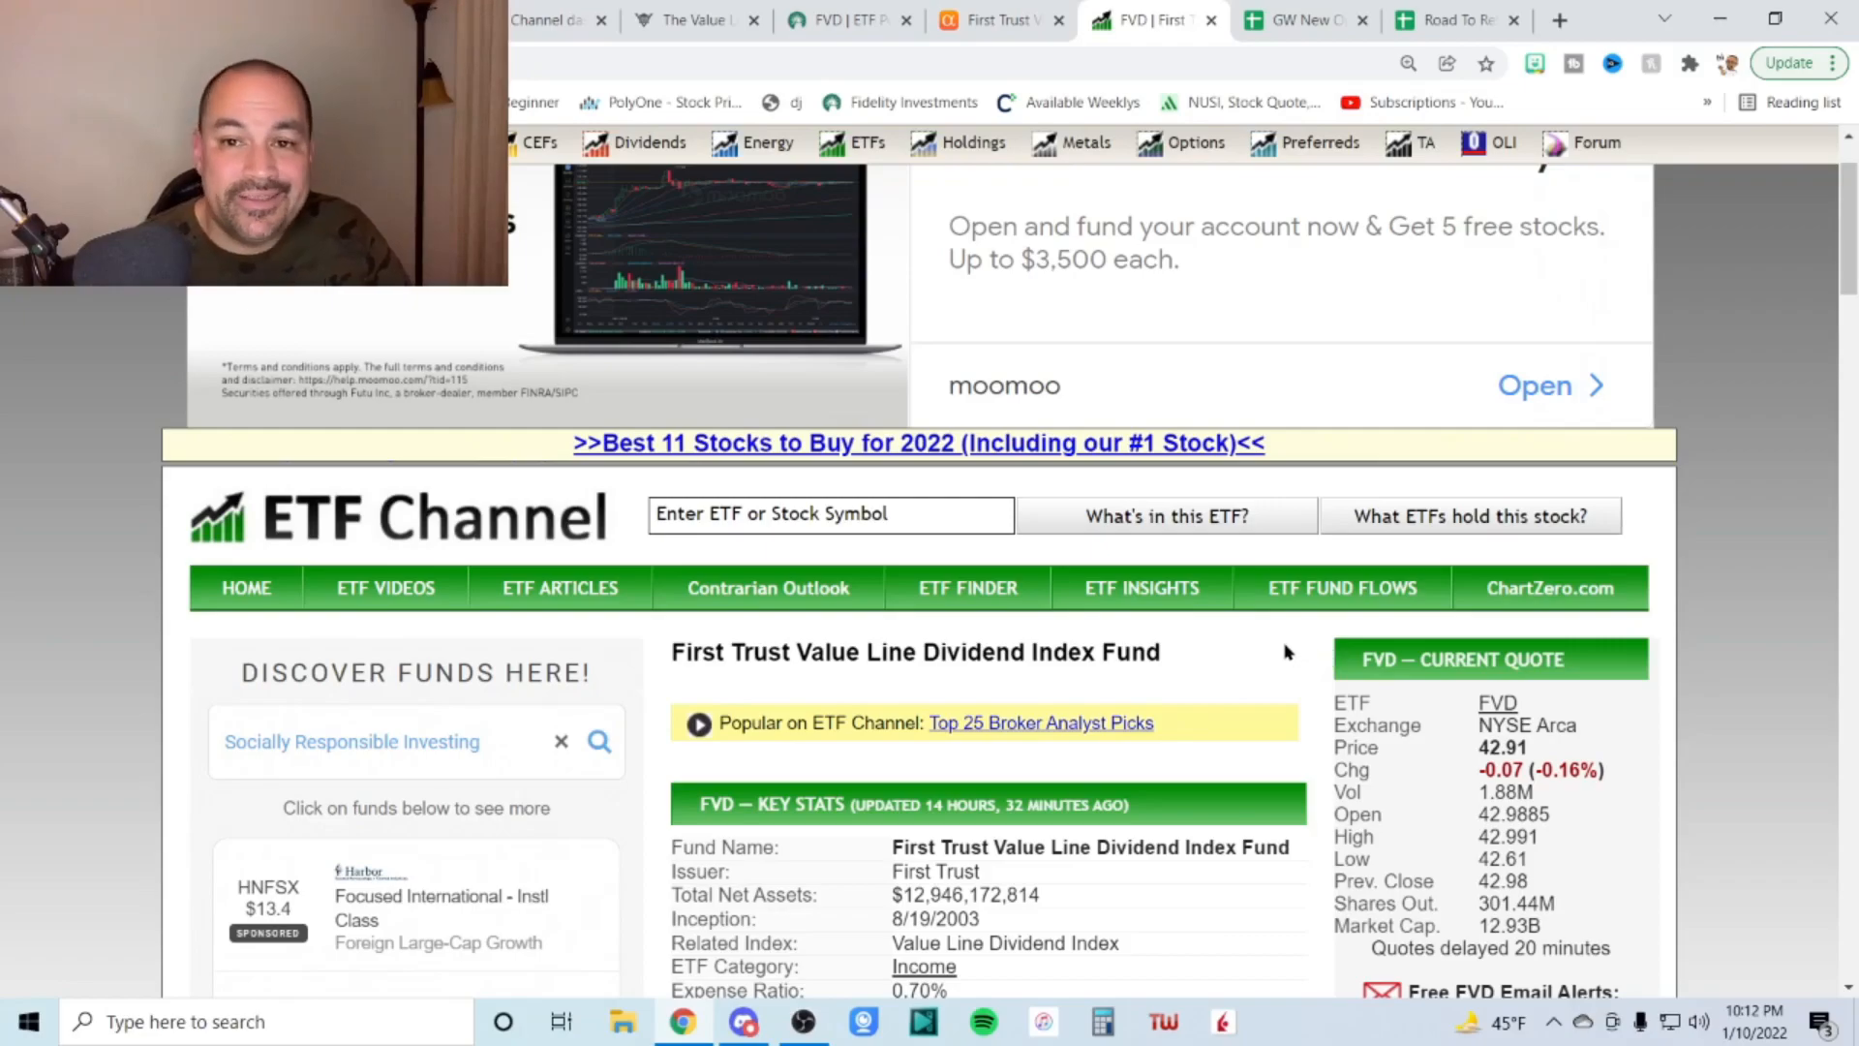
mouse_move(1310, 684)
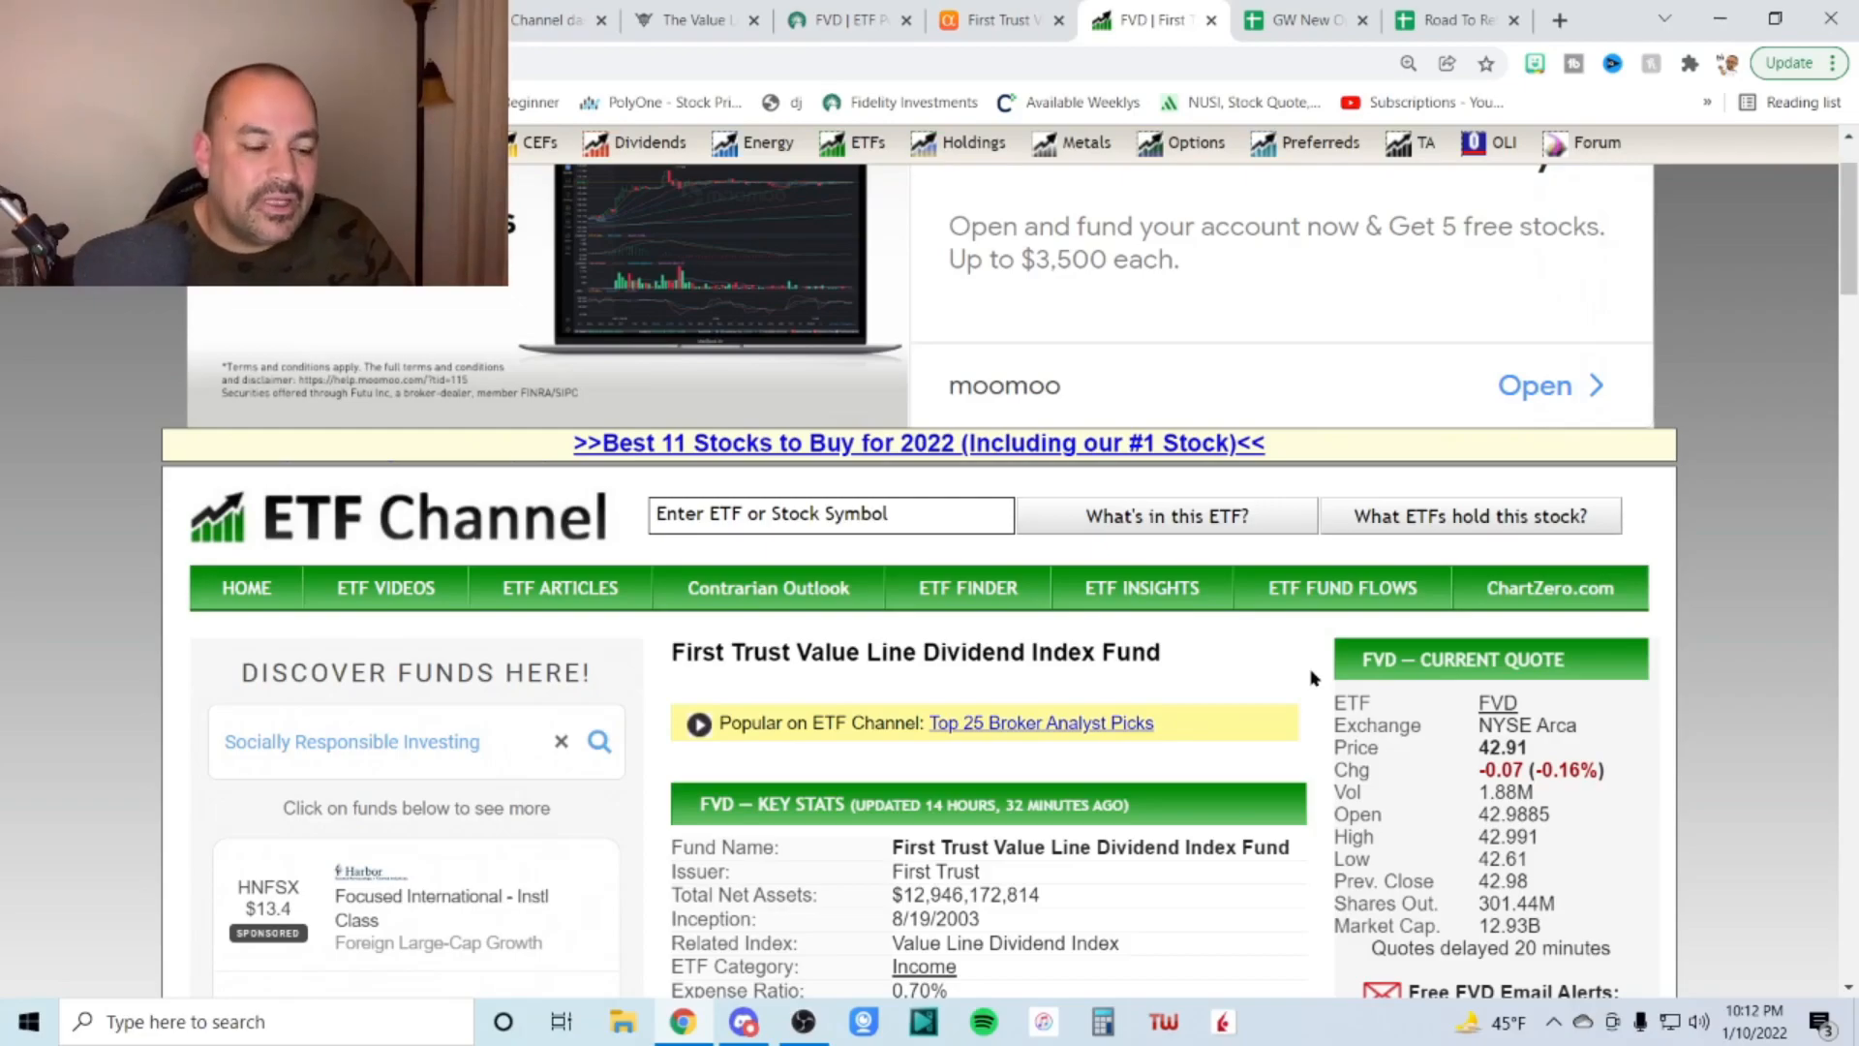
scroll(down, 3)
text(vym)
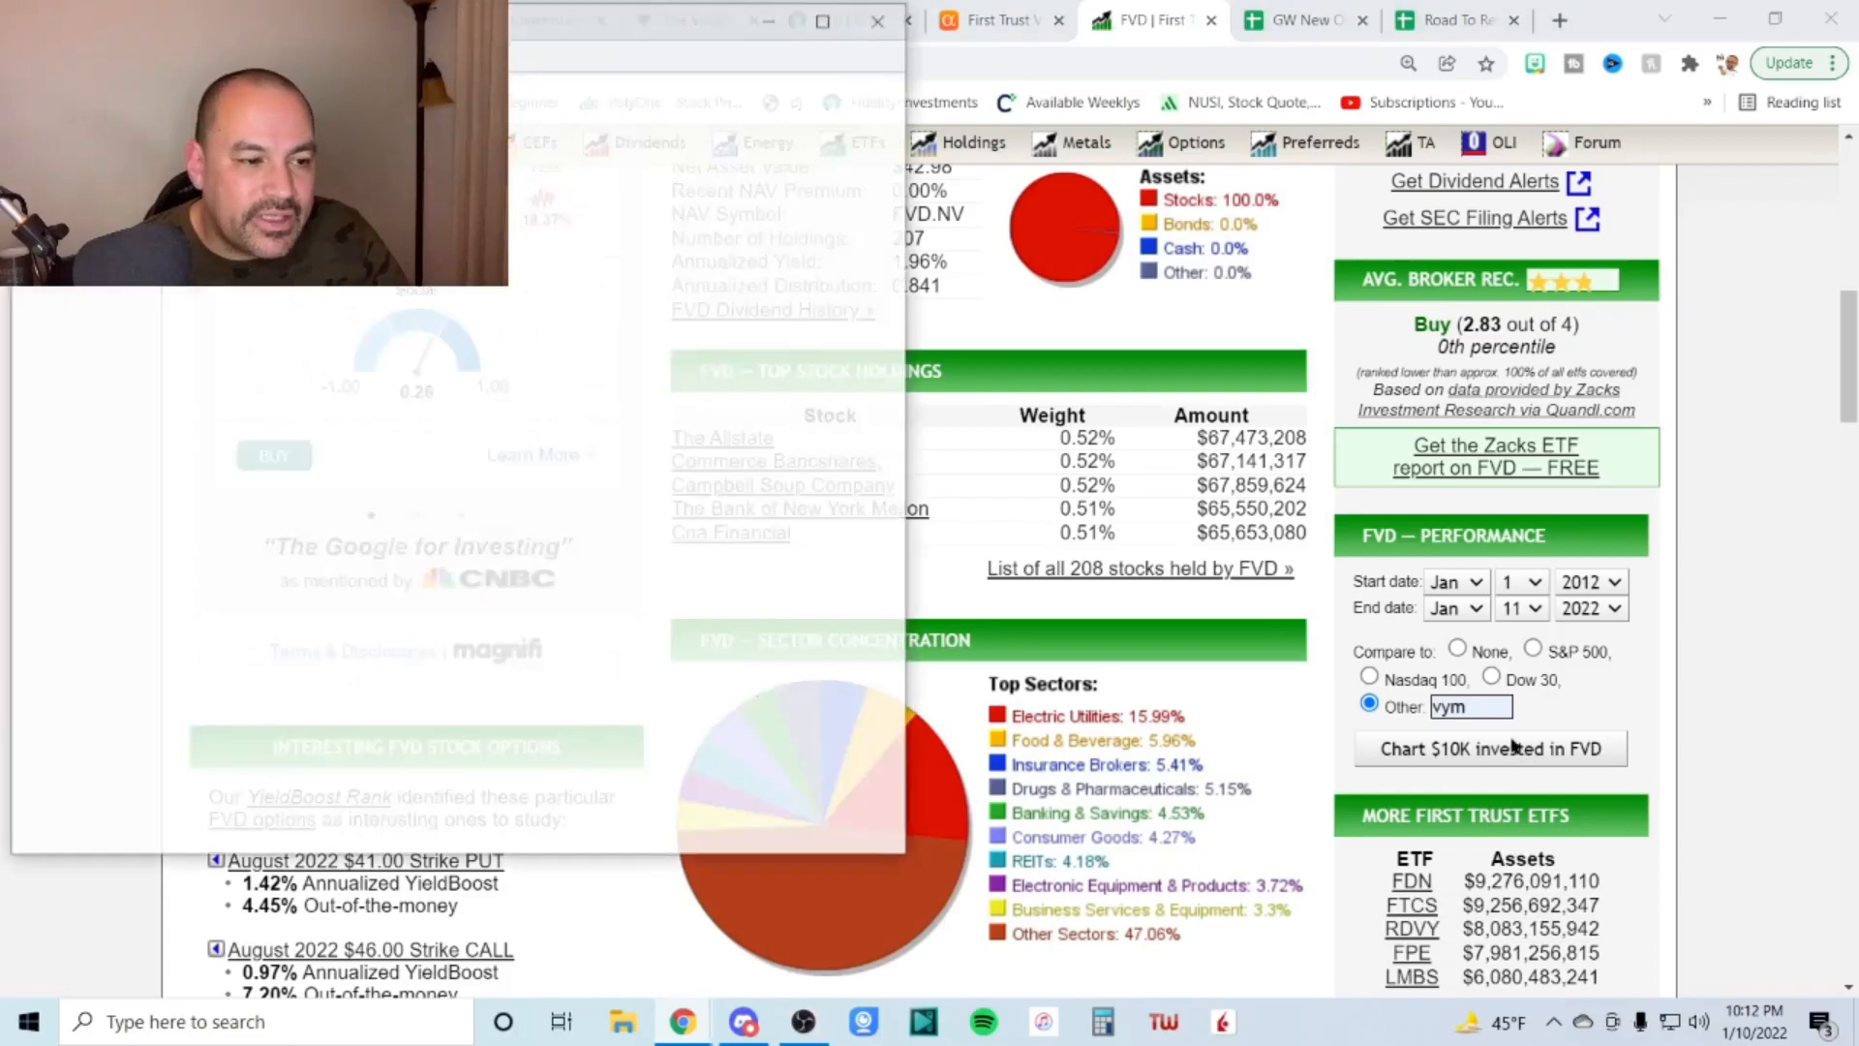
click(1489, 749)
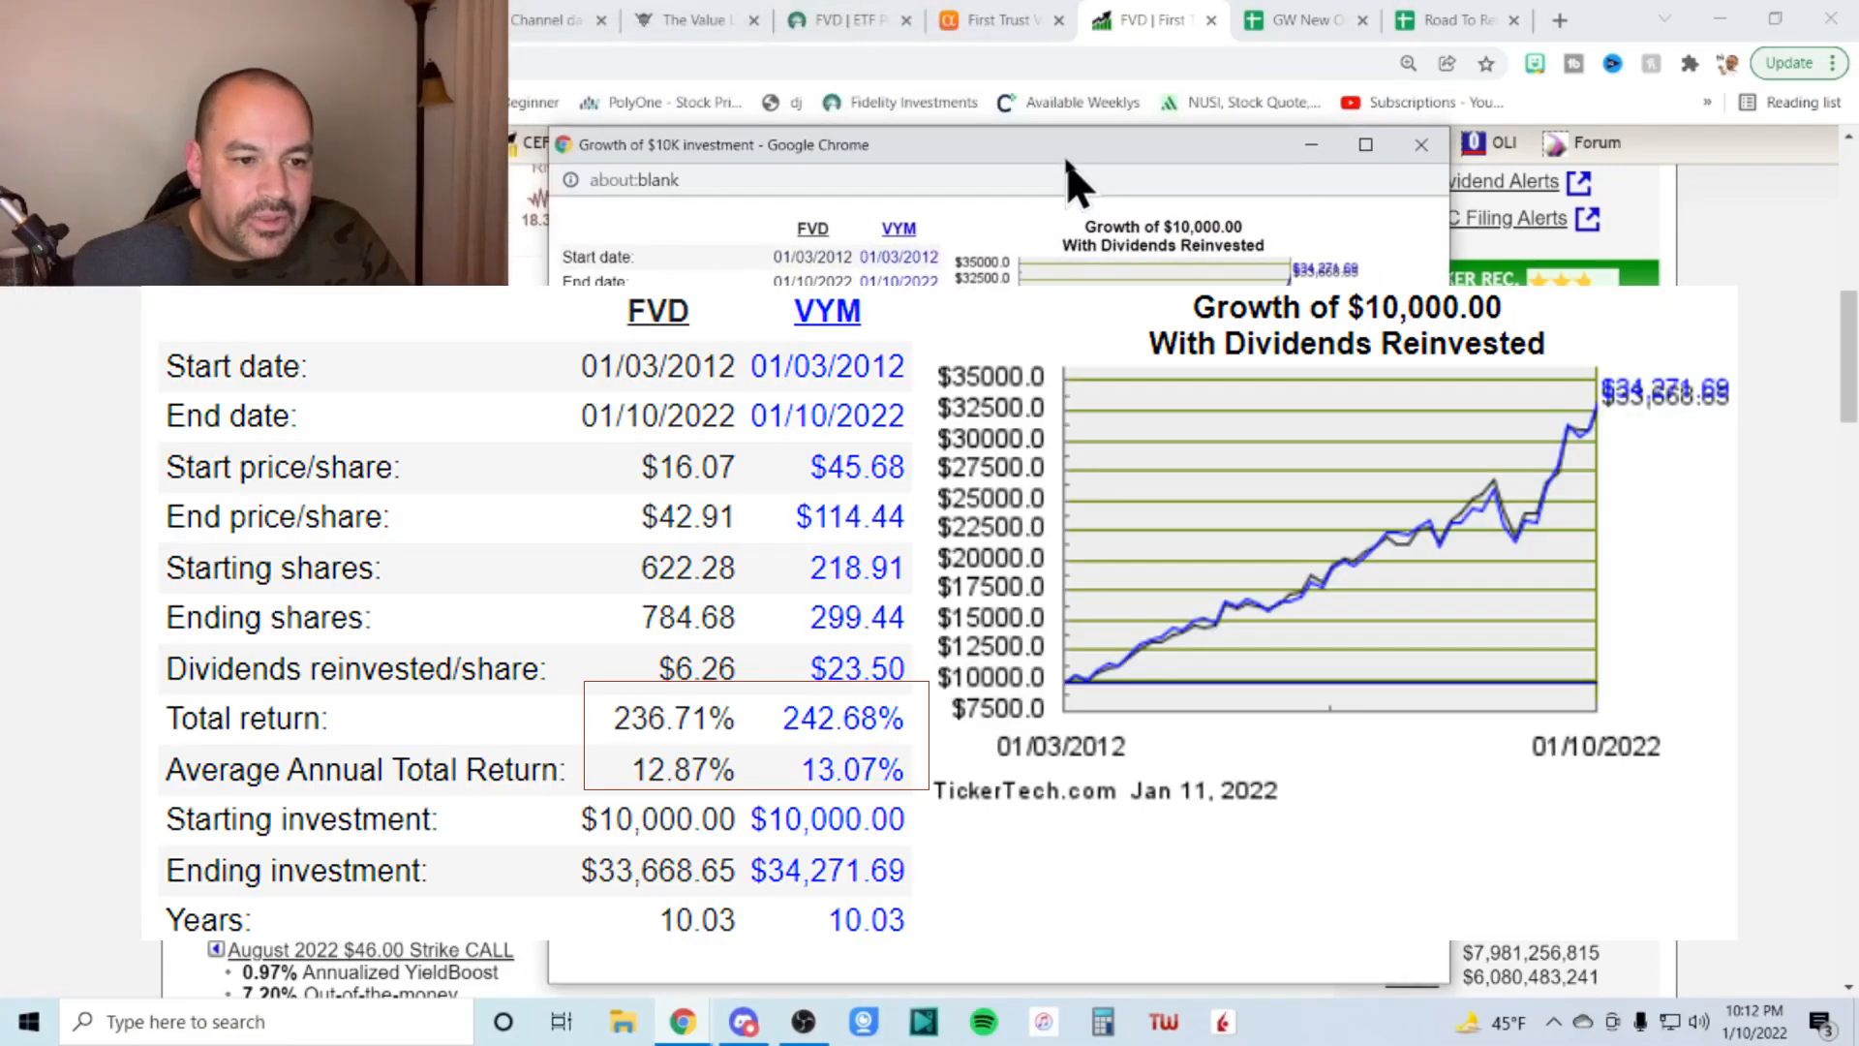